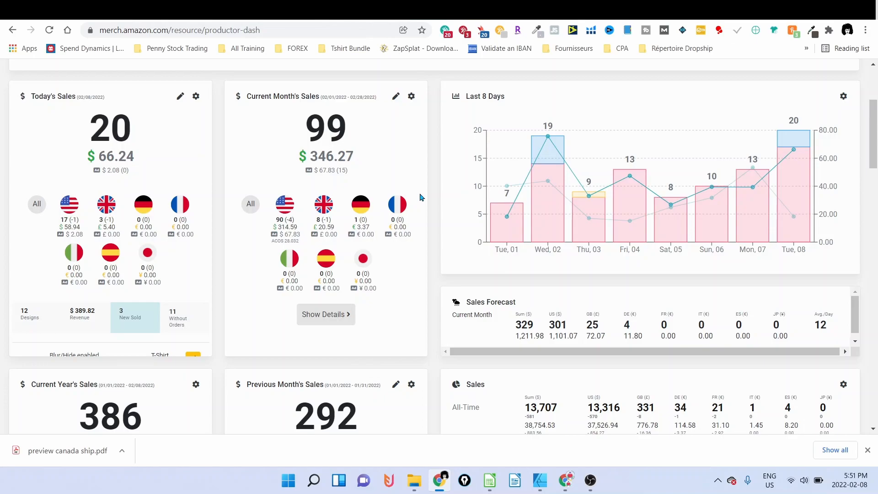
Bring up the German Shepherd design in Affinity Designer, then switch to Amazon.
{"action": "left_click", "coordinate": [540, 480]}
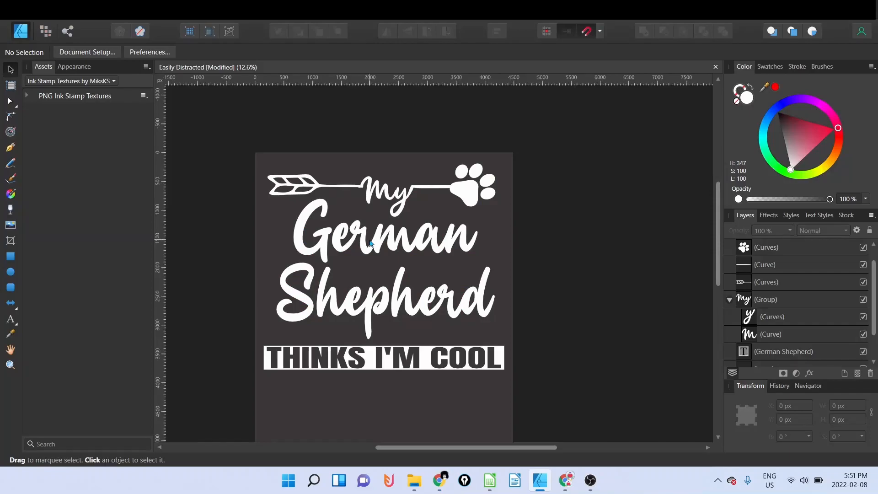
{"action": "mouse_move", "coordinate": [389, 241]}
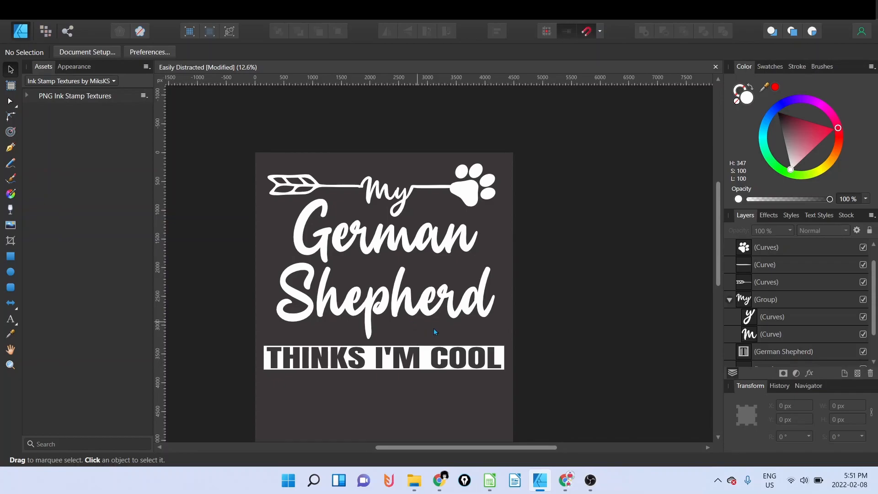
{"action": "left_click", "coordinate": [439, 481]}
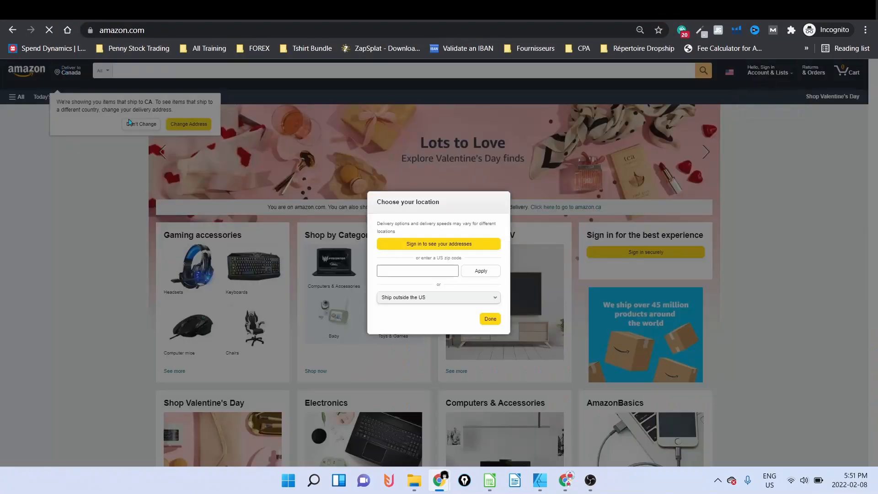
Set Amazon delivery to zip 10011 and search 'my dog thinks im cool shirt men'.
{"action": "left_click", "coordinate": [480, 270]}
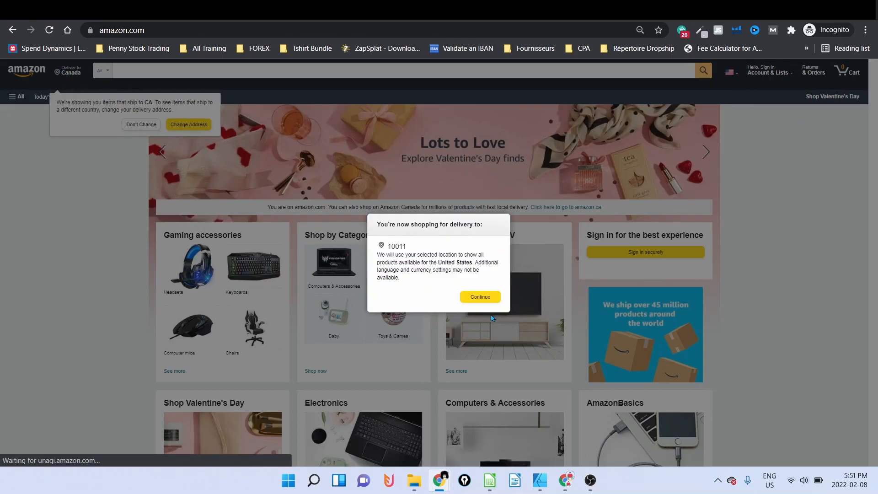
{"action": "left_click", "coordinate": [479, 297]}
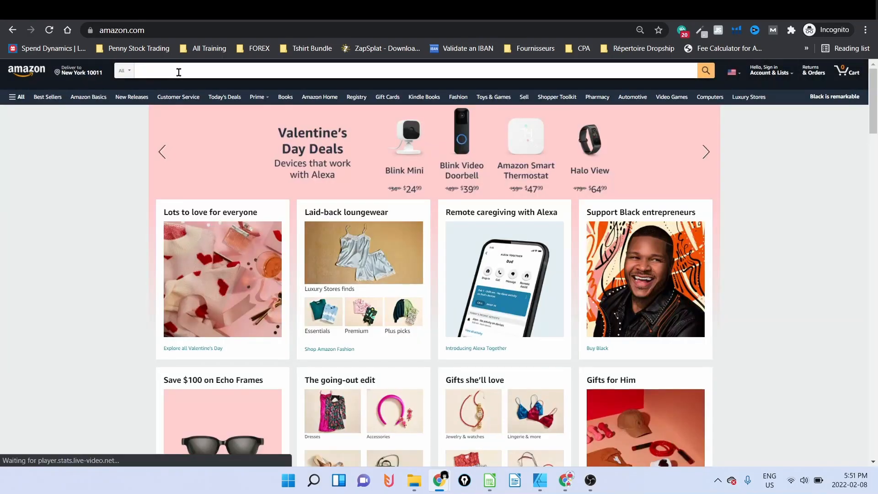
{"action": "type", "text": "m"}
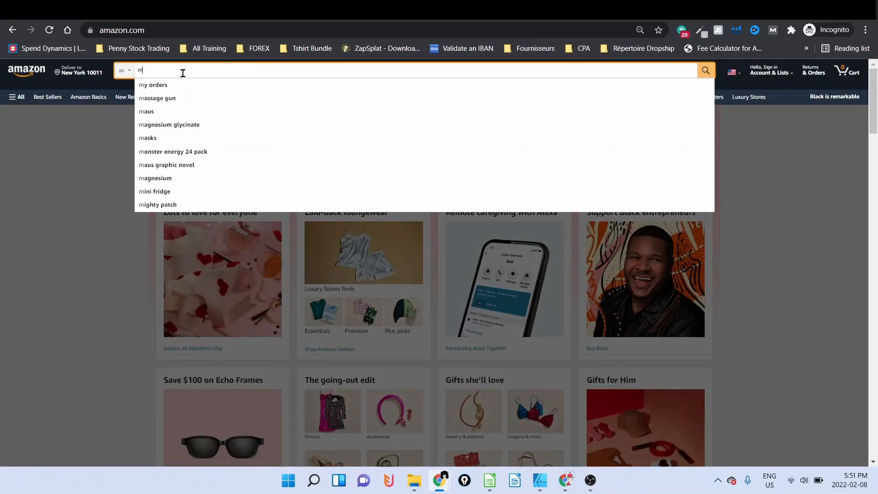
{"action": "type", "text": "y dog th"}
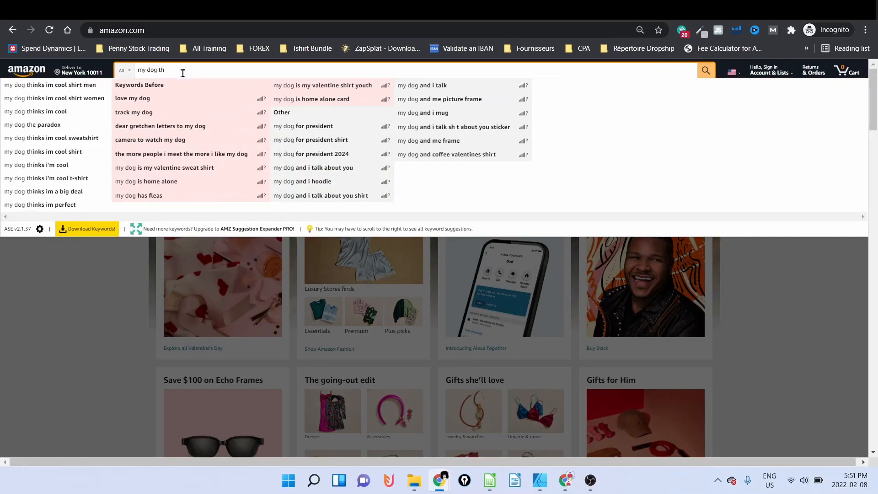
{"action": "left_click", "coordinate": [51, 84]}
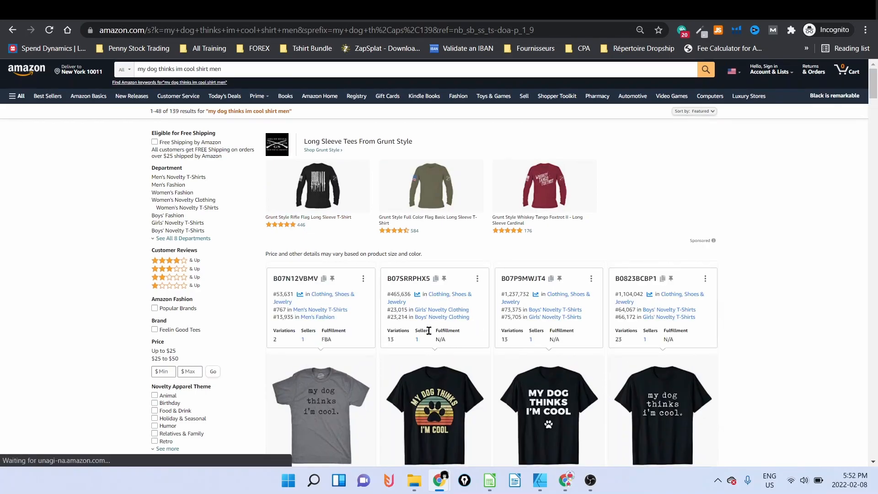
{"action": "scroll", "scroll_direction": "down", "scroll_amount": 3}
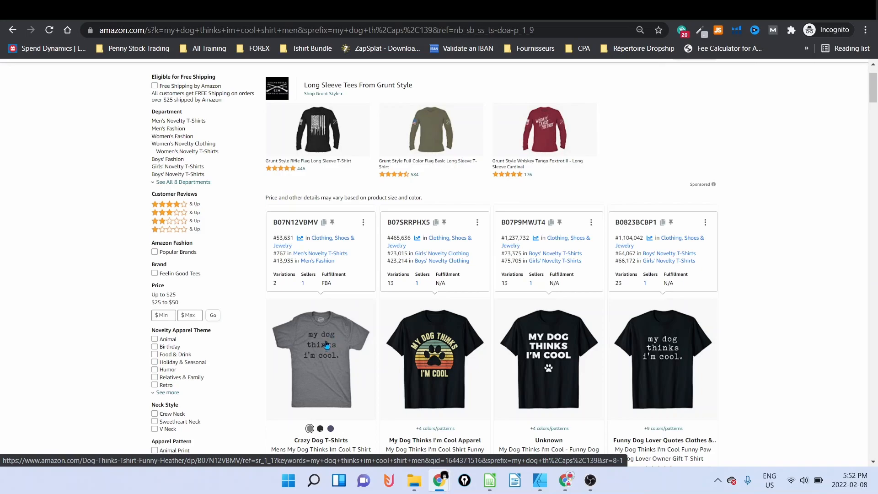
{"action": "mouse_move", "coordinate": [329, 343]}
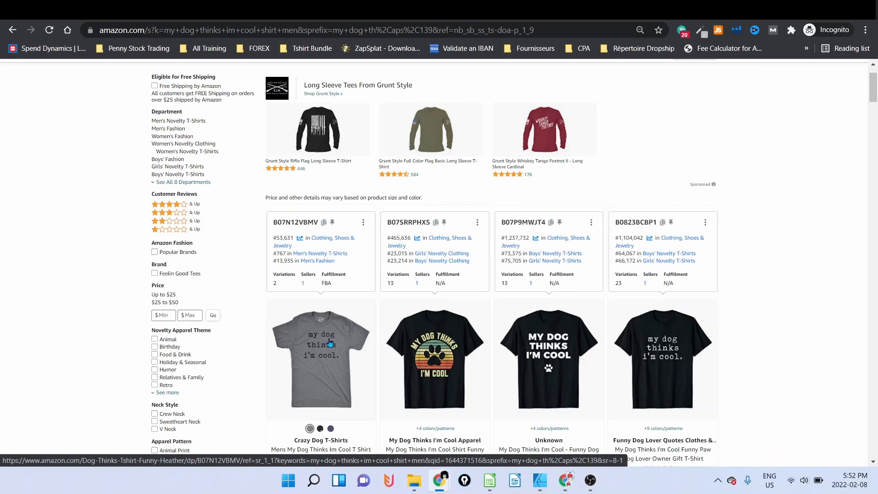
{"action": "mouse_move", "coordinate": [336, 359]}
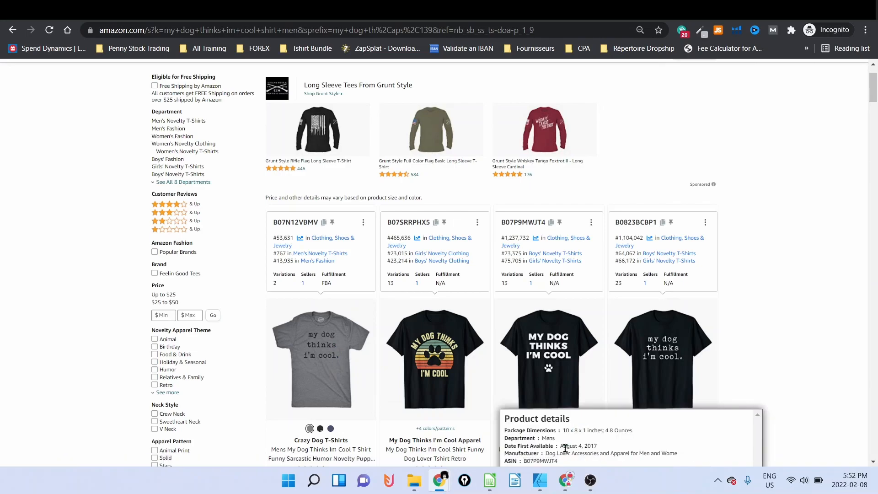
Return to the German Shepherd design and select the THINKS I'M COOL banner and breed name.
{"action": "left_click", "coordinate": [539, 480]}
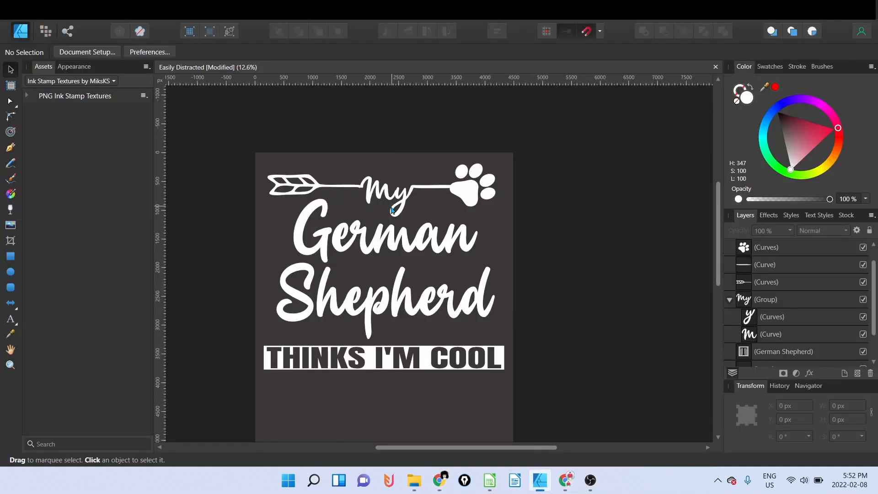
{"action": "mouse_move", "coordinate": [286, 158]}
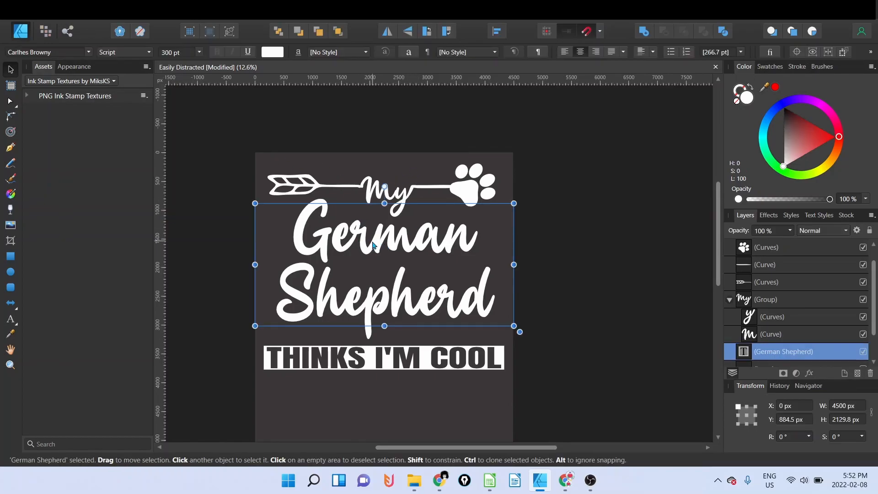
{"action": "left_click", "coordinate": [384, 359]}
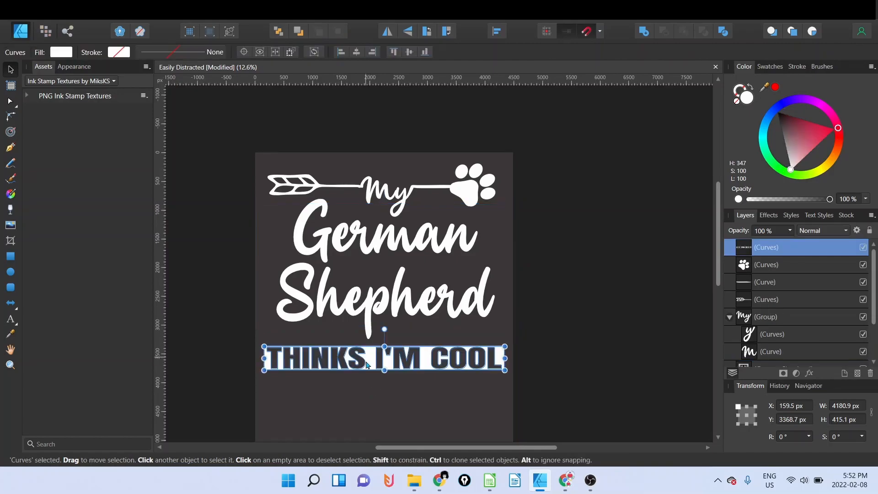
{"action": "left_click", "coordinate": [370, 243]}
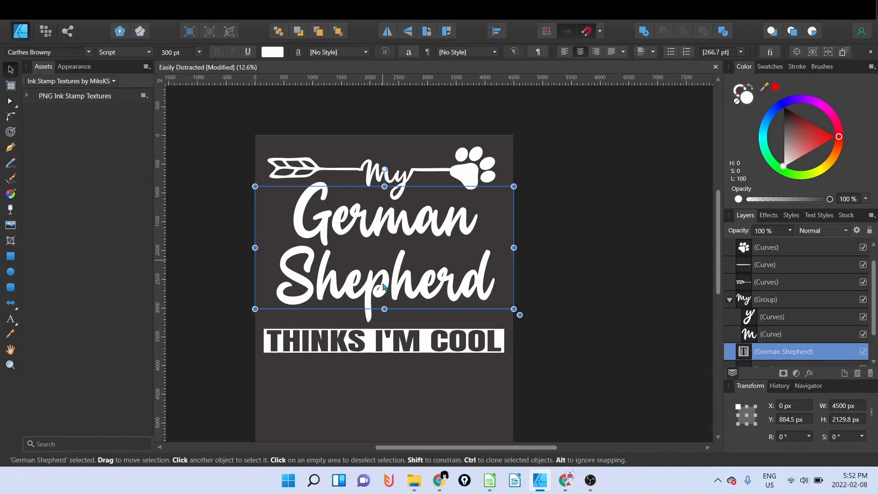
{"action": "mouse_move", "coordinate": [334, 245]}
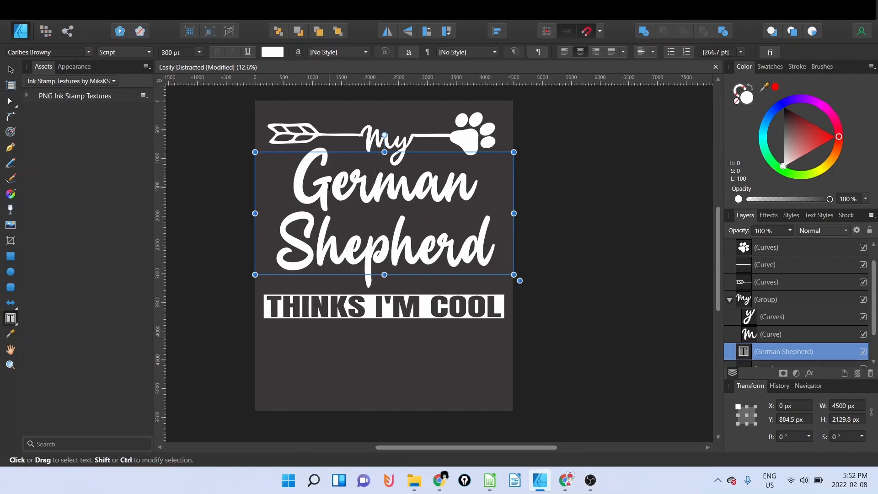
{"action": "left_click", "coordinate": [10, 318]}
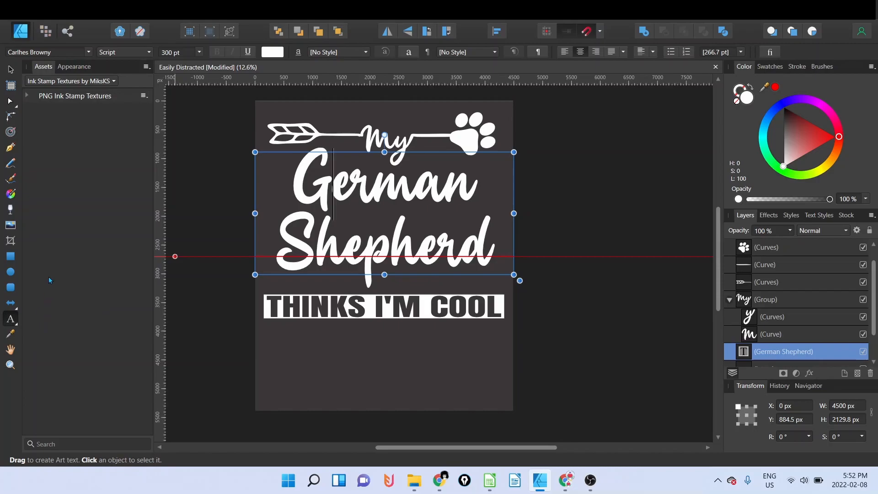
Drag the THINKS I'M COOL banner to sit just under the Shepherd text.
{"action": "left_click", "coordinate": [10, 319]}
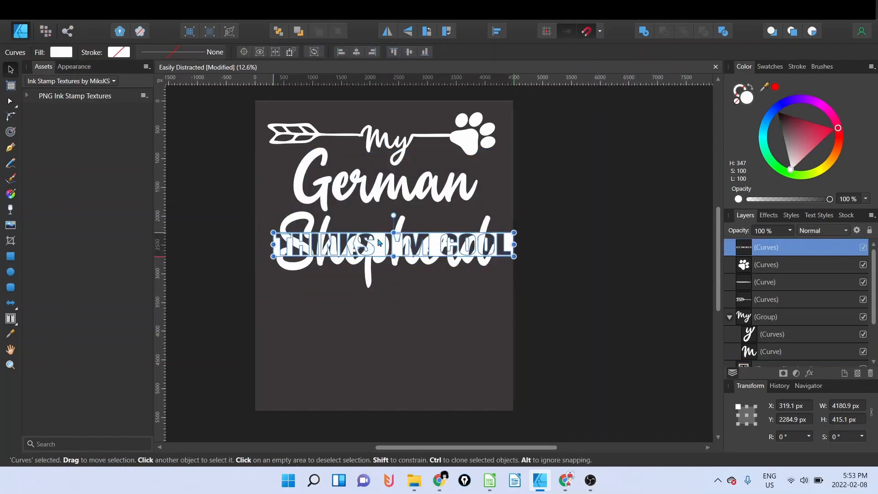
{"action": "left_click_drag", "start_coordinate": [392, 244], "coordinate": [387, 296]}
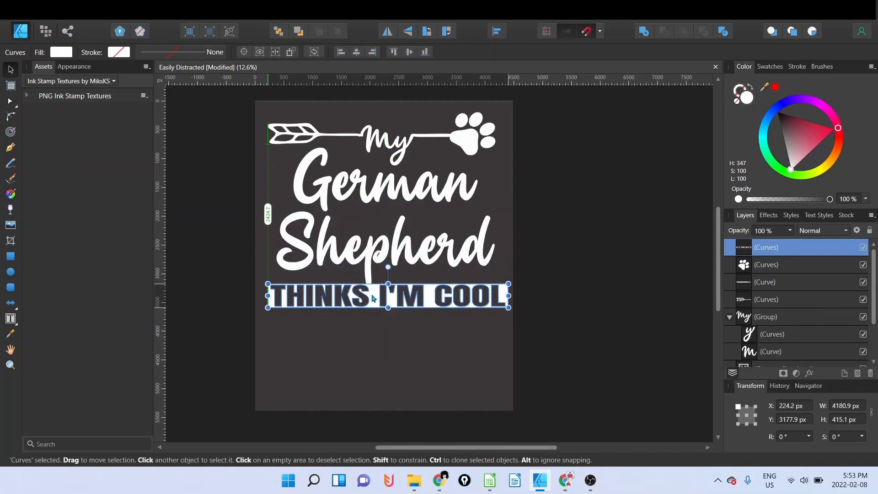
{"action": "left_click_drag", "start_coordinate": [387, 296], "coordinate": [387, 302]}
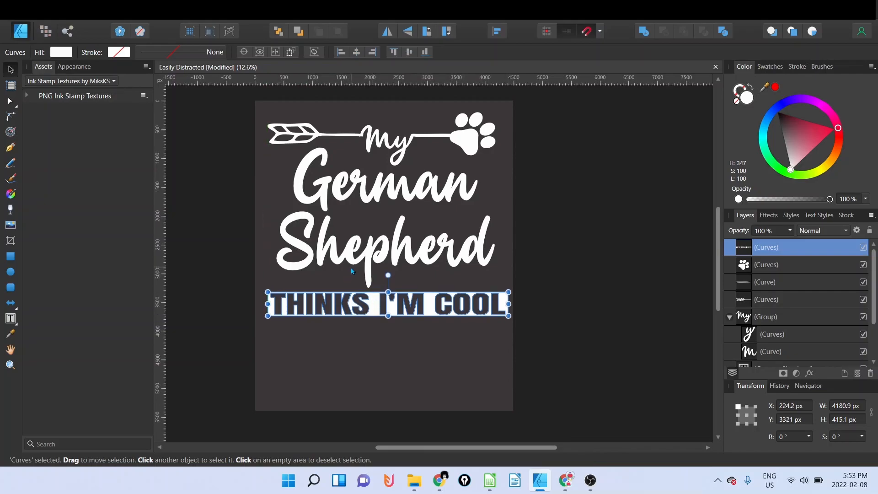
{"action": "mouse_move", "coordinate": [374, 191]}
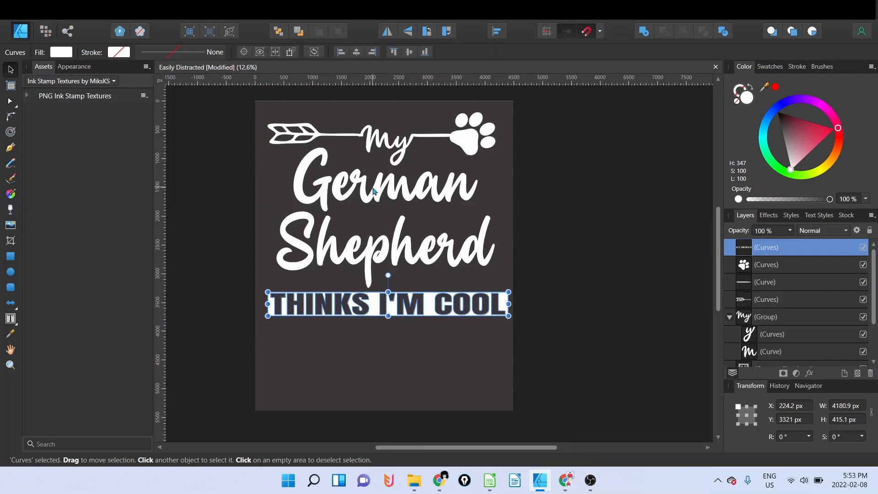
{"action": "mouse_move", "coordinate": [396, 229]}
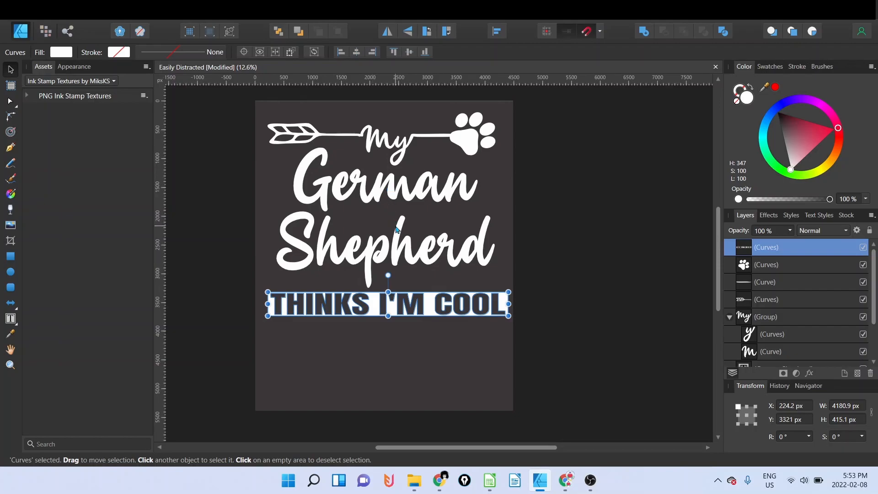
Switch to the Dog Breeds sheet and jump to the last breed, Zerdava in row 511.
{"action": "left_click", "coordinate": [489, 480]}
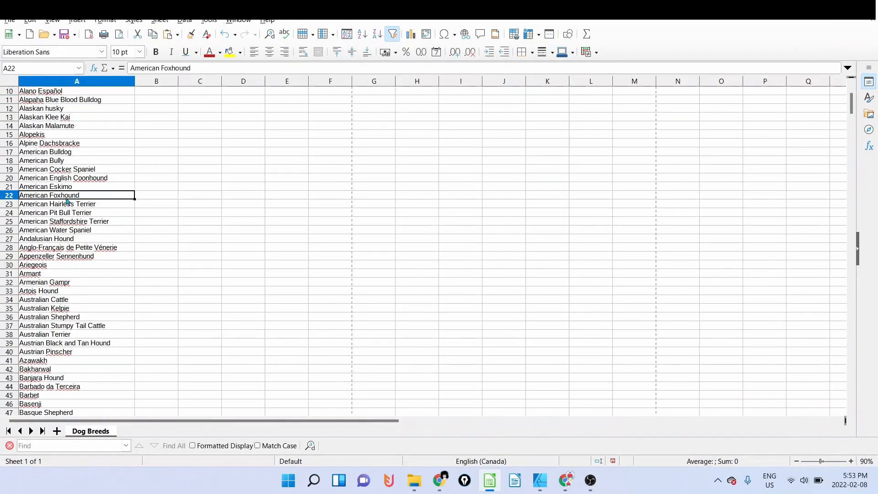
{"action": "key", "text": "ctrl+End"}
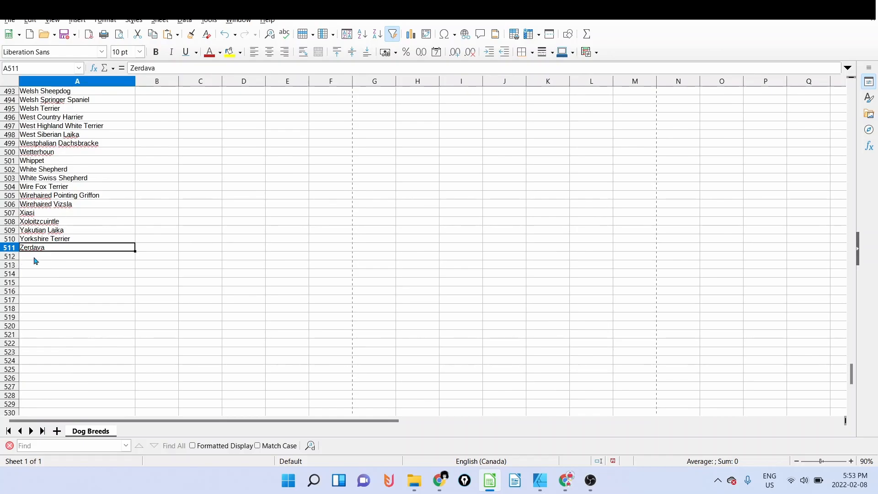
{"action": "mouse_move", "coordinate": [86, 267]}
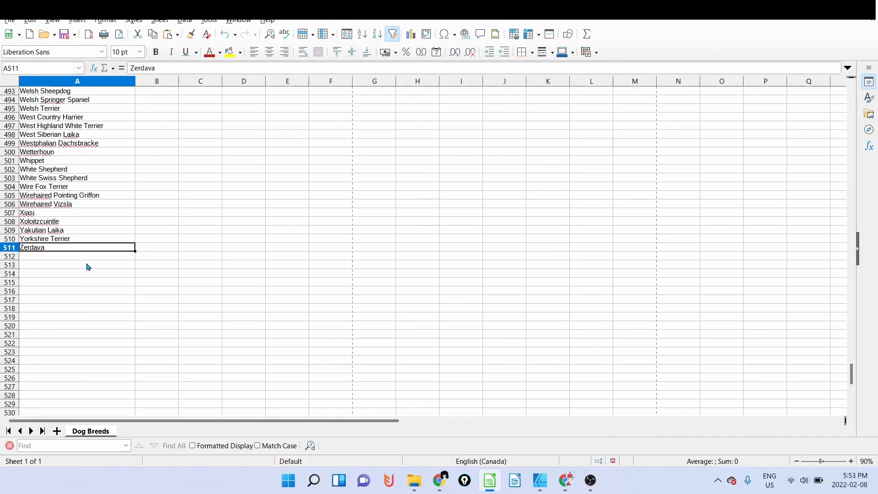
{"action": "mouse_move", "coordinate": [247, 271]}
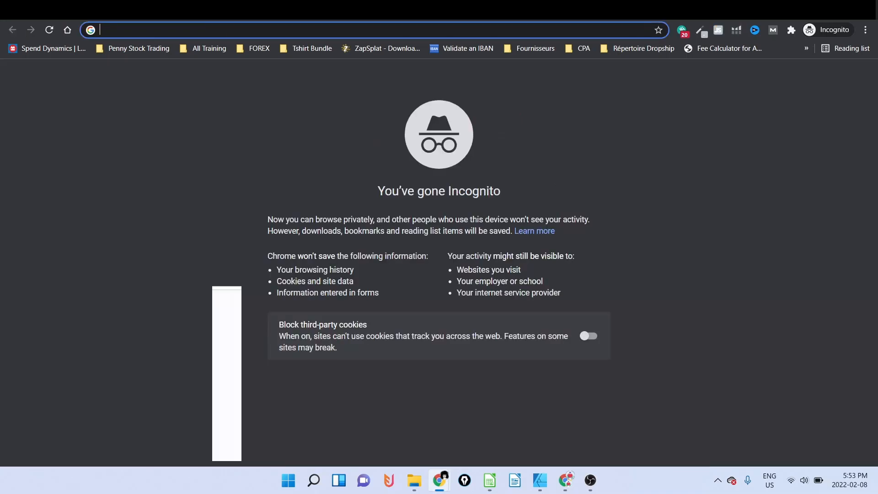
Open Wikipedia's List of dog breeds via Google, then search 'libreoffice text to columns'.
{"action": "type", "text": "google.com"}
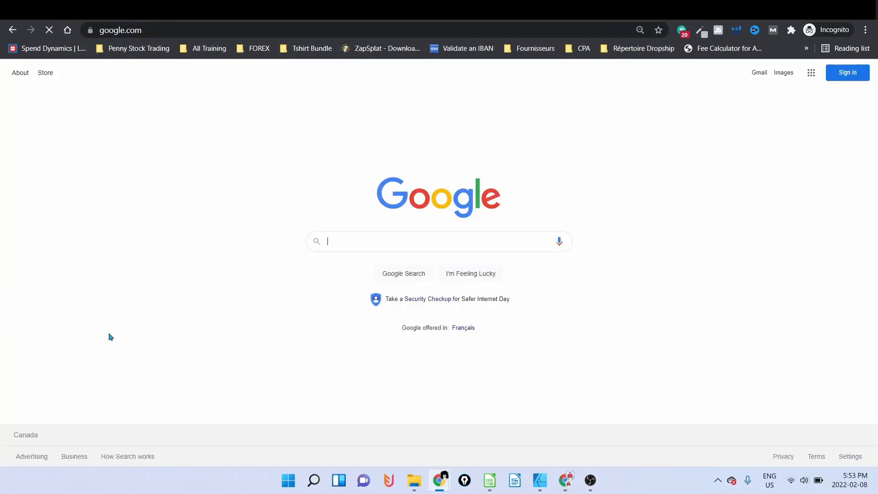
{"action": "type", "text": "dog breeds list wik"}
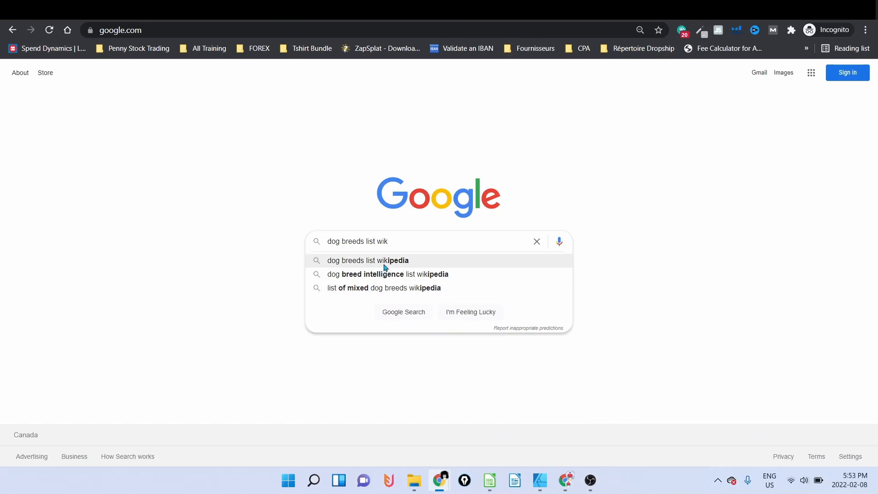
{"action": "left_click", "coordinate": [368, 260]}
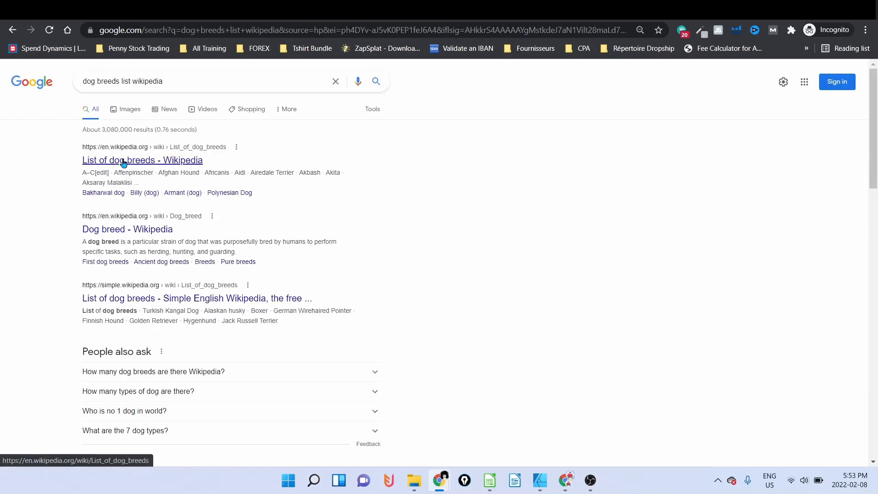
{"action": "left_click", "coordinate": [142, 160]}
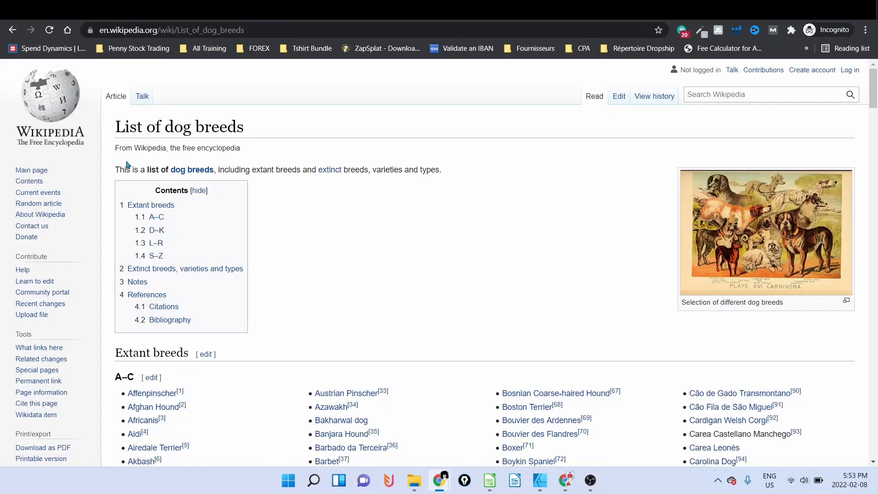
{"action": "scroll", "scroll_direction": "down", "scroll_amount": 3}
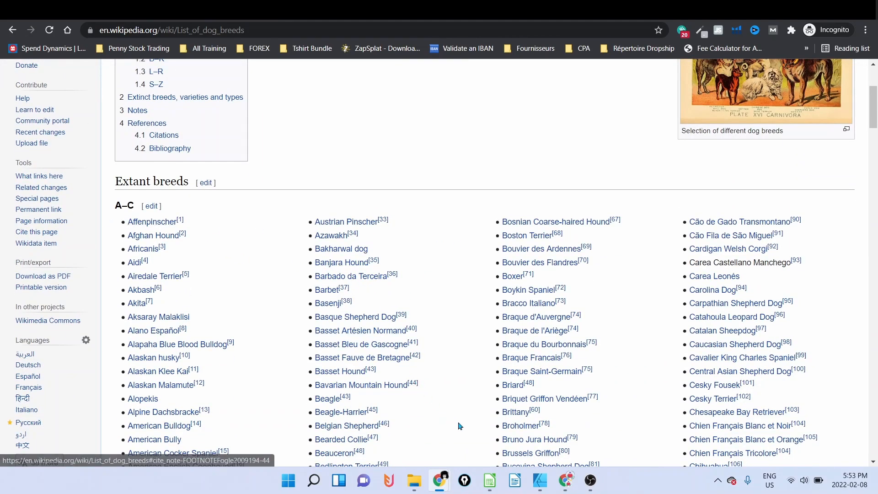
{"action": "left_click", "coordinate": [488, 480]}
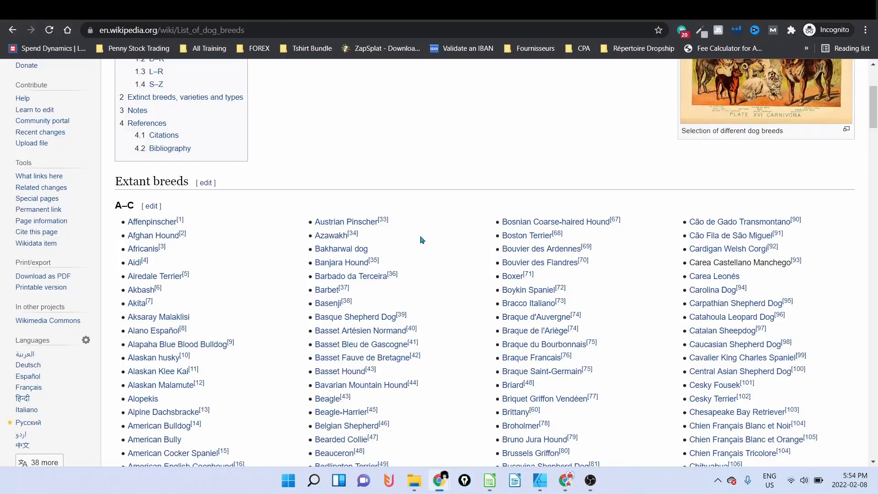
{"action": "type", "text": "libreoffice text to columns"}
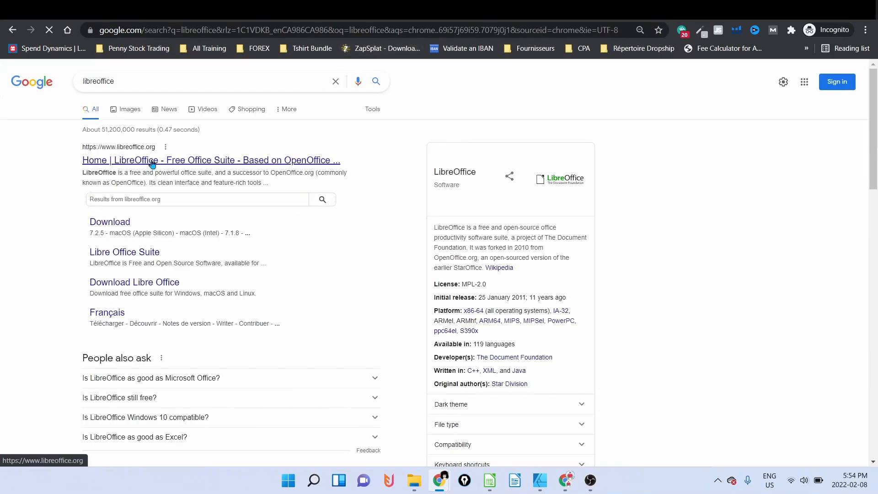
Open the 'Home | LibreOffice' result at libreoffice.org.
{"action": "left_click", "coordinate": [210, 160]}
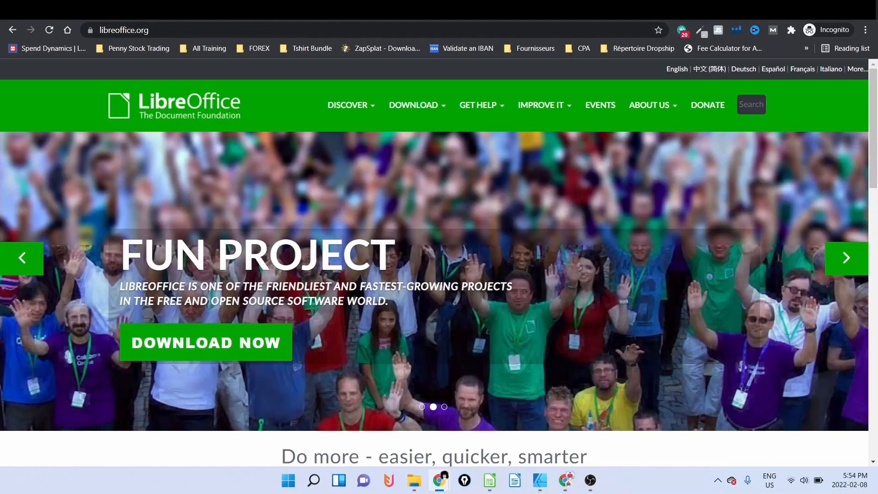
Enter a =LEN(A2) formula in the cell beside Affenpinscher.
{"action": "left_click", "coordinate": [489, 480]}
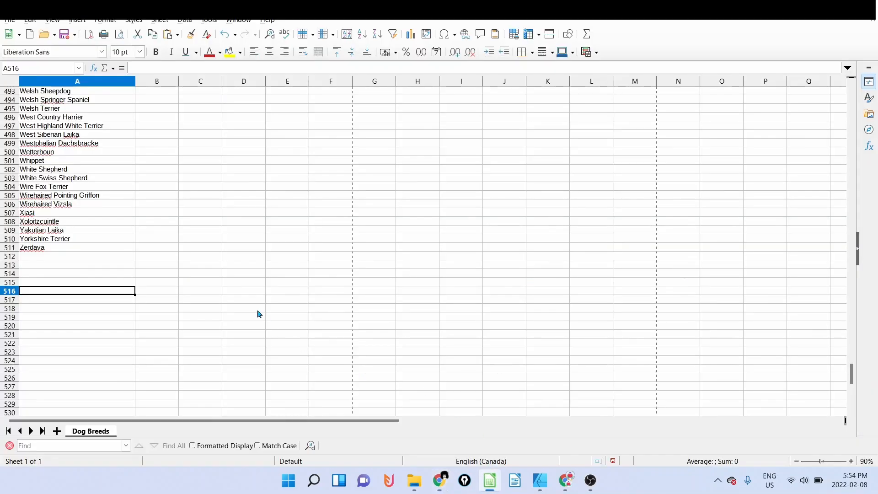
{"action": "left_click", "coordinate": [635, 256]}
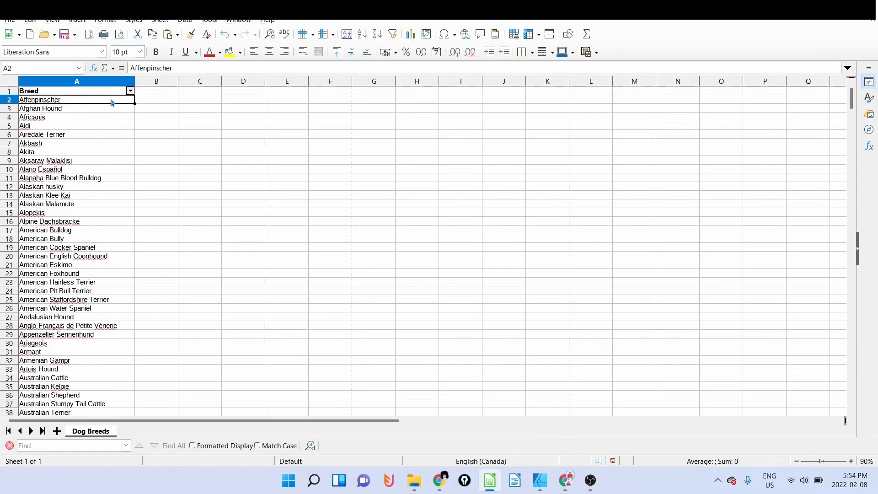
{"action": "left_click", "coordinate": [156, 100]}
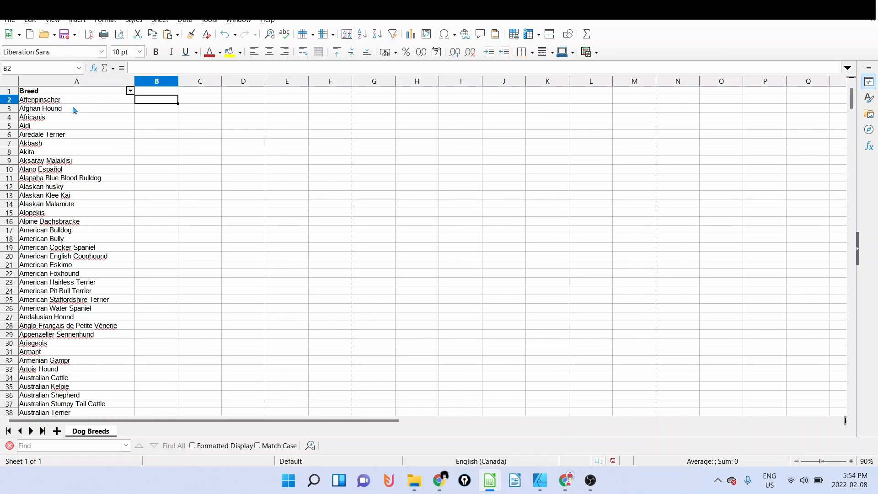
{"action": "left_click", "coordinate": [77, 100]}
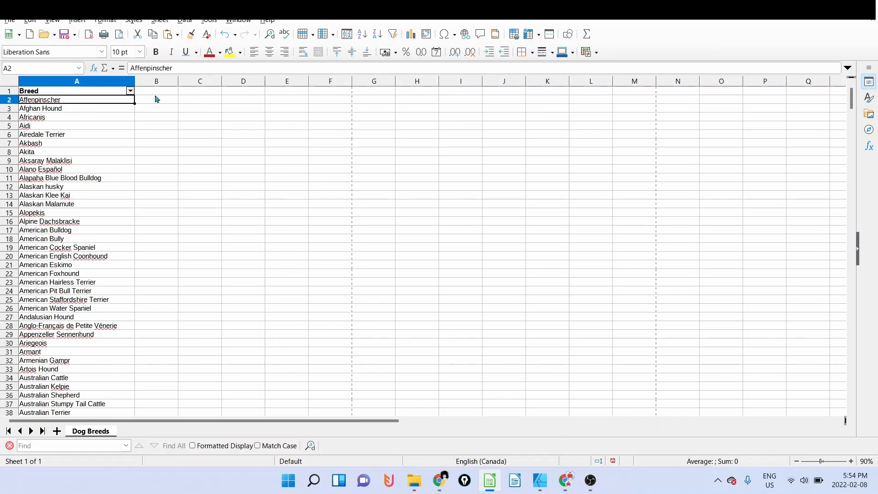
{"action": "left_click", "coordinate": [156, 99]}
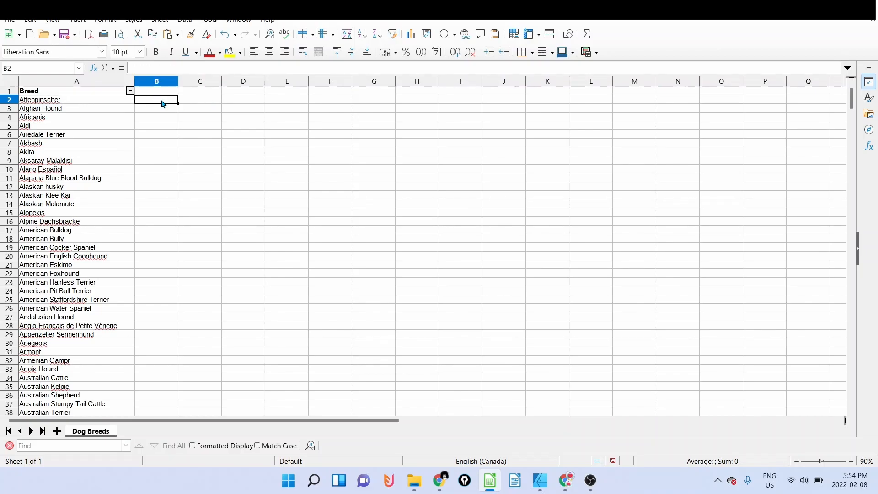
{"action": "type", "text": "=len"}
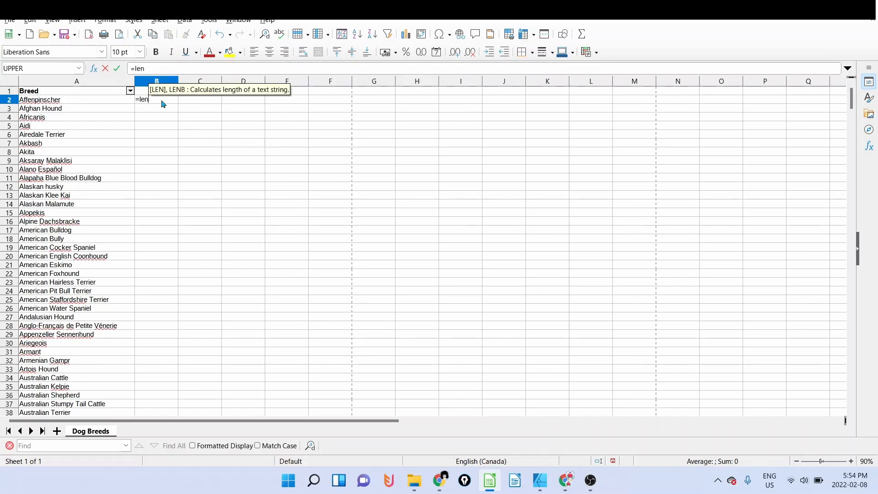
{"action": "type", "text": "(A2"}
{"action": "left_click", "coordinate": [157, 91]}
{"action": "type", "text": "len"}
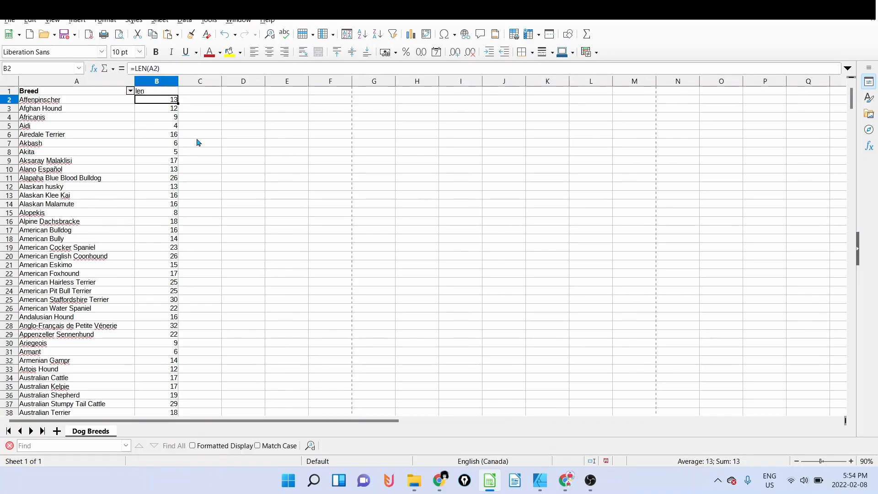
{"action": "mouse_move", "coordinate": [24, 127]}
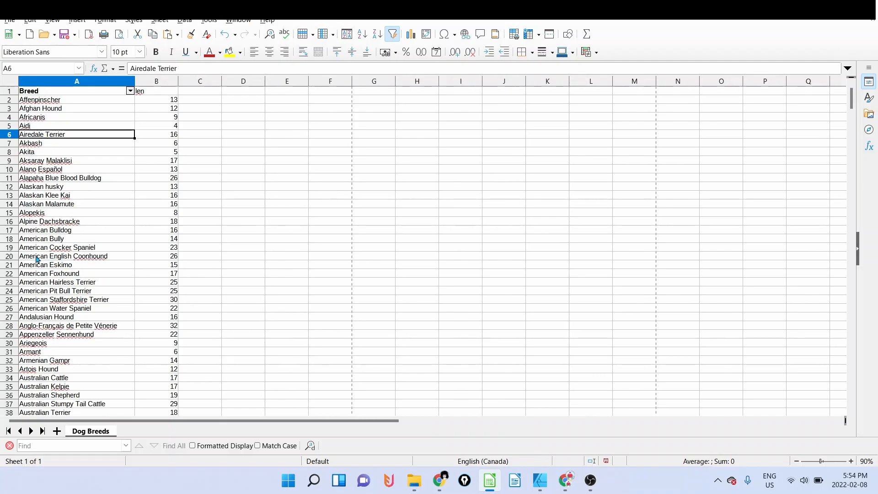
Add an AutoFilter to the len column and sort it ascending.
{"action": "left_click", "coordinate": [63, 256]}
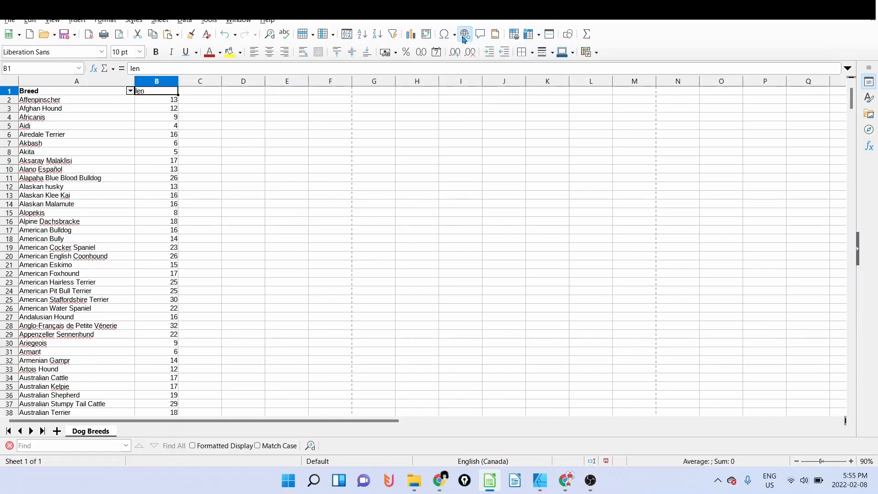
{"action": "left_click", "coordinate": [392, 35]}
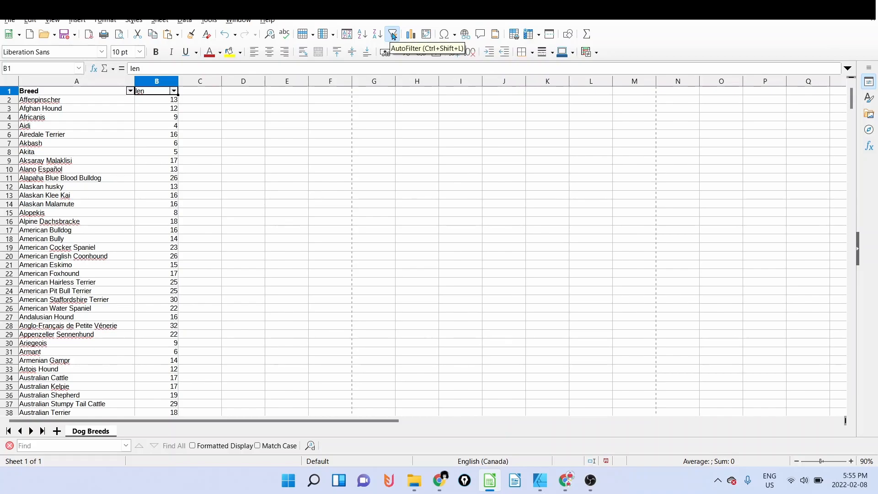
{"action": "left_click", "coordinate": [174, 90]}
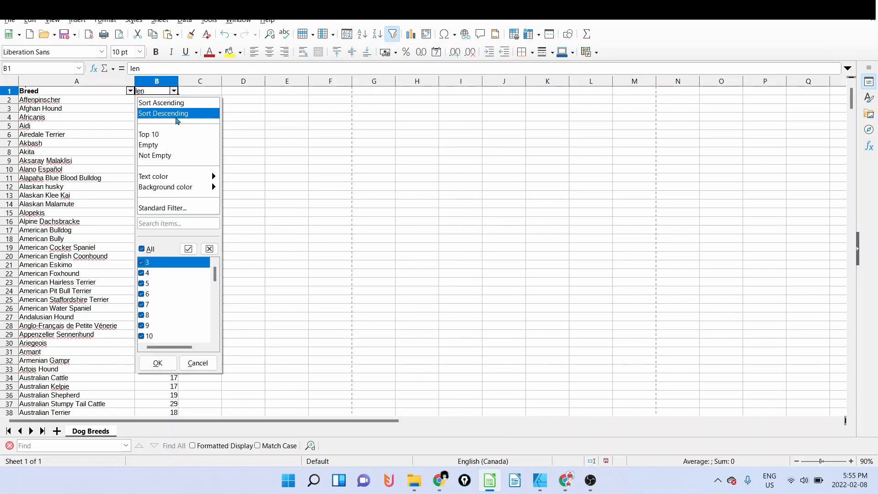
{"action": "left_click", "coordinate": [162, 102]}
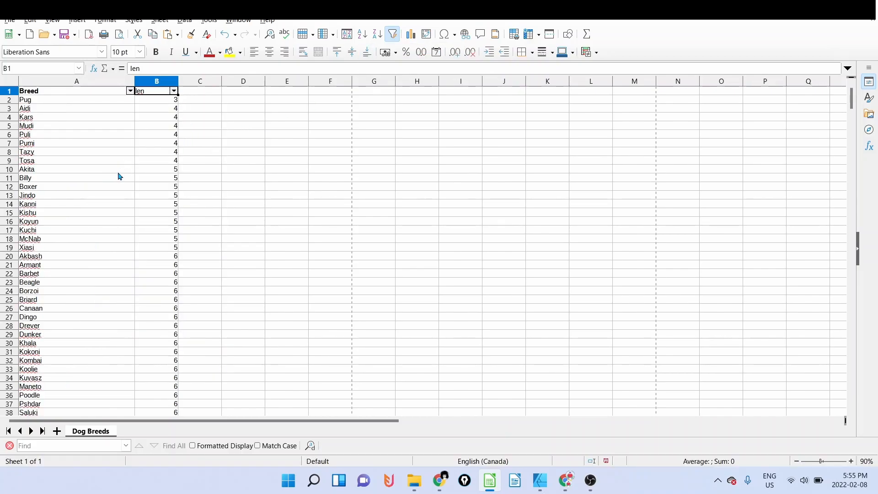
Select the breeds with 14- and 15-character names.
{"action": "left_click_drag", "start_coordinate": [76, 99], "coordinate": [76, 108]}
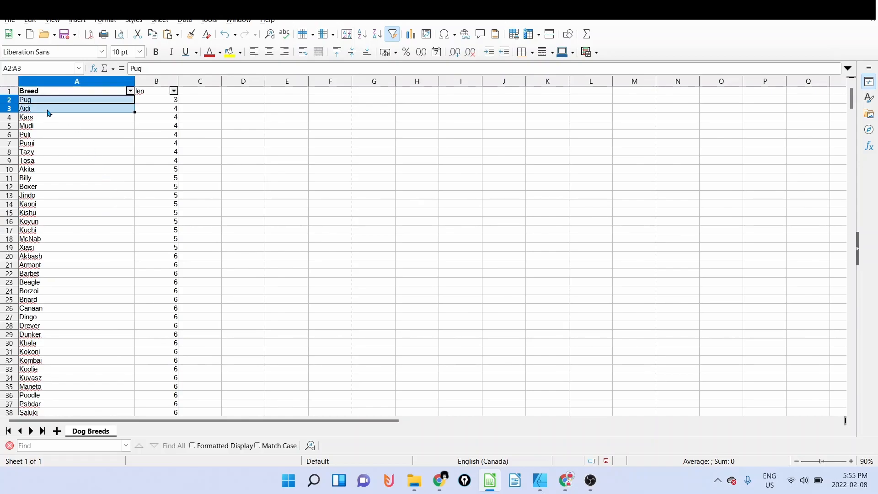
{"action": "left_click", "coordinate": [76, 126]}
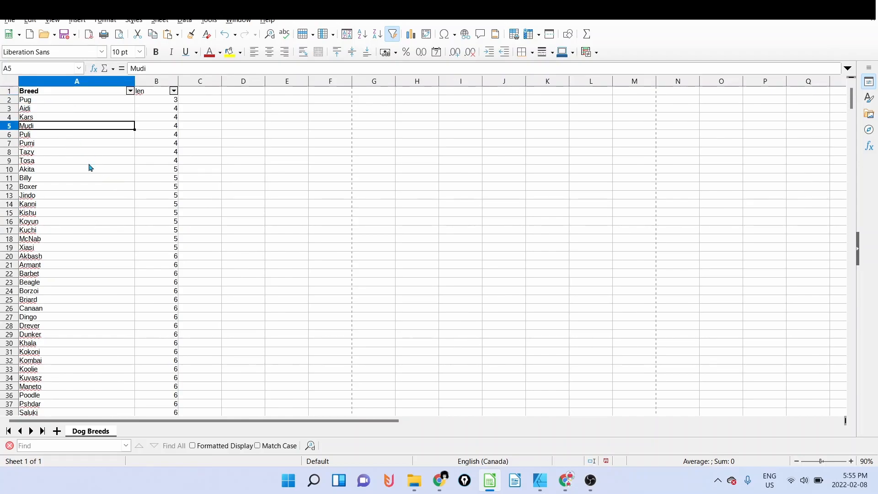
{"action": "mouse_move", "coordinate": [112, 194]}
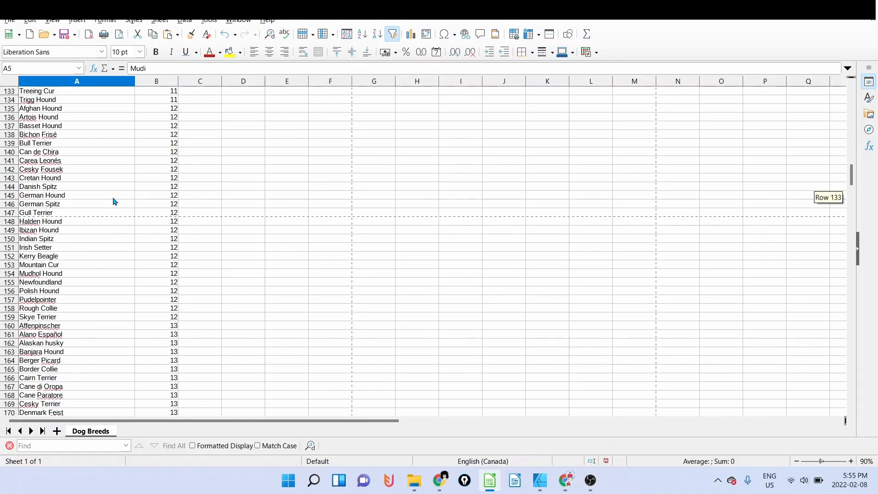
{"action": "scroll", "scroll_direction": "down", "scroll_amount": 3}
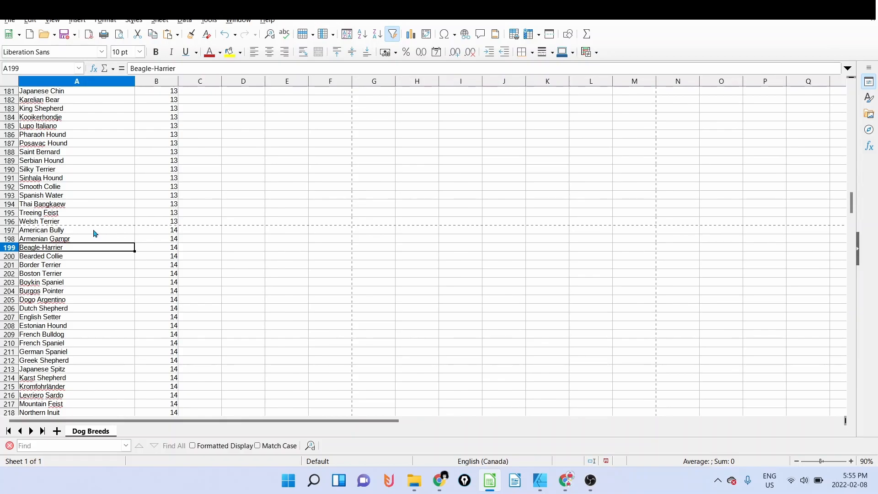
{"action": "left_click_drag", "start_coordinate": [77, 230], "coordinate": [77, 257]}
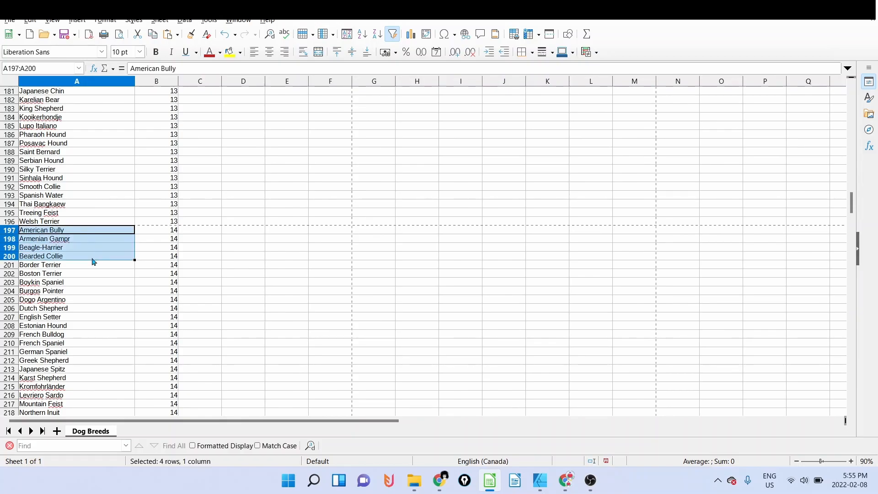
{"action": "left_click_drag", "start_coordinate": [92, 256], "coordinate": [93, 273]}
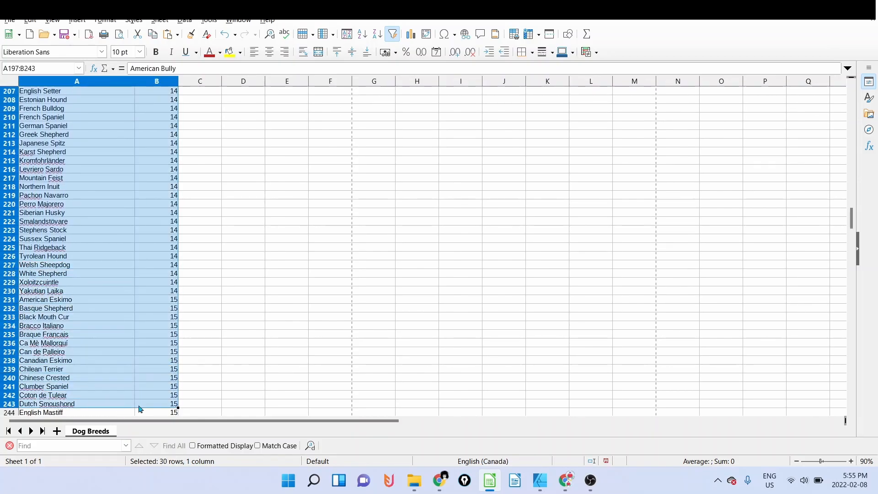
Copy the selected 14–15-character breed rows and start a new spreadsheet.
{"action": "scroll", "scroll_direction": "down", "scroll_amount": 3}
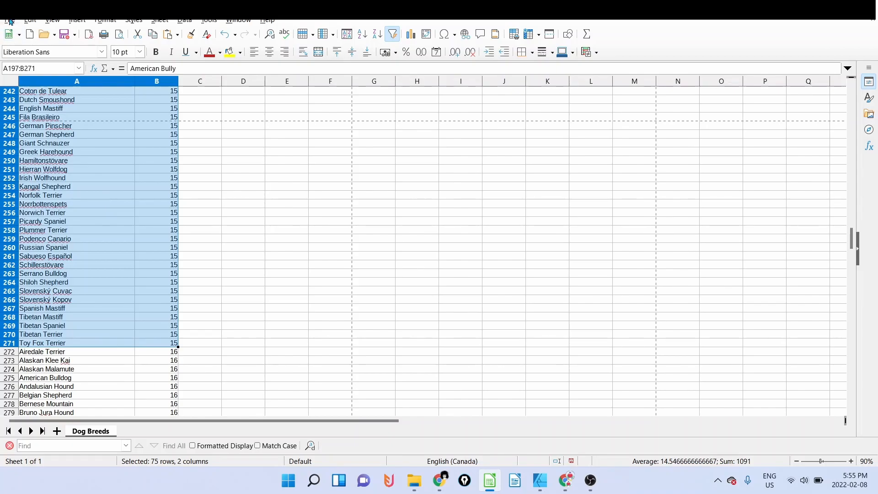
{"action": "left_click", "coordinate": [29, 19]}
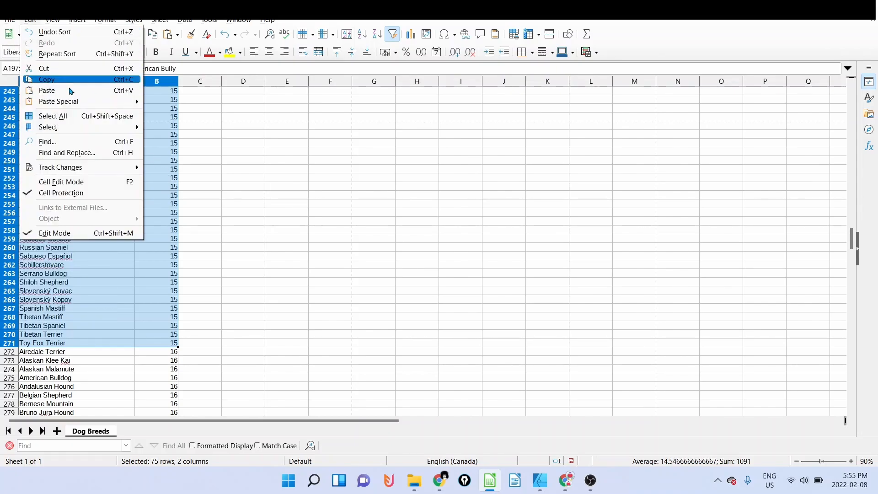
{"action": "left_click", "coordinate": [10, 20]}
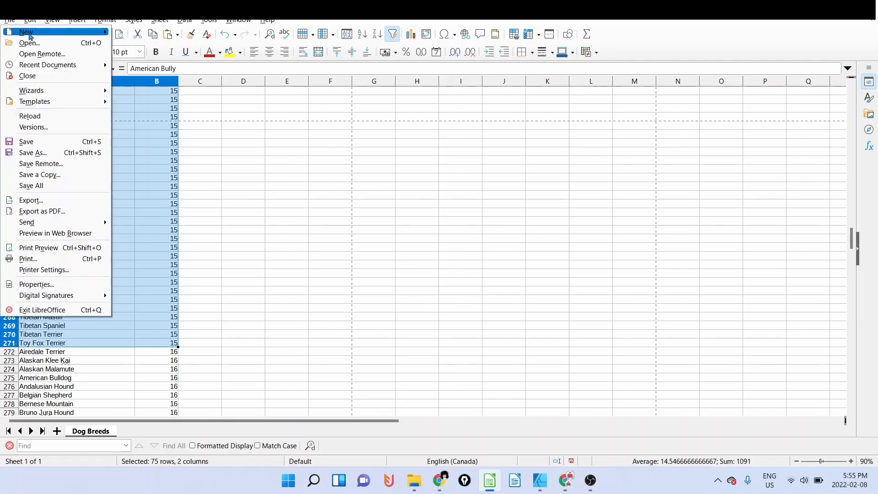
{"action": "left_click", "coordinate": [26, 32]}
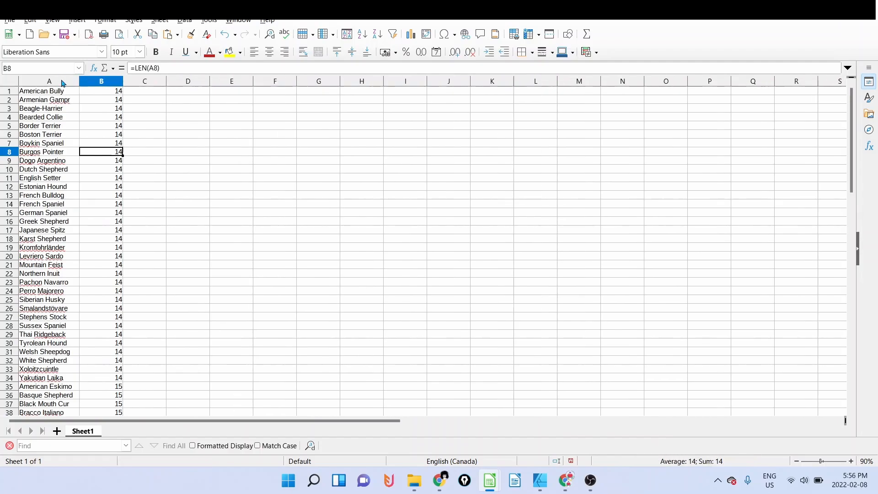
Delete the length column B in the new spreadsheet.
{"action": "left_click", "coordinate": [101, 82]}
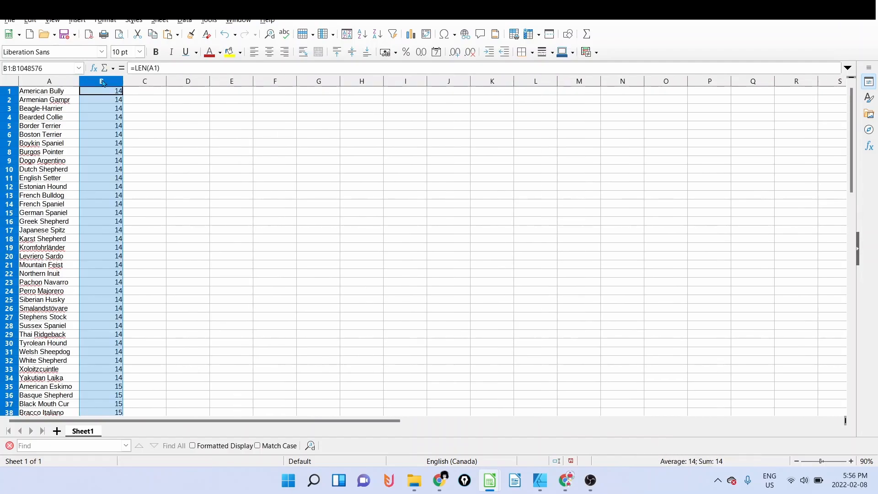
{"action": "right_click", "coordinate": [99, 81]}
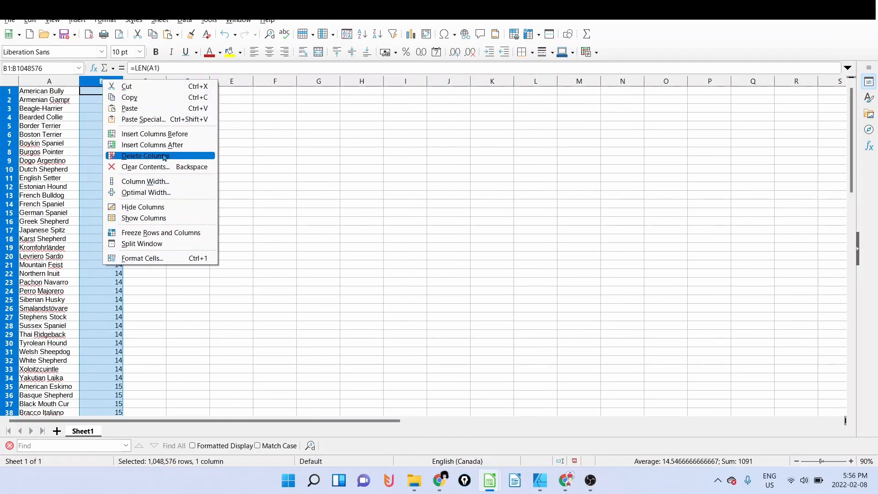
{"action": "left_click", "coordinate": [145, 155]}
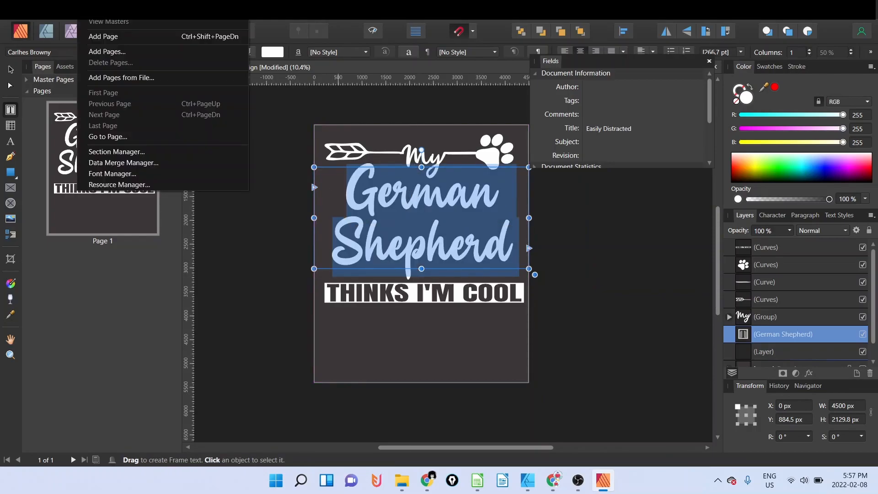
{"action": "mouse_move", "coordinate": [123, 163]}
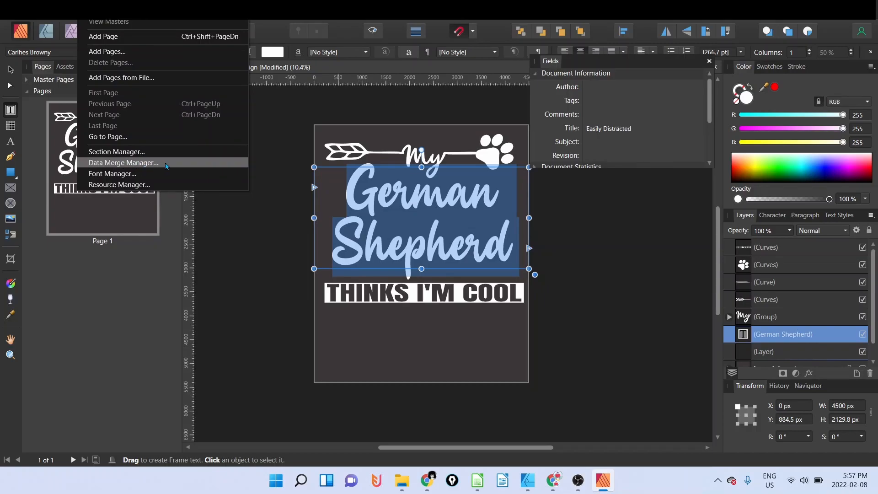
Open the Data Merge Manager and enter 'German Shepherd'.
{"action": "left_click", "coordinate": [123, 163]}
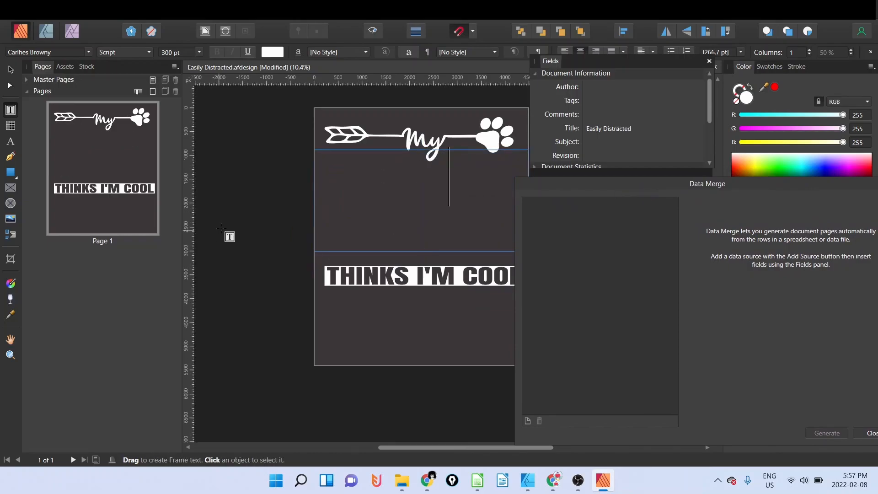
{"action": "type", "text": "German Shepherd"}
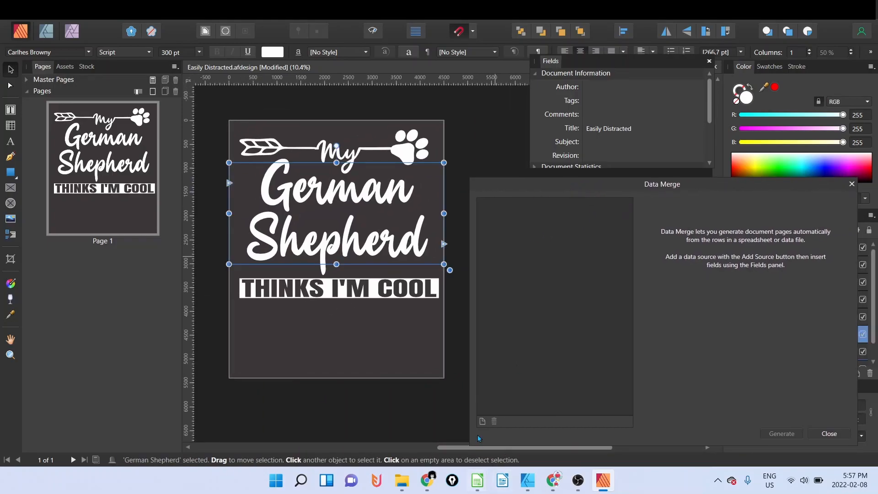
{"action": "mouse_move", "coordinate": [480, 421]}
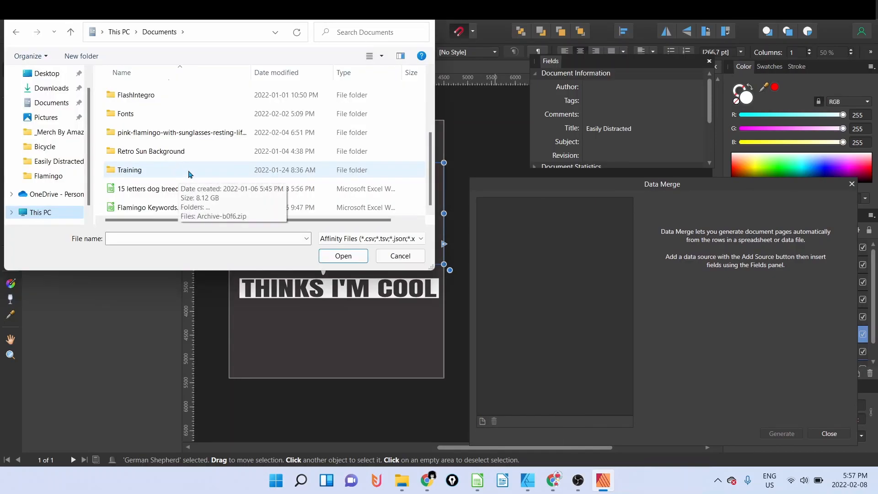
Load '15 letters dog breed.xlsx' as the merge data source and enable record preview.
{"action": "left_click", "coordinate": [154, 189]}
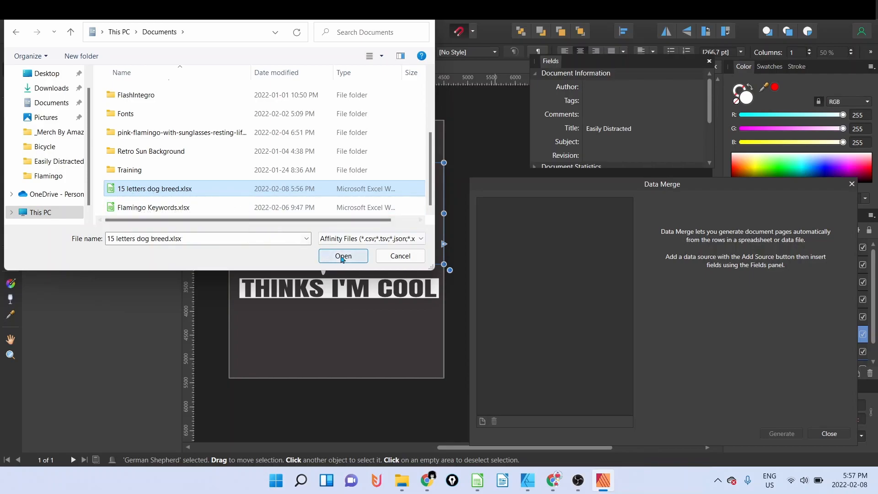
{"action": "left_click", "coordinate": [344, 256]}
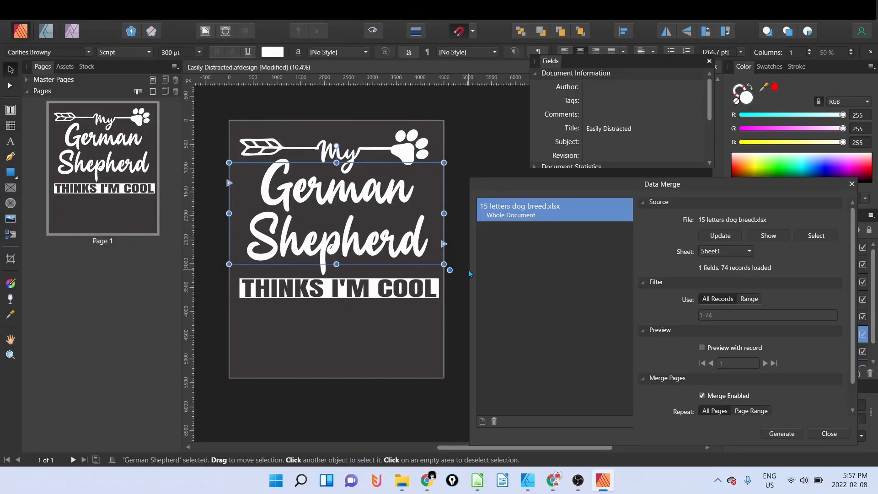
{"action": "mouse_move", "coordinate": [485, 268]}
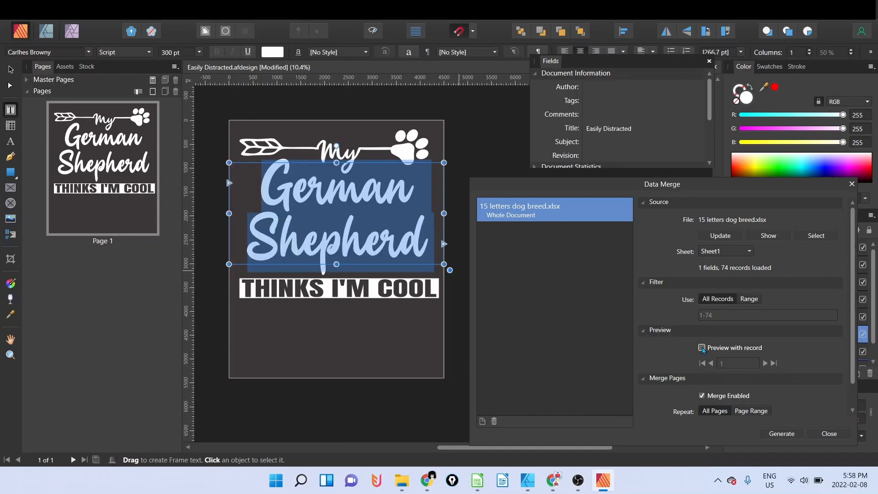
{"action": "left_click", "coordinate": [702, 347]}
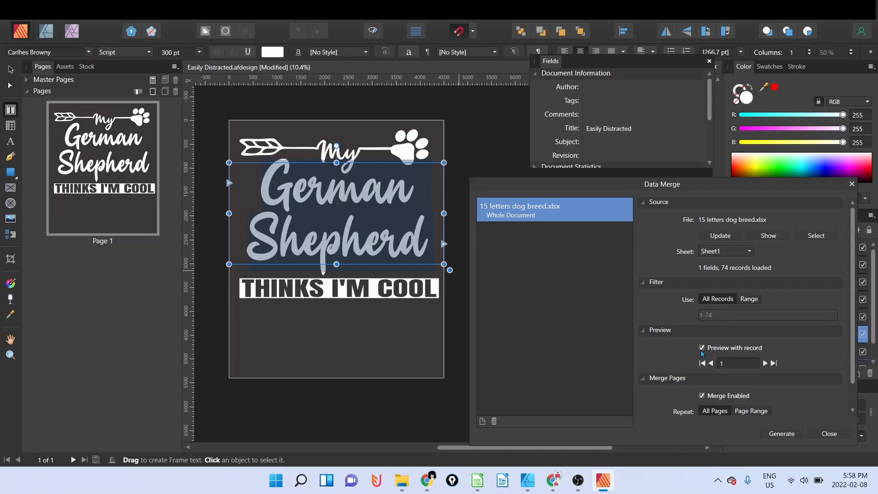
{"action": "mouse_move", "coordinate": [597, 195]}
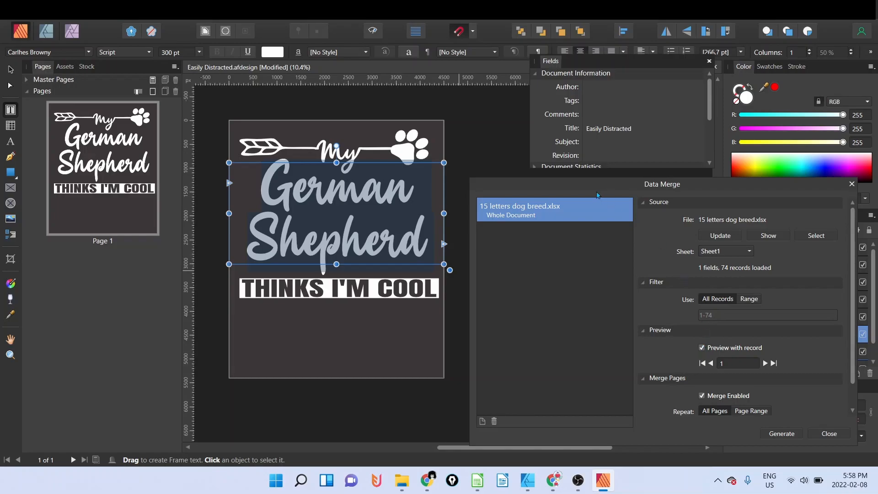
Insert the spreadsheet's breed field into the design and preview the first few records.
{"action": "left_click", "coordinate": [535, 73]}
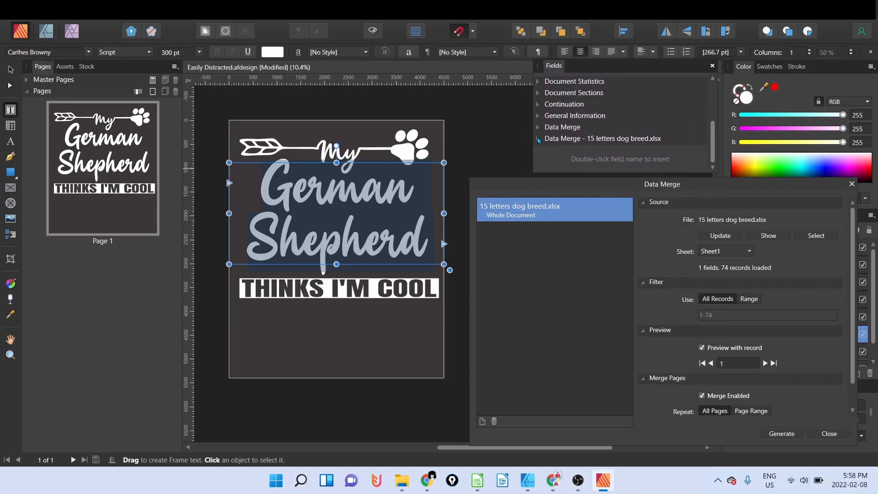
{"action": "left_click", "coordinate": [538, 138]}
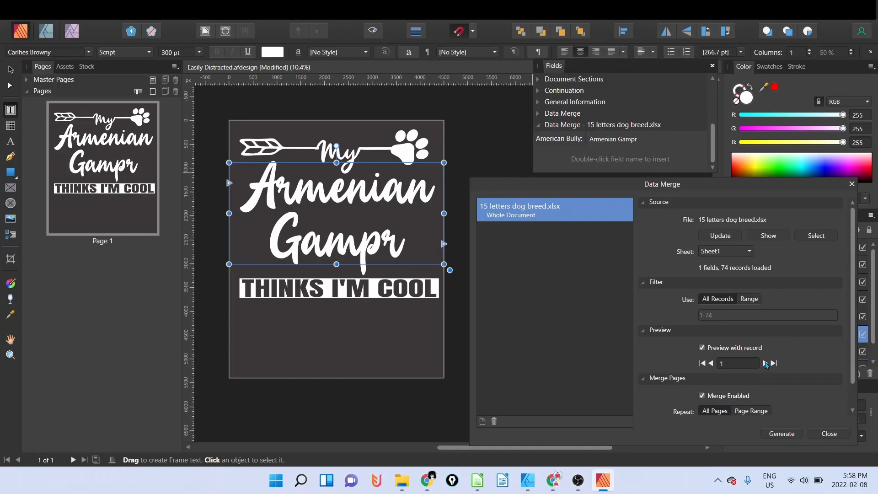
{"action": "left_click", "coordinate": [766, 363]}
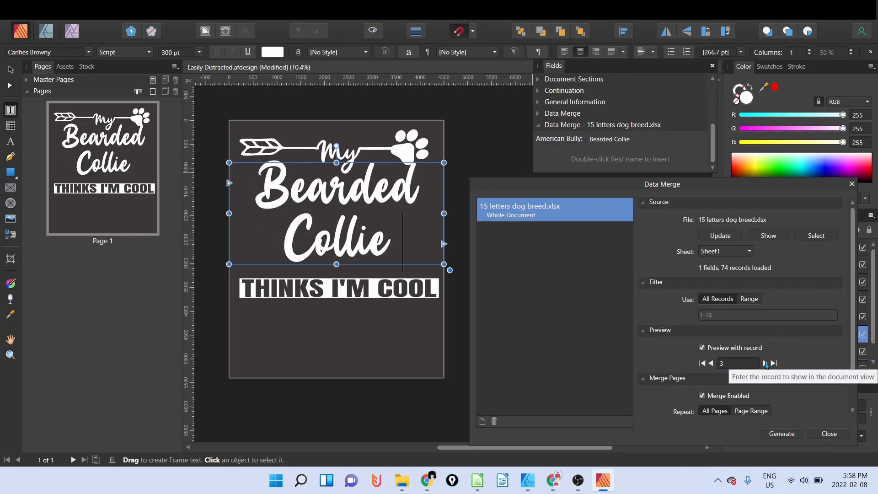
{"action": "left_click", "coordinate": [764, 363]}
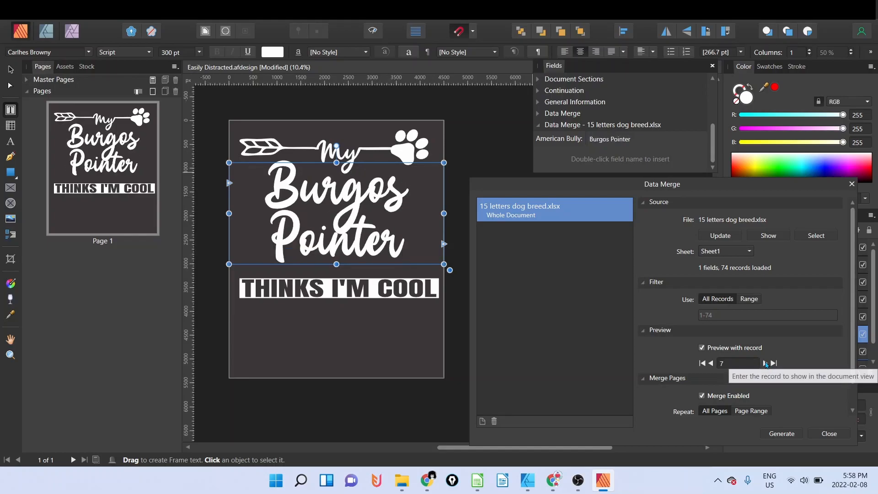
{"action": "left_click", "coordinate": [767, 363]}
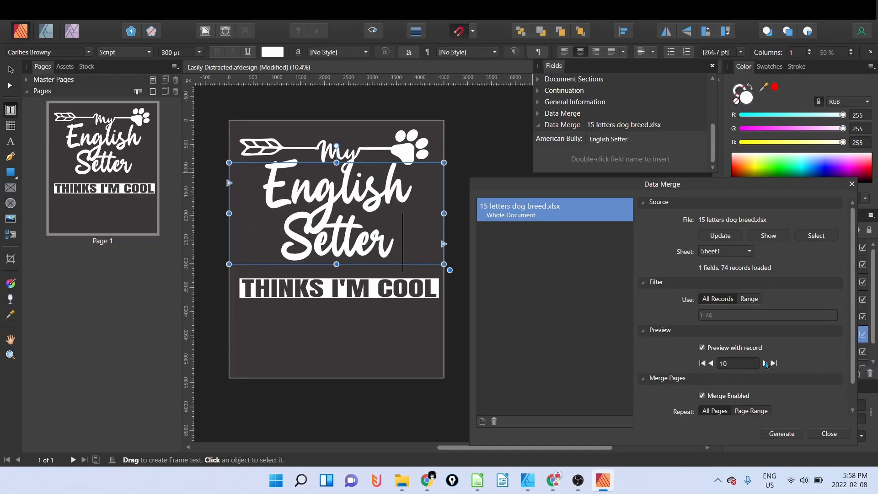
Step through more breed records, ending on record 31, White Shepherd.
{"action": "left_click", "coordinate": [767, 362]}
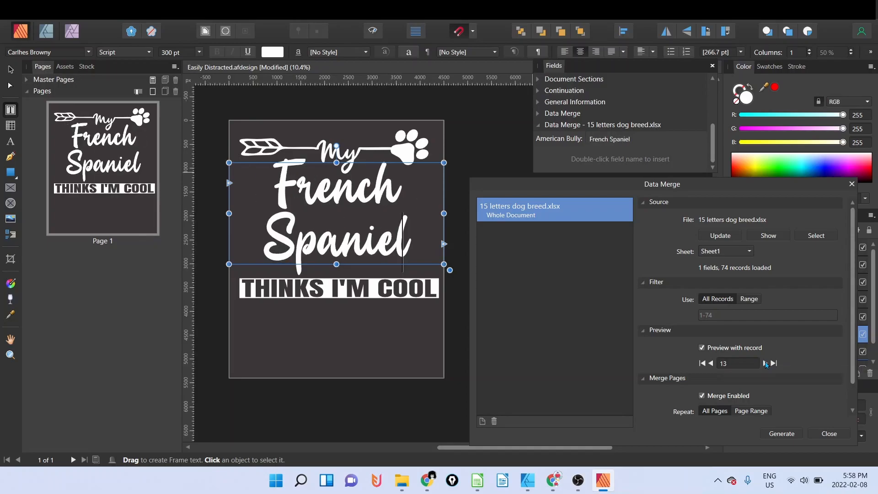
{"action": "left_click", "coordinate": [768, 363]}
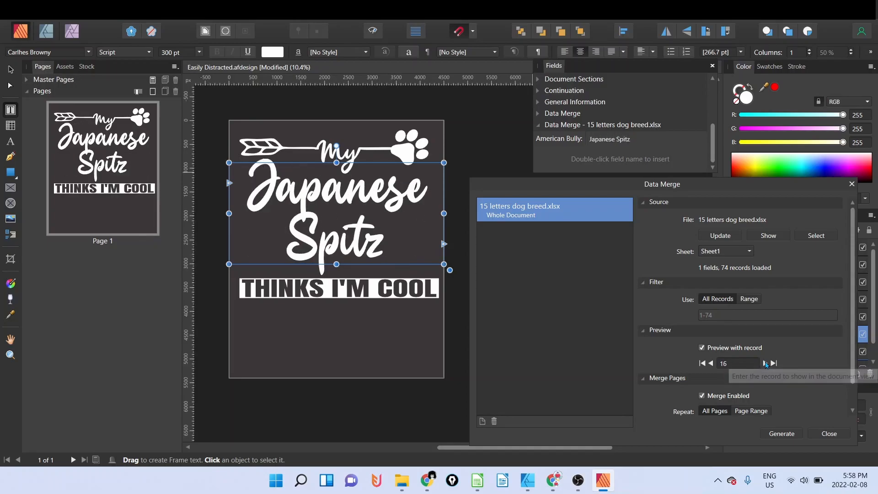
{"action": "left_click", "coordinate": [766, 363]}
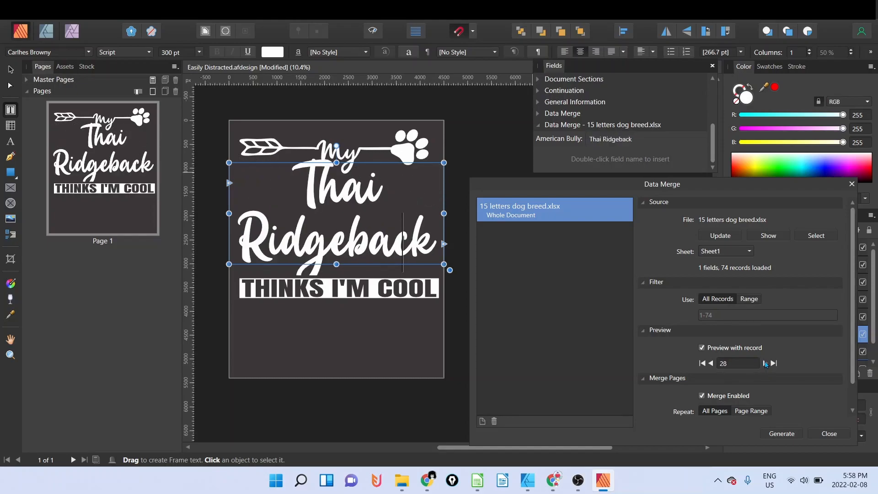
{"action": "left_click", "coordinate": [766, 363]}
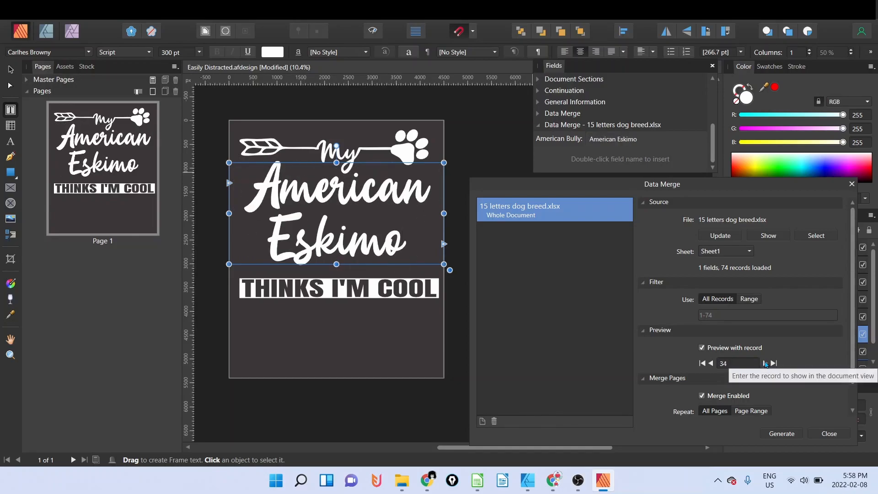
{"action": "left_click", "coordinate": [766, 363]}
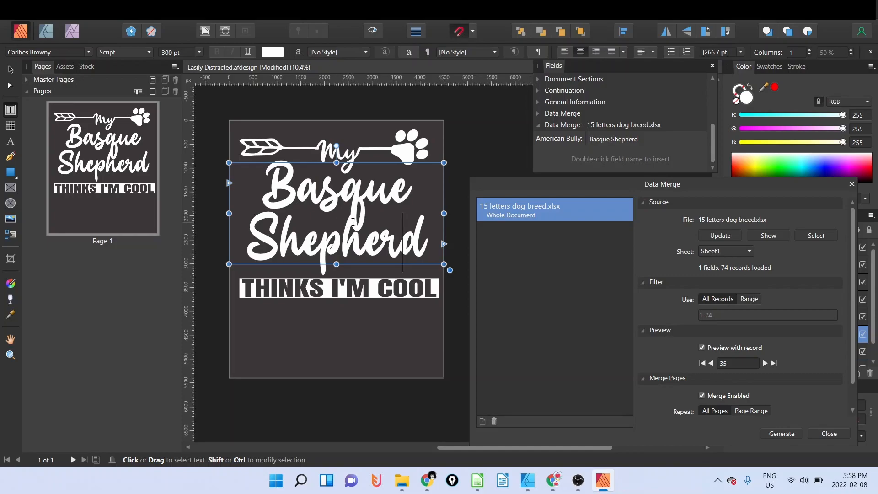
{"action": "left_click", "coordinate": [766, 363]}
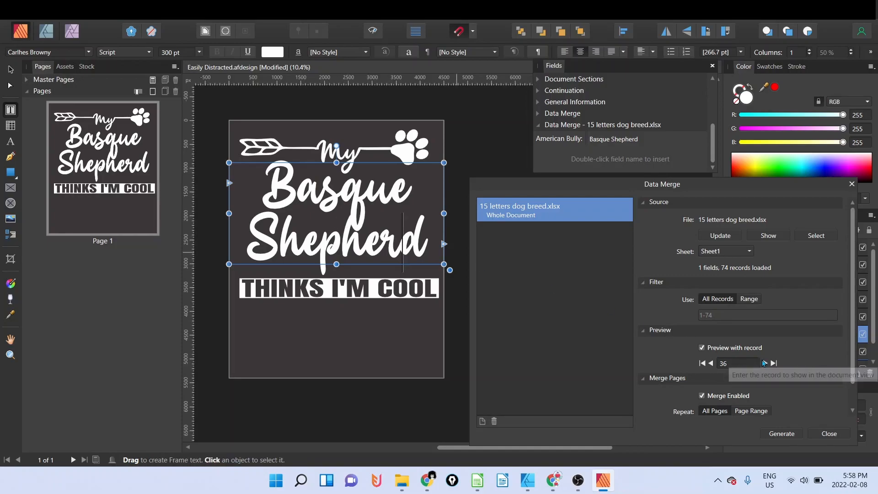
{"action": "left_click", "coordinate": [711, 363]}
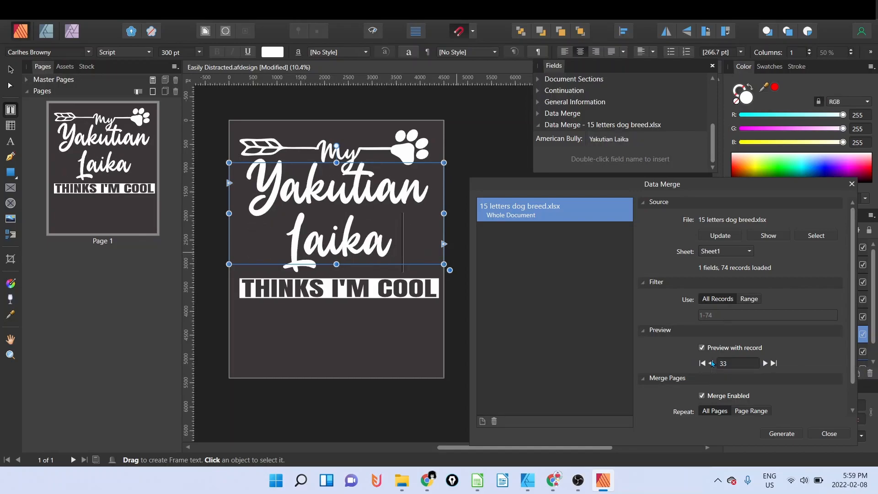
{"action": "left_click", "coordinate": [702, 362]}
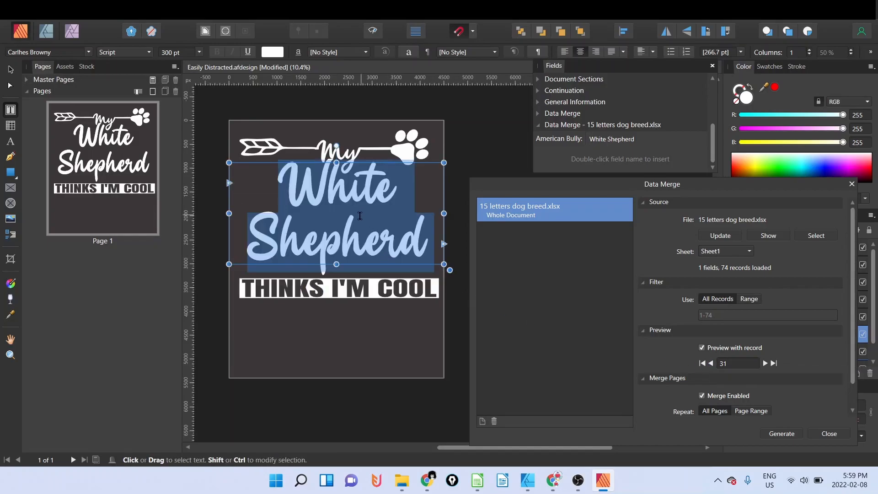
Set the breed name in uppercase Barlow Black and preview through to French Spaniel.
{"action": "left_click", "coordinate": [701, 363]}
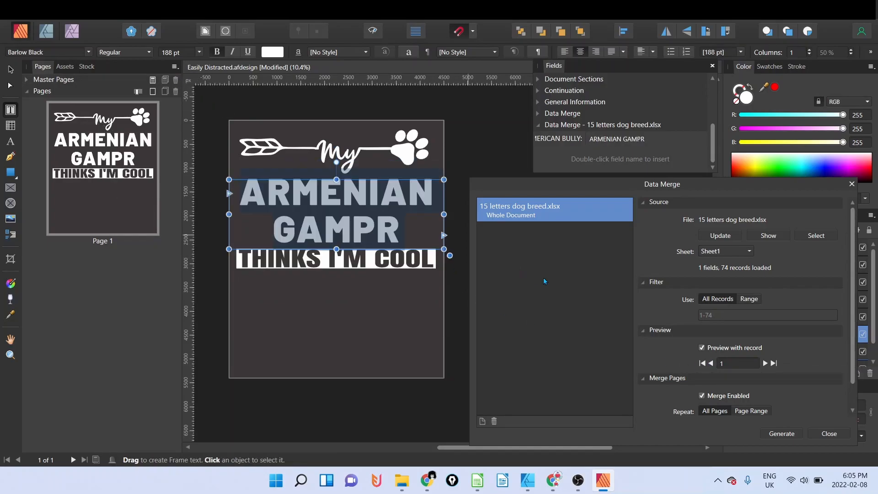
{"action": "left_click", "coordinate": [773, 363]}
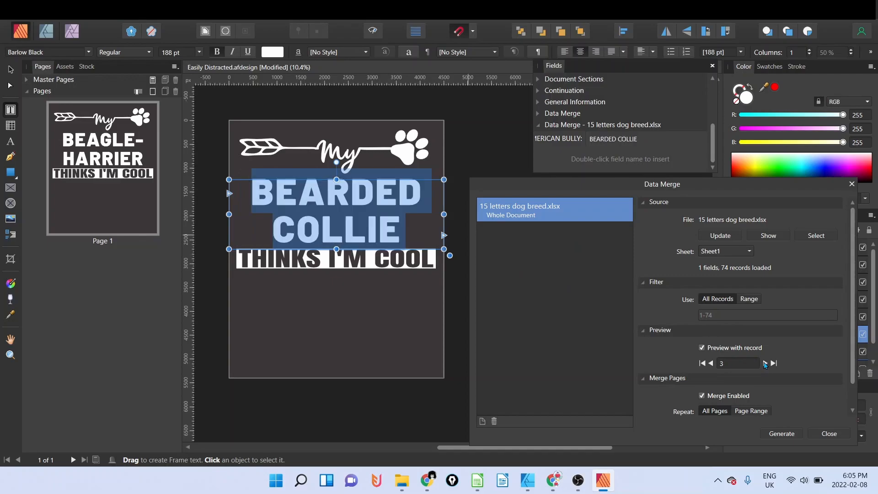
{"action": "left_click", "coordinate": [774, 363]}
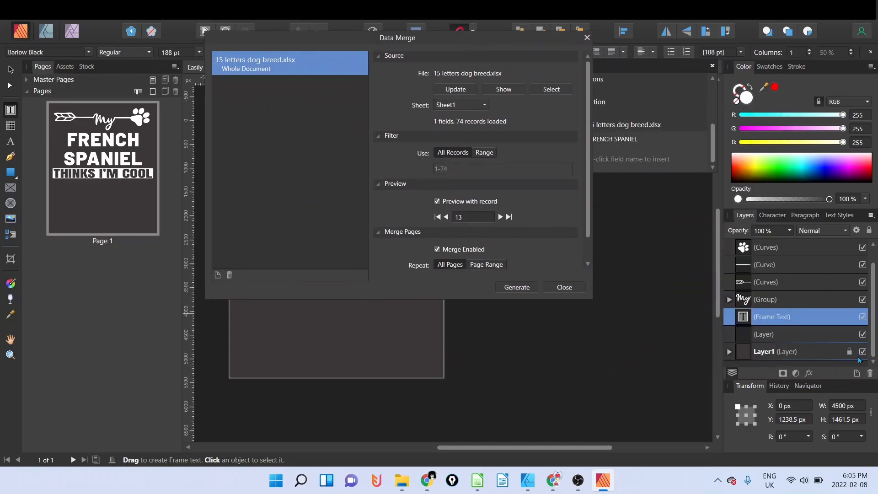
Hide the dark background layer and start generating the per-breed merged pages.
{"action": "left_click_drag", "start_coordinate": [397, 37], "coordinate": [662, 84]}
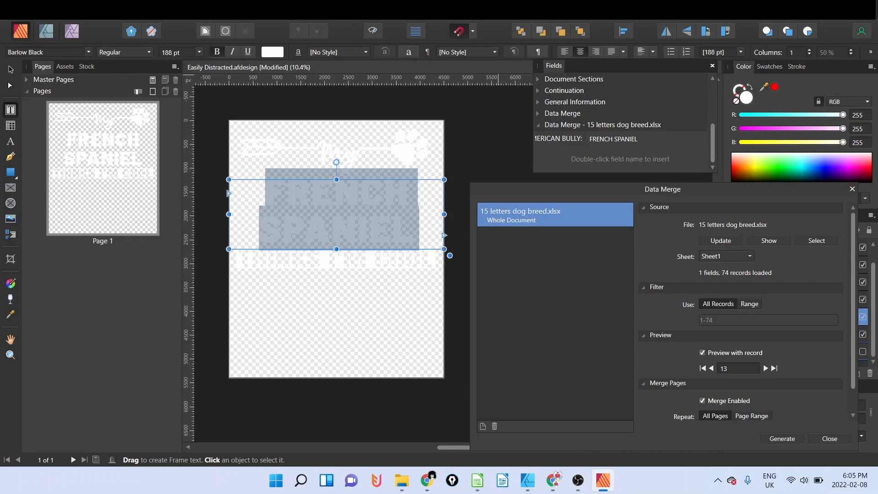
{"action": "mouse_move", "coordinate": [782, 438]}
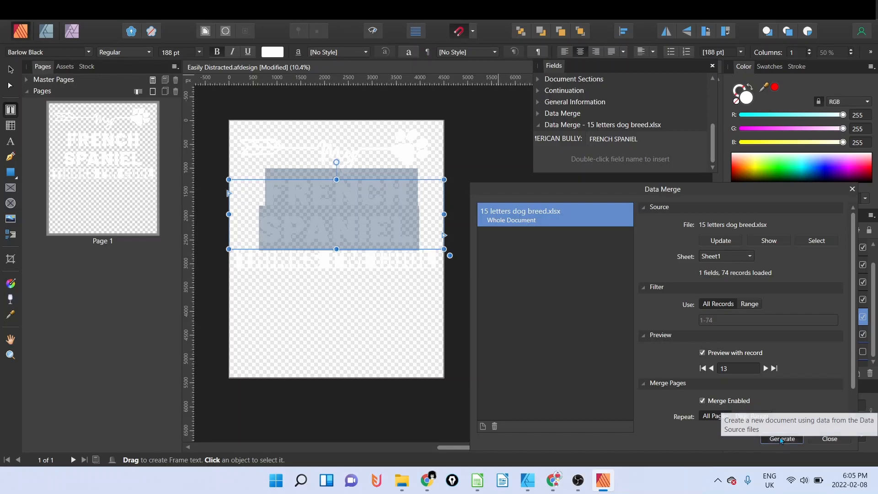
{"action": "left_click", "coordinate": [781, 439]}
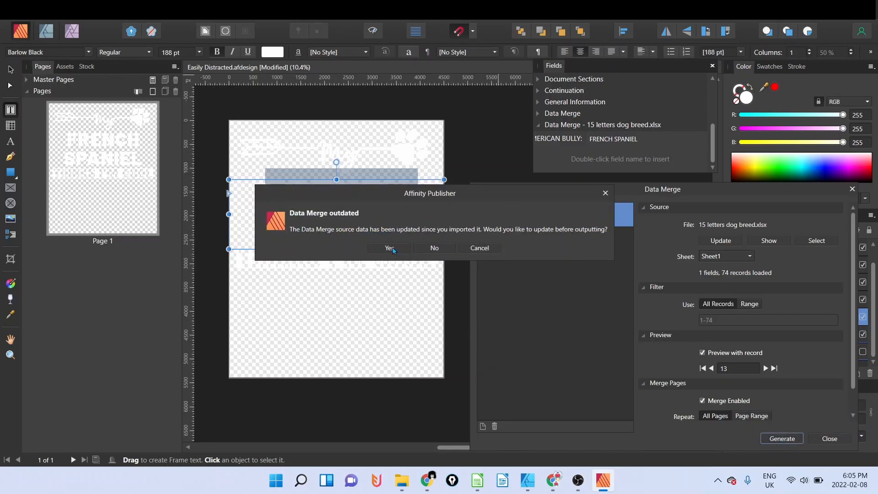
Update the outdated spreadsheet data and browse the 74 generated pages to Tibetan Terrier.
{"action": "left_click", "coordinate": [389, 248]}
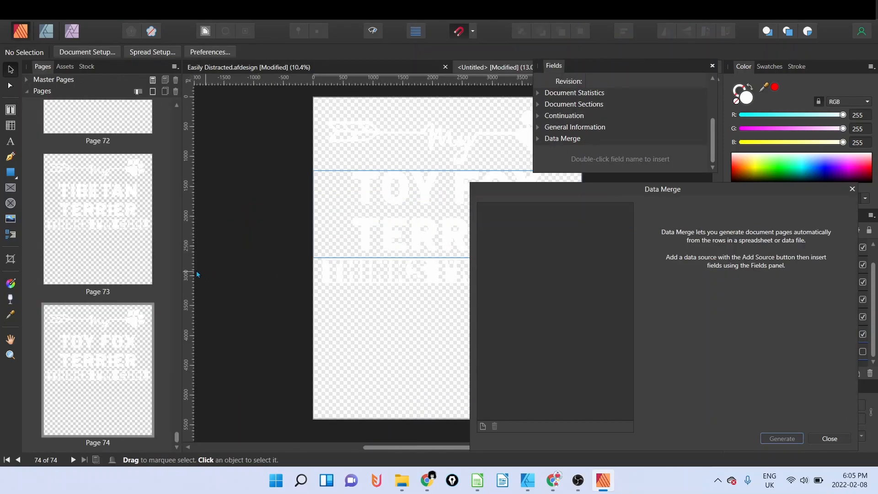
{"action": "left_click", "coordinate": [98, 220]}
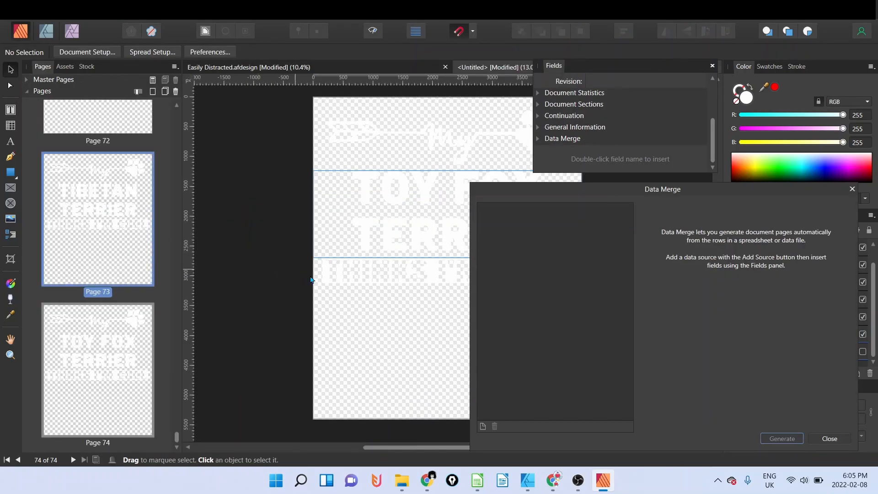
{"action": "scroll", "scroll_direction": "down", "scroll_amount": 3}
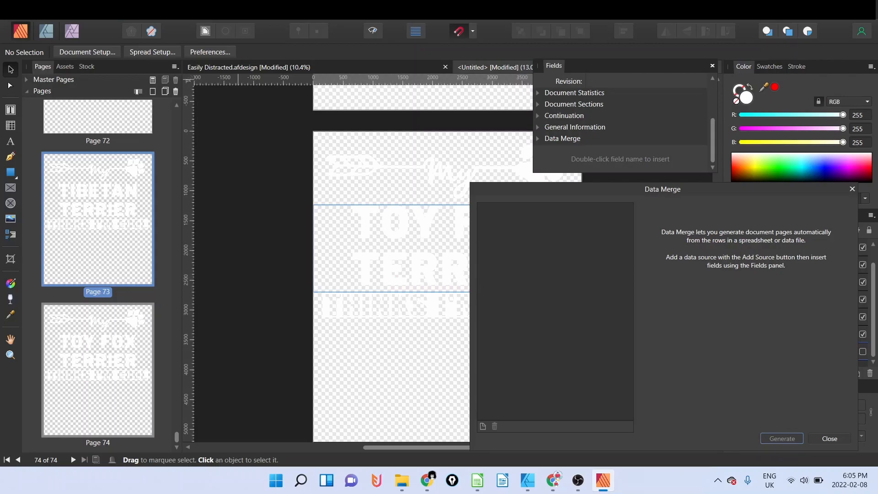
Export all pages as PNG files into the Thinks I'm Cool folder.
{"action": "left_click", "coordinate": [21, 31]}
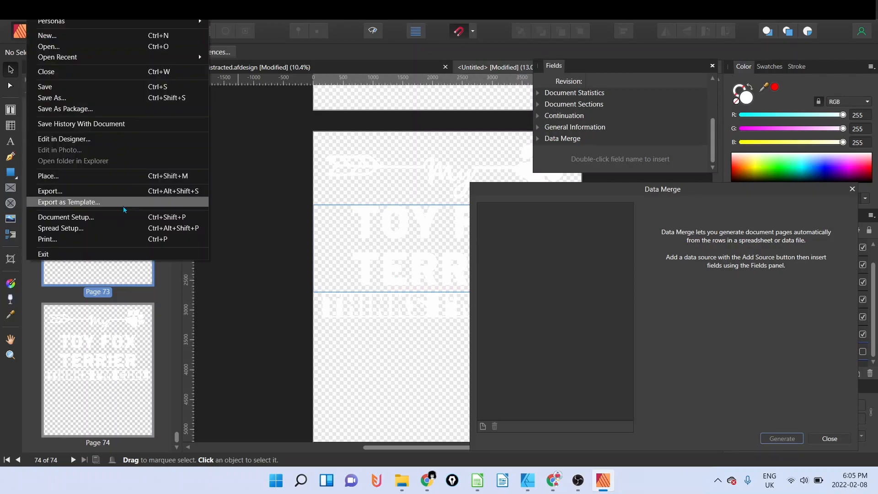
{"action": "left_click", "coordinate": [49, 191]}
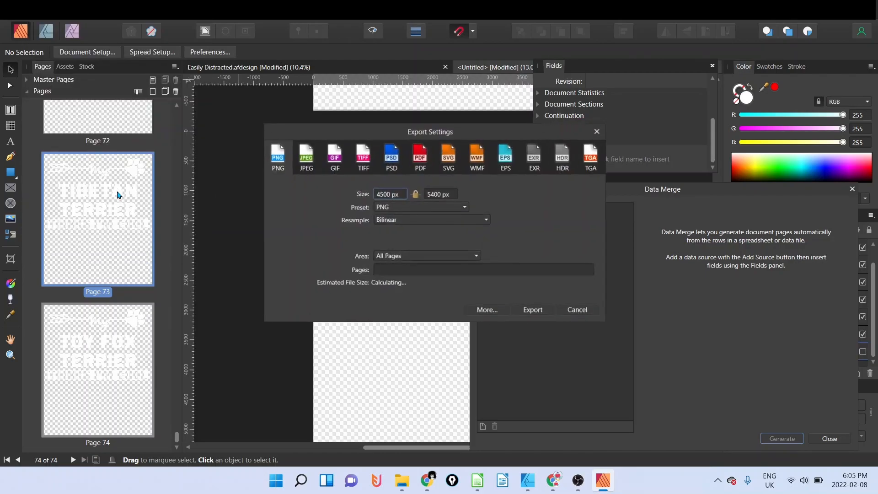
{"action": "left_click", "coordinate": [532, 310]}
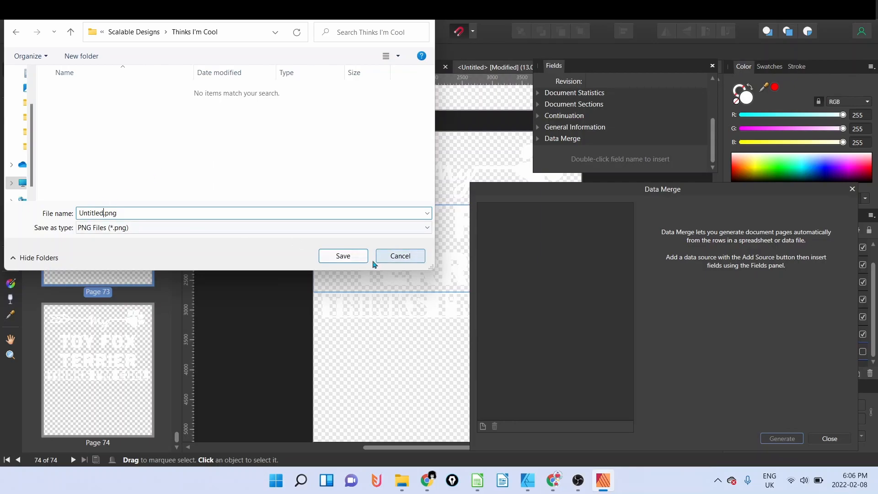
{"action": "left_click", "coordinate": [399, 256]}
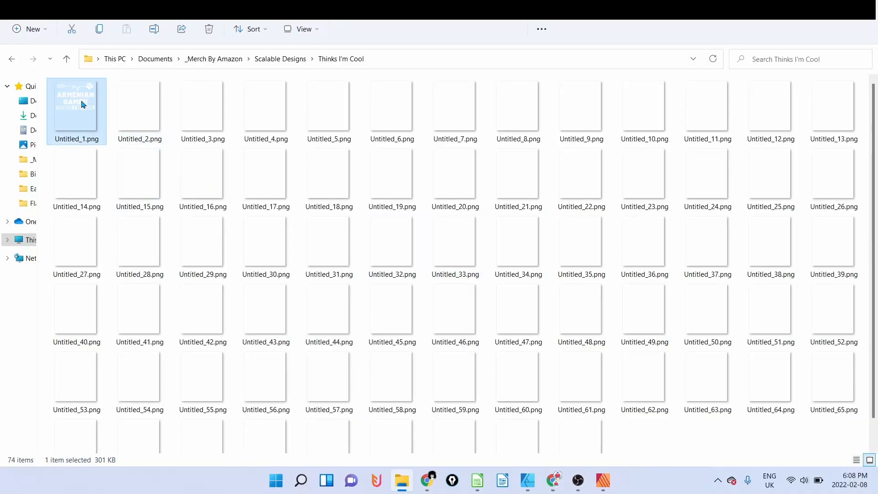
View Untitled_1.png and other breed designs in Photos, removing two unwanted images.
{"action": "double_click", "coordinate": [77, 107]}
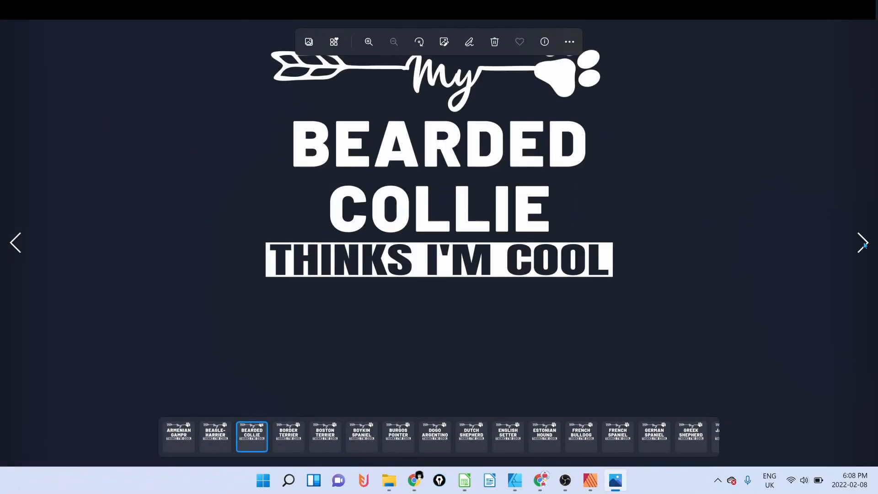
{"action": "left_click", "coordinate": [434, 436]}
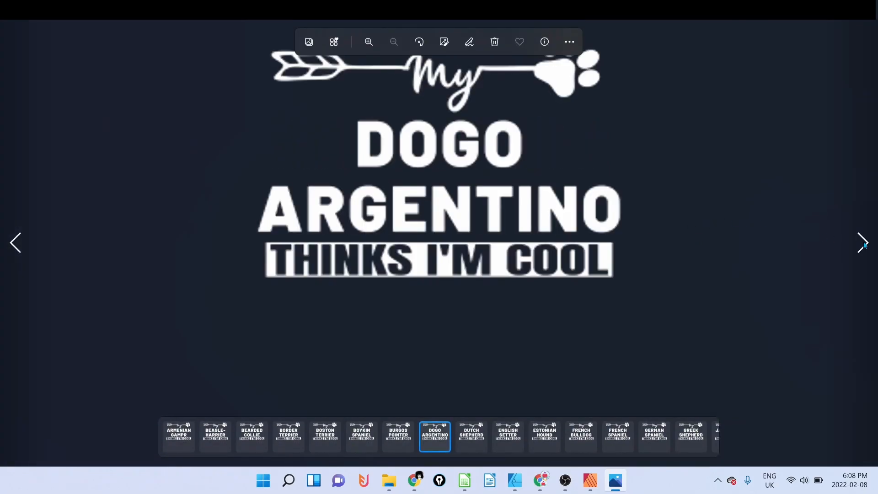
{"action": "left_click", "coordinate": [543, 436]}
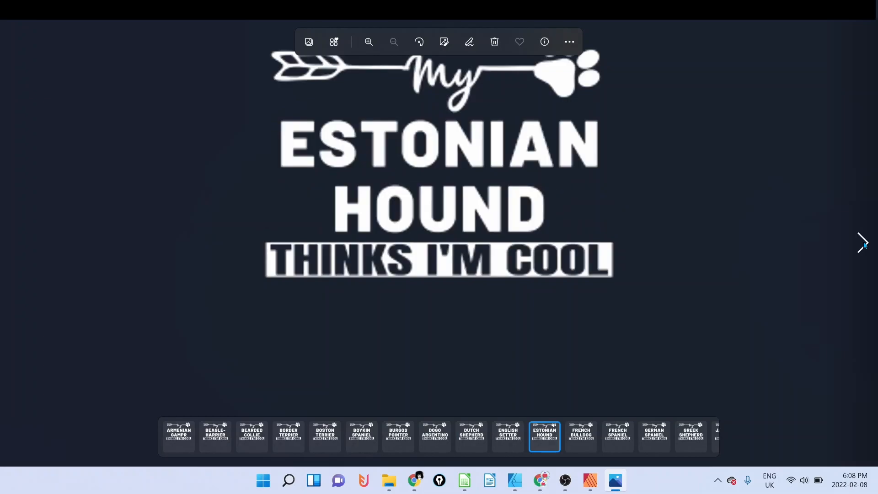
{"action": "left_click", "coordinate": [691, 437]}
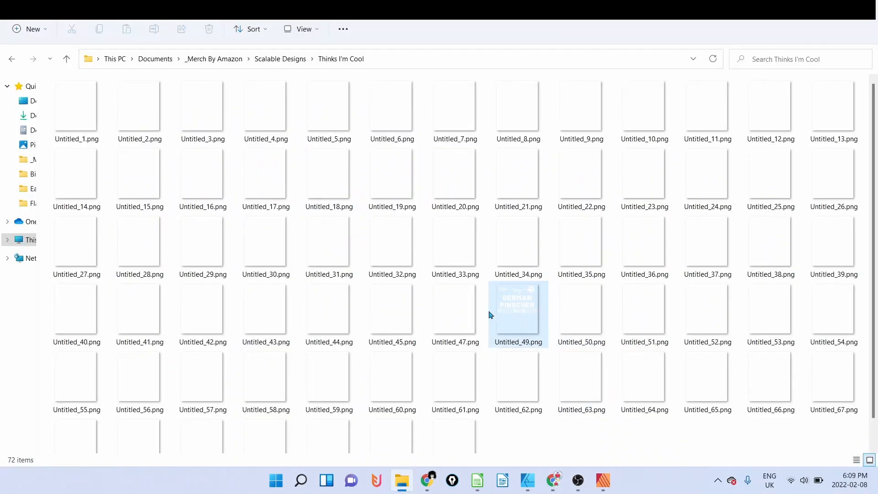
Spot-check a few exported PNGs including Untitled_1.png, then return to the breed spreadsheet.
{"action": "left_click", "coordinate": [329, 110]}
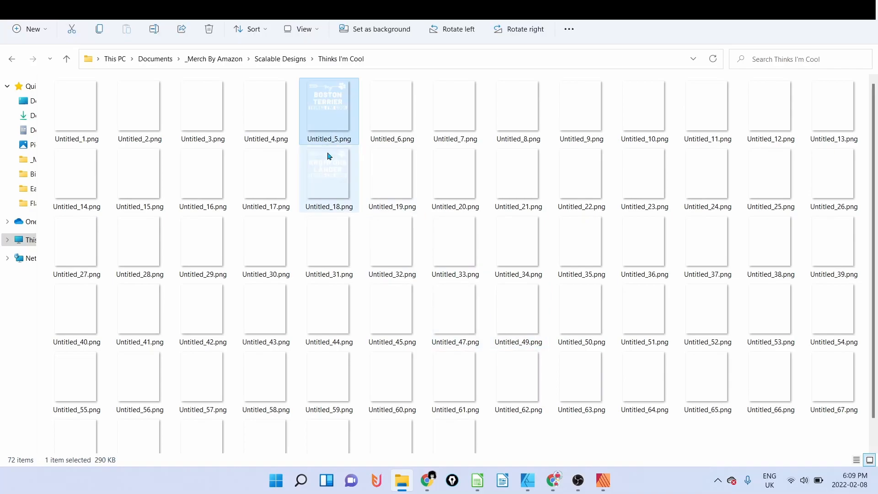
{"action": "left_click", "coordinate": [77, 109]}
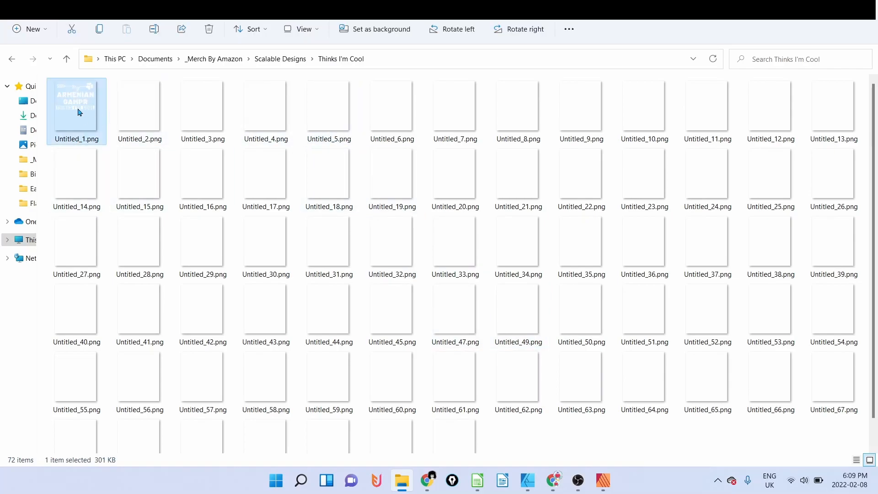
{"action": "mouse_move", "coordinate": [82, 109]}
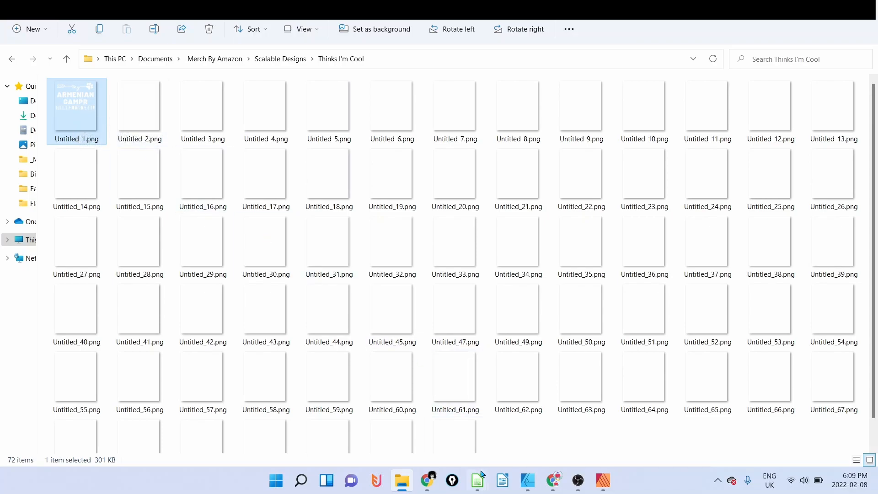
{"action": "left_click", "coordinate": [475, 484]}
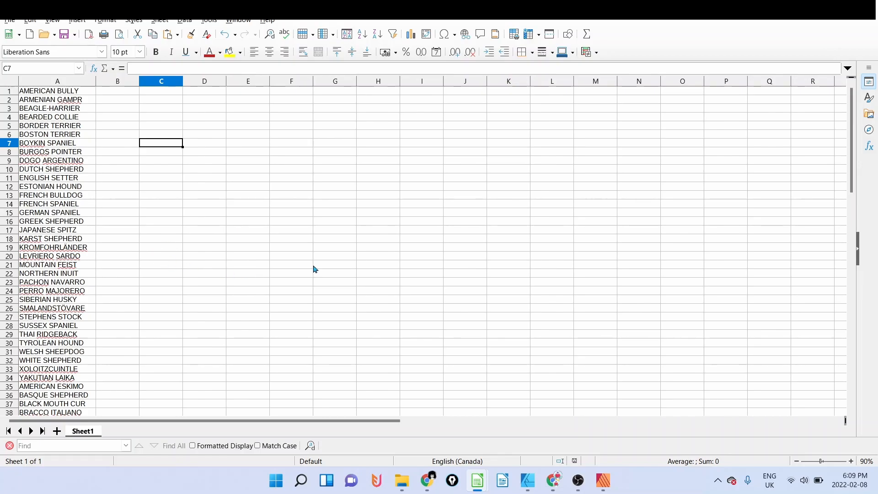
{"action": "mouse_move", "coordinate": [229, 246]}
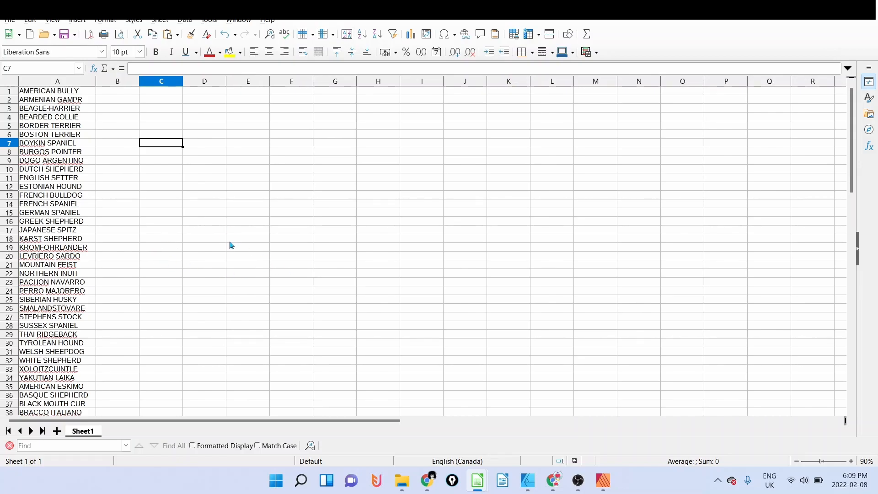
{"action": "mouse_move", "coordinate": [232, 241]}
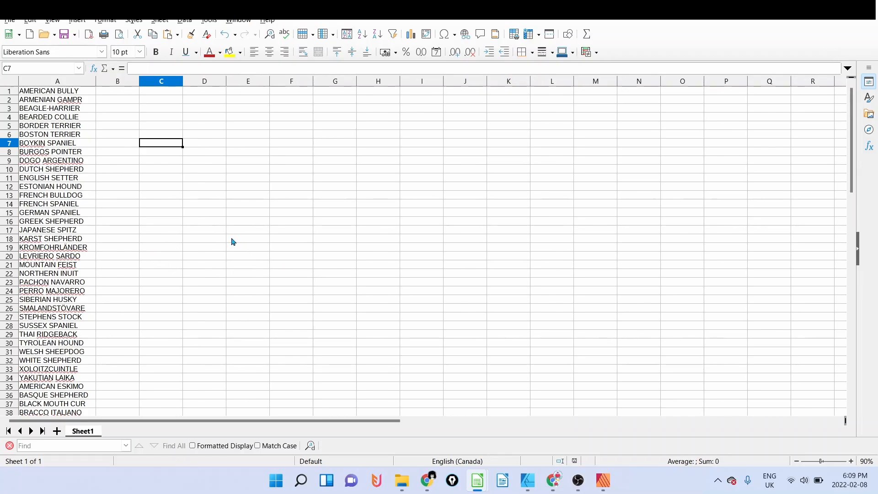
{"action": "mouse_move", "coordinate": [183, 144]}
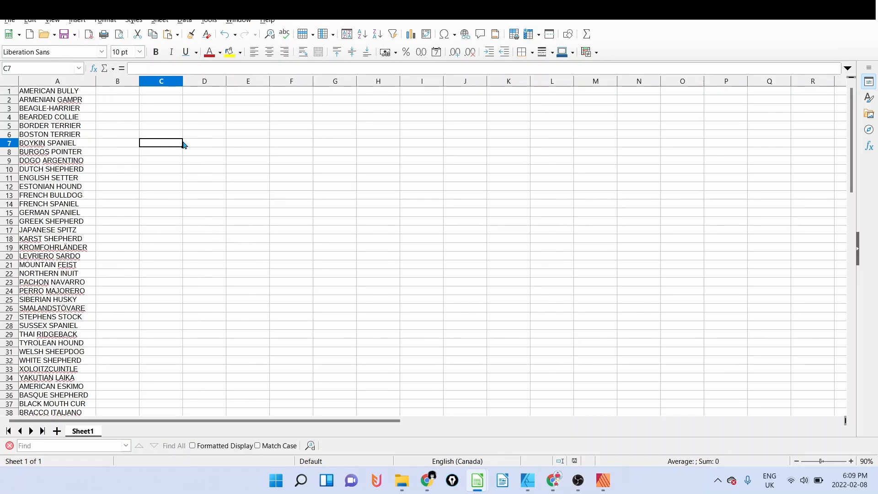
Add a blank Sheet2 to the breed workbook and search Windows for Command Prompt.
{"action": "scroll", "scroll_direction": "down", "scroll_amount": 3}
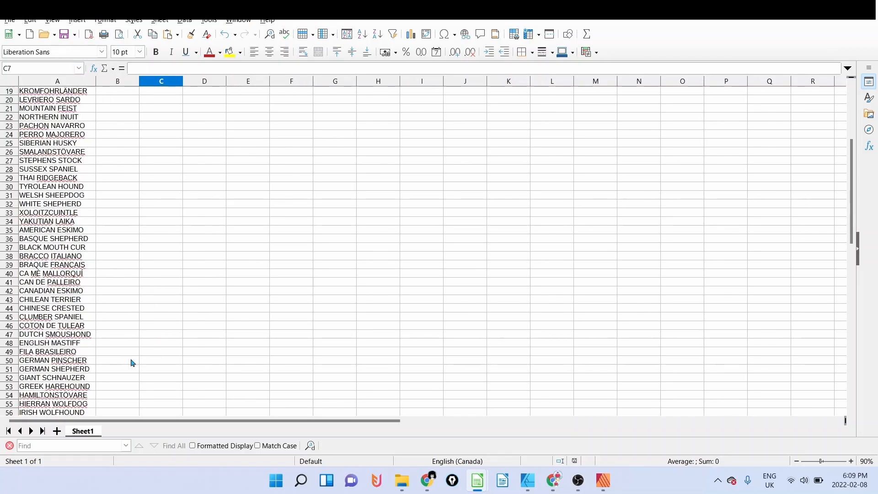
{"action": "left_click", "coordinate": [56, 431]}
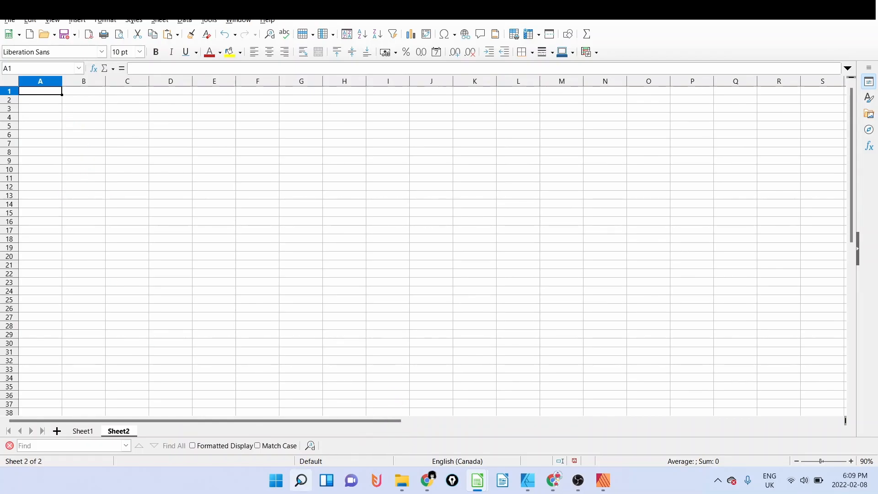
{"action": "left_click", "coordinate": [301, 484]}
{"action": "type", "text": "co"}
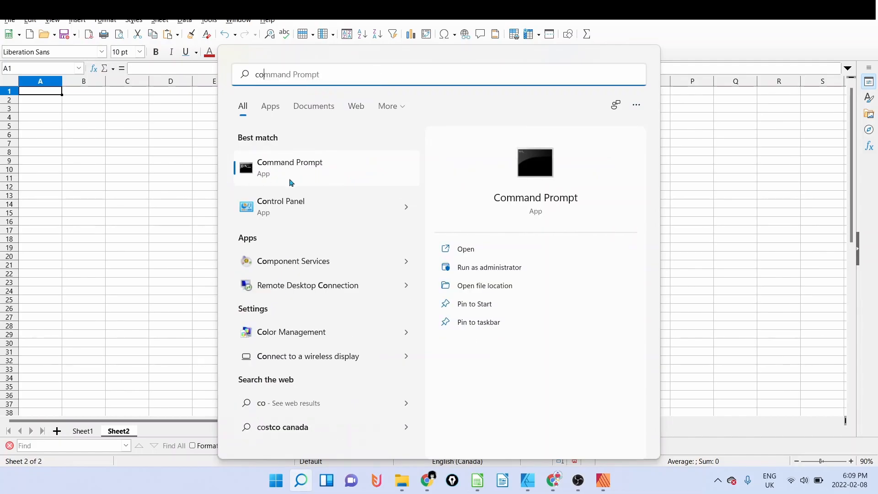
In Command Prompt, cd into Documents\_Merch By Amazon\Scalable Designs\Thinks I'm Cool, then return to File Explorer.
{"action": "left_click", "coordinate": [289, 167]}
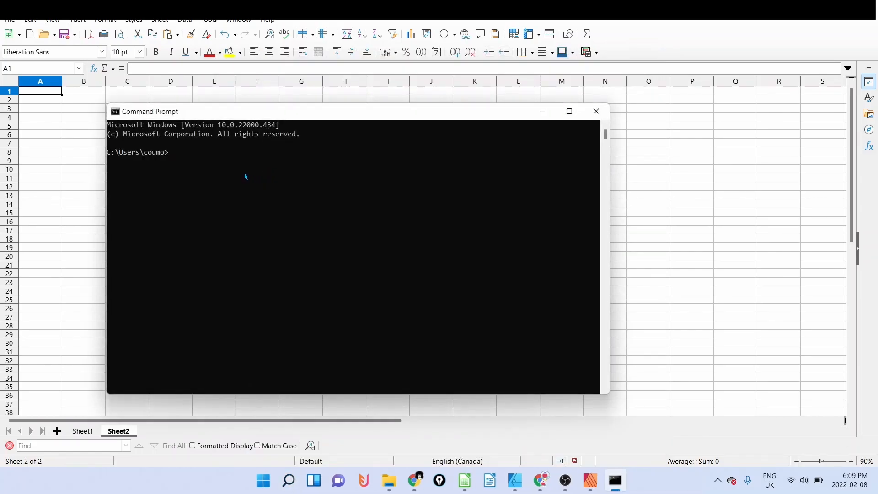
{"action": "mouse_move", "coordinate": [335, 276]}
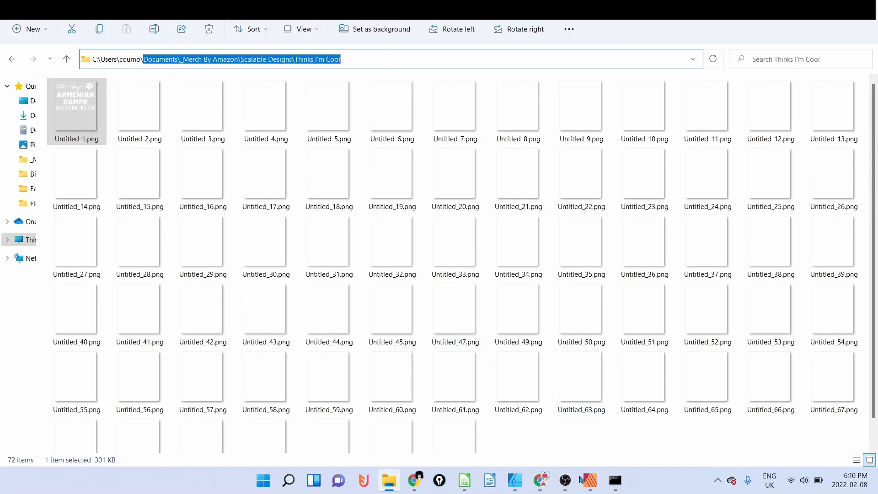
{"action": "left_click", "coordinate": [614, 481]}
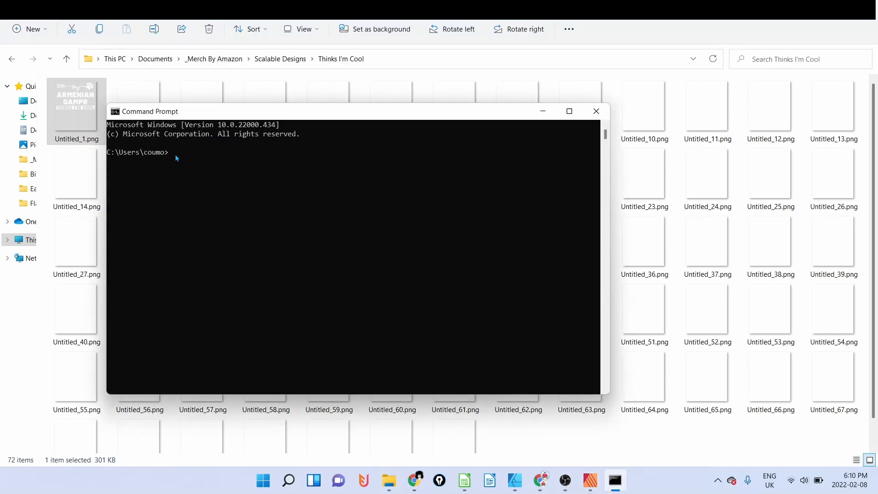
{"action": "type", "text": "cd"}
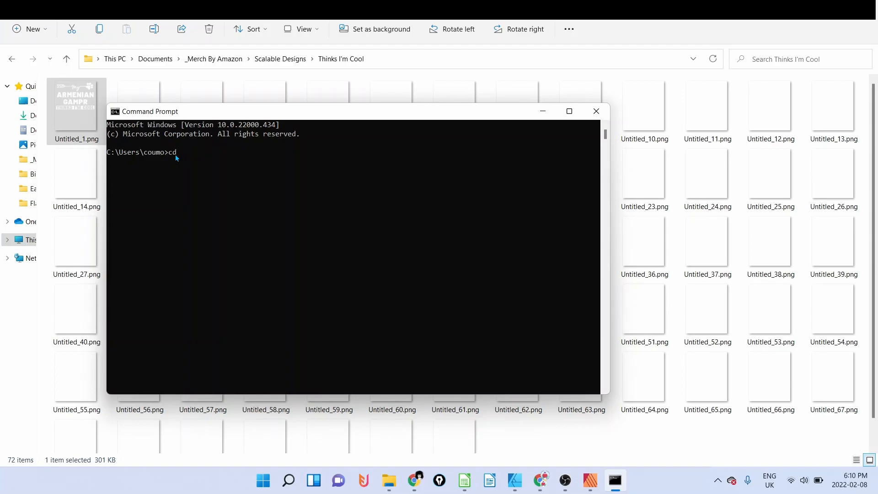
{"action": "type", "text": "Documents\\_Merch By Amazon\\Scalable Designs\\Thinks I'm Cool"}
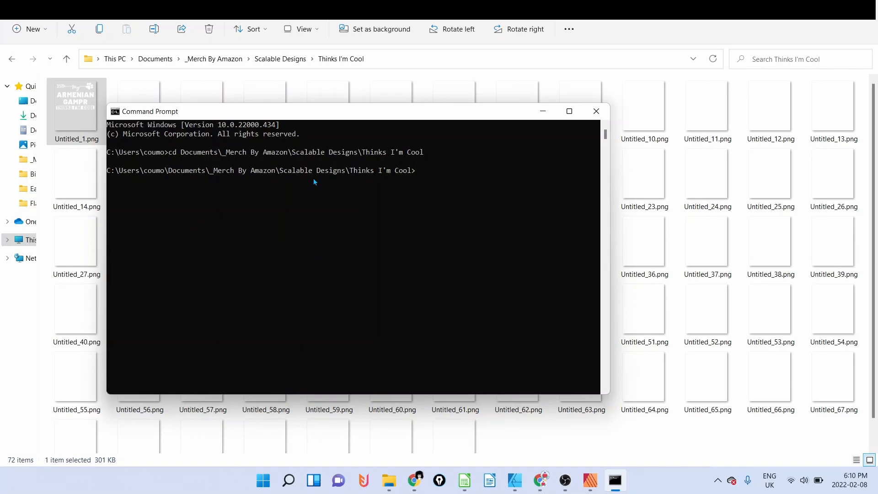
{"action": "mouse_move", "coordinate": [457, 467]}
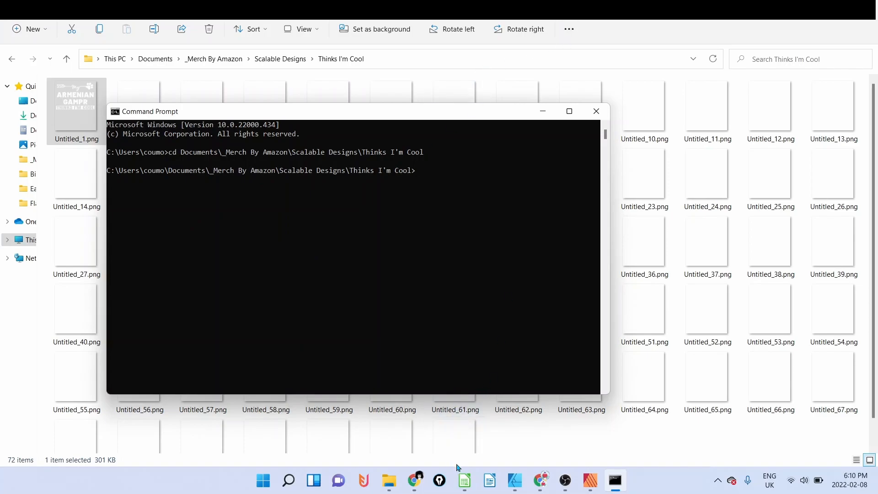
{"action": "left_click", "coordinate": [464, 480]}
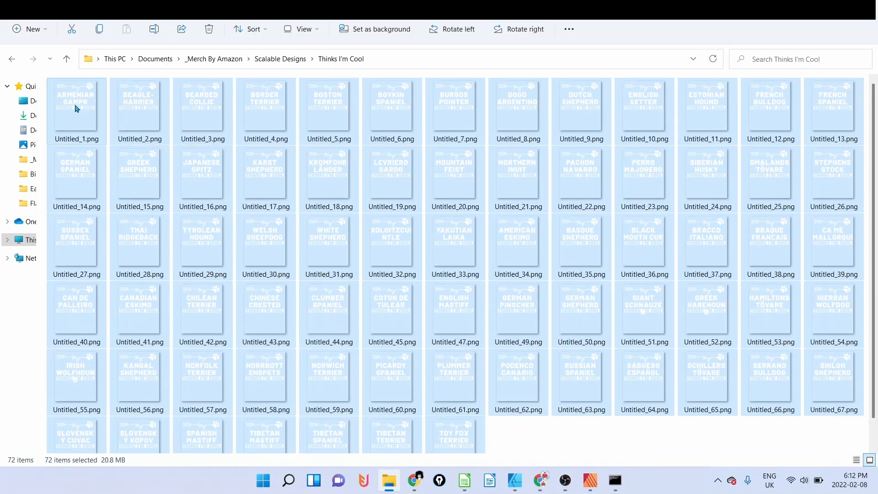
Copy the full paths of the 72 selected design PNGs.
{"action": "right_click", "coordinate": [77, 107]}
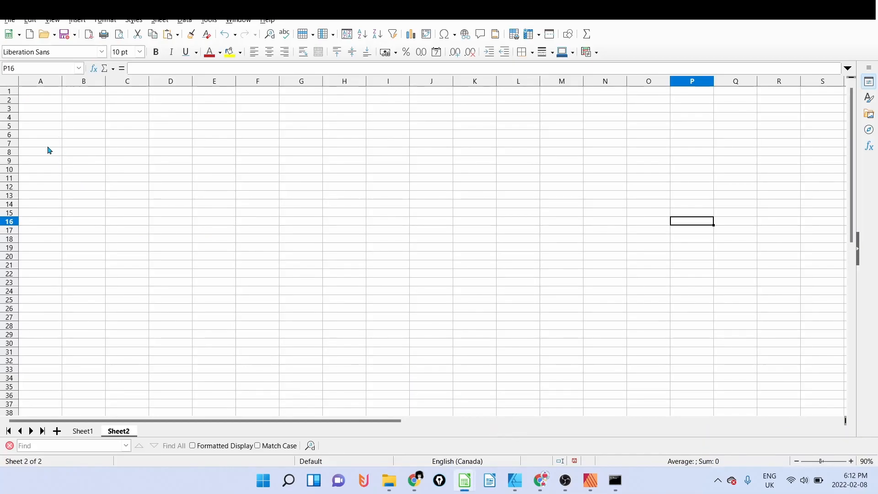
Paste the copied file paths into column A of Sheet2.
{"action": "right_click", "coordinate": [40, 91]}
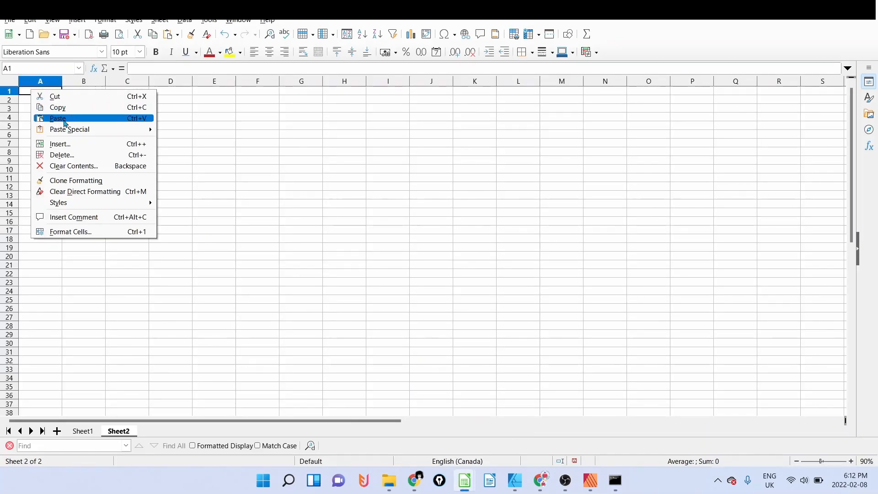
{"action": "left_click", "coordinate": [58, 118]}
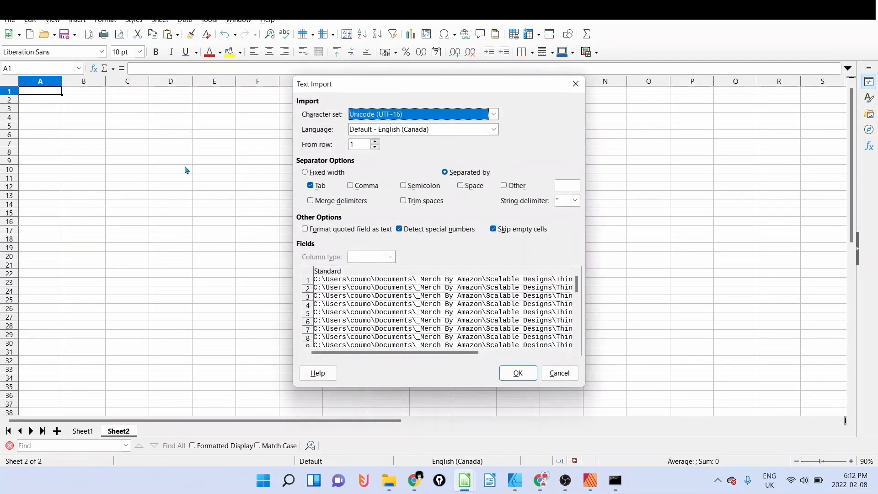
{"action": "left_click", "coordinate": [516, 373]}
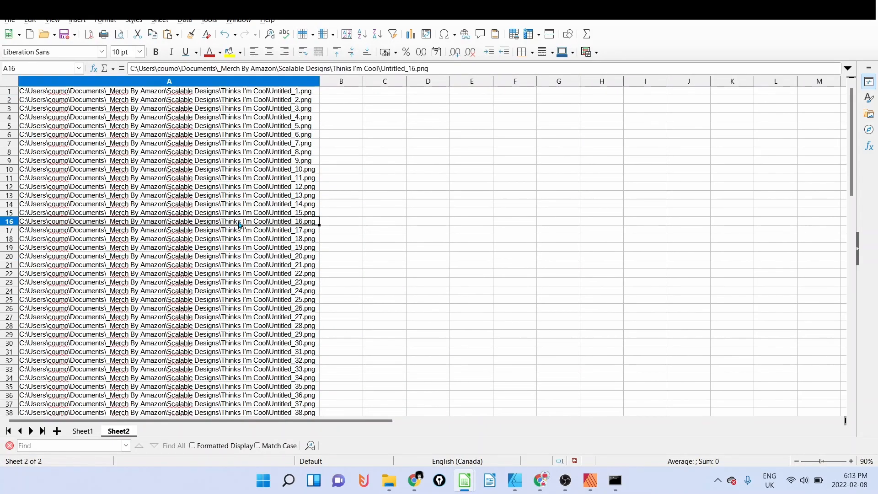
{"action": "mouse_move", "coordinate": [265, 195]}
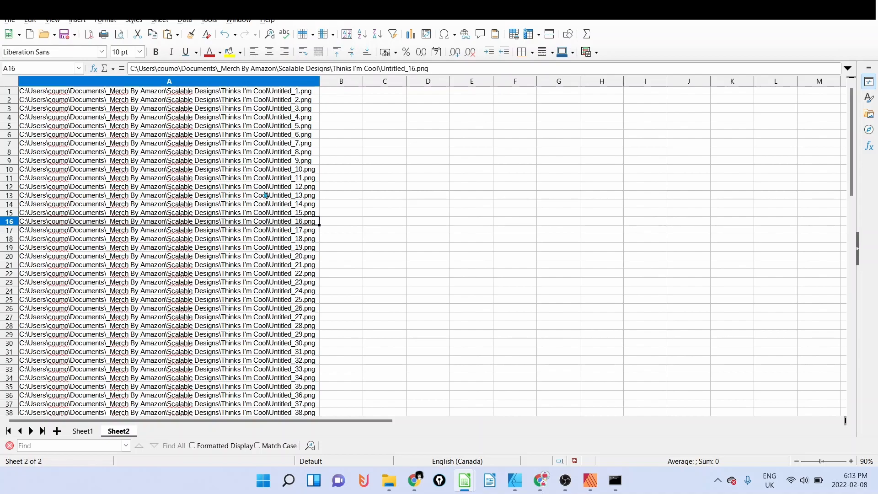
{"action": "key", "text": "ctrl+Home"}
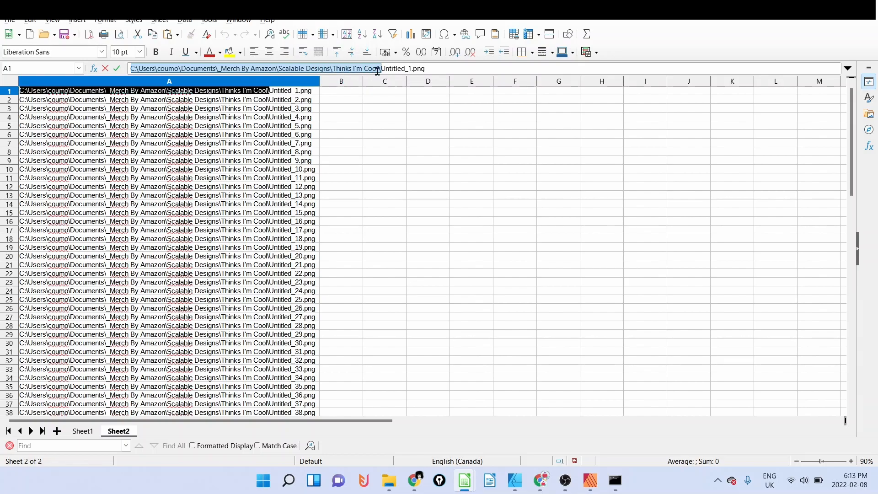
Copy the shared folder prefix from A1 and select column A.
{"action": "right_click", "coordinate": [375, 68]}
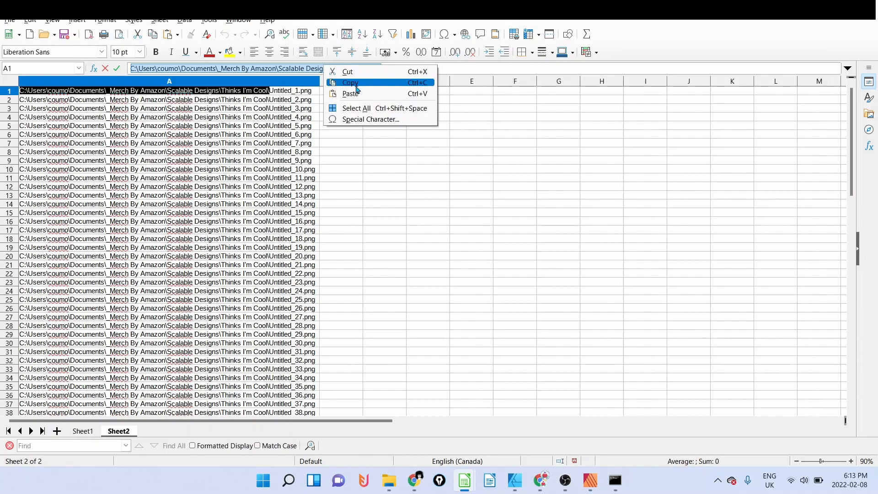
{"action": "left_click", "coordinate": [350, 83]}
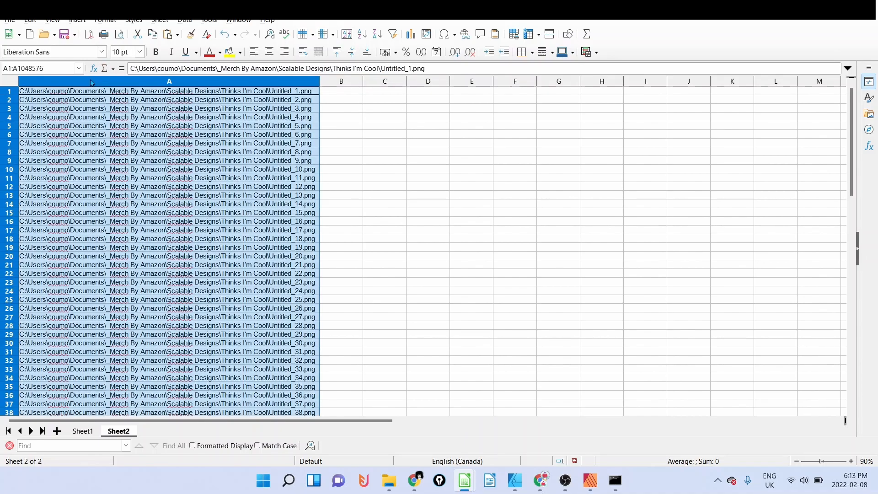
{"action": "left_click", "coordinate": [169, 82]}
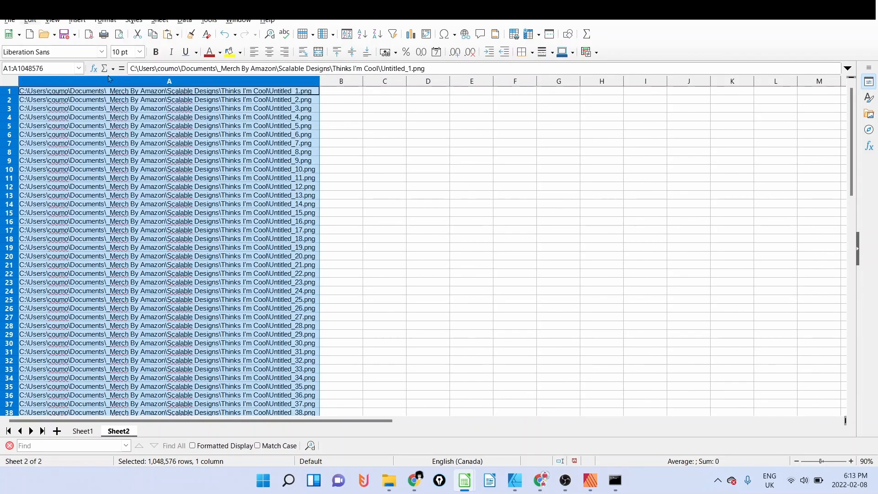
{"action": "left_click", "coordinate": [53, 20]}
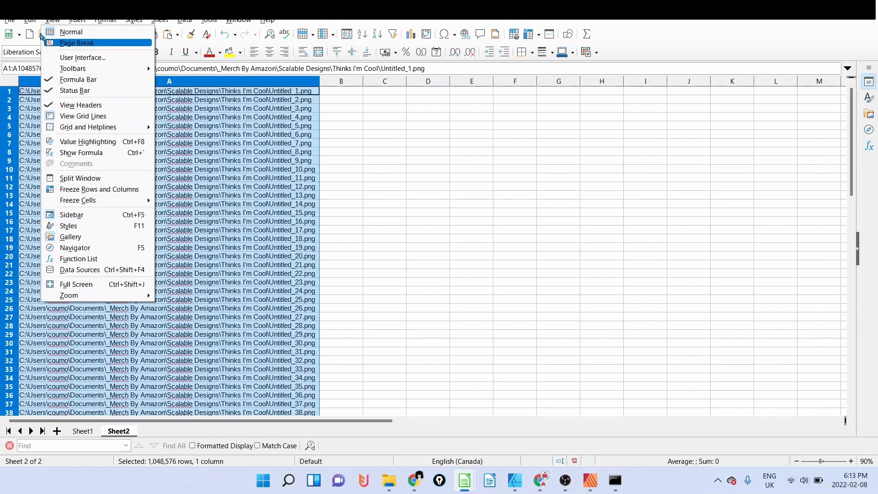
{"action": "left_click", "coordinate": [29, 20]}
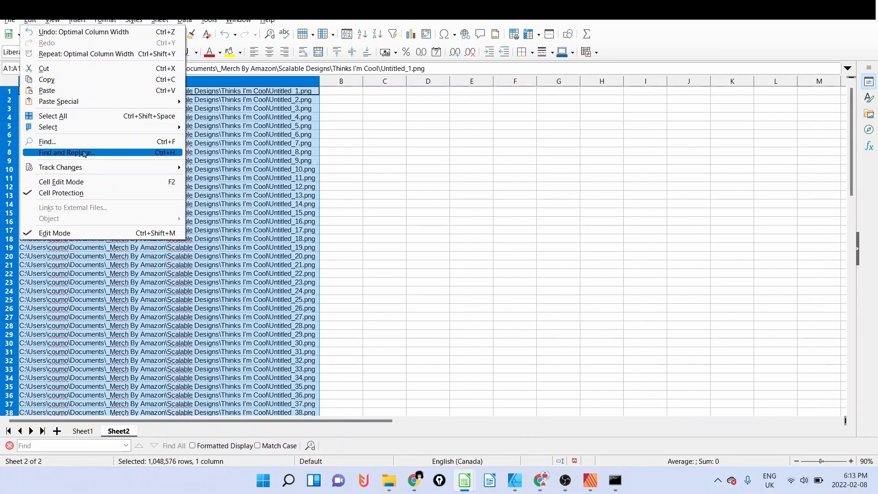
Replace the folder prefix with nothing in column A and fit the column.
{"action": "left_click", "coordinate": [66, 152]}
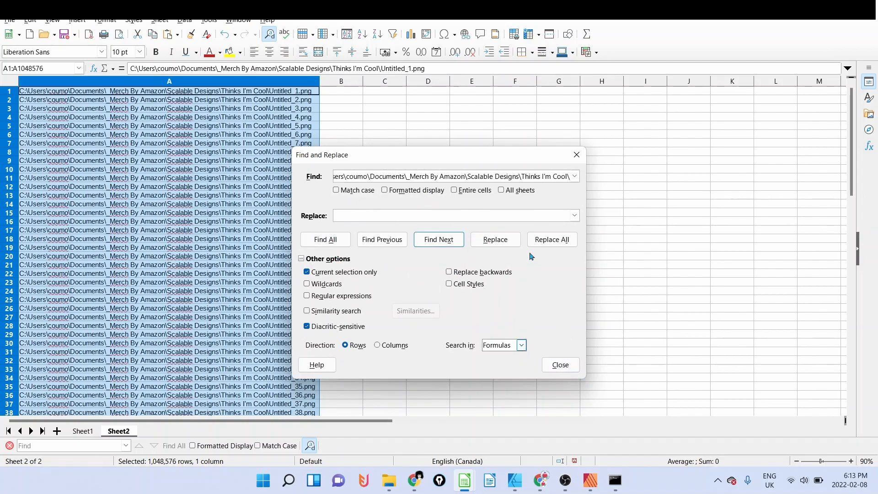
{"action": "left_click", "coordinate": [551, 239]}
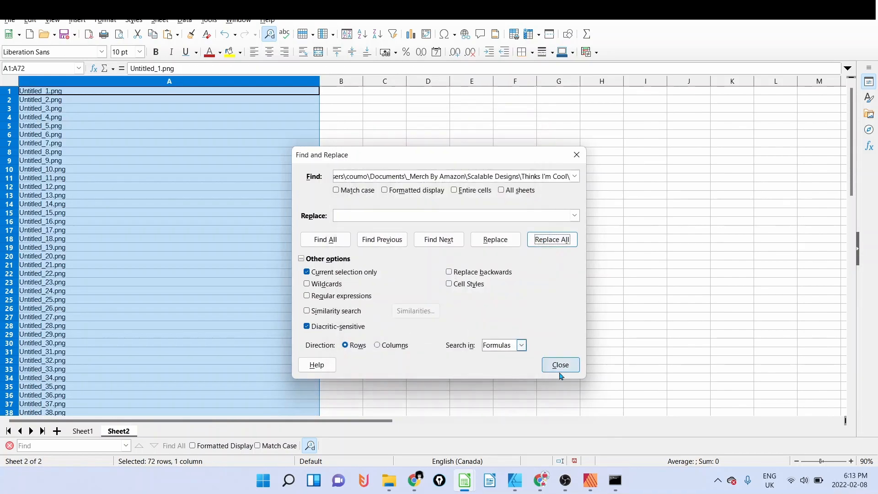
{"action": "left_click", "coordinate": [559, 364]}
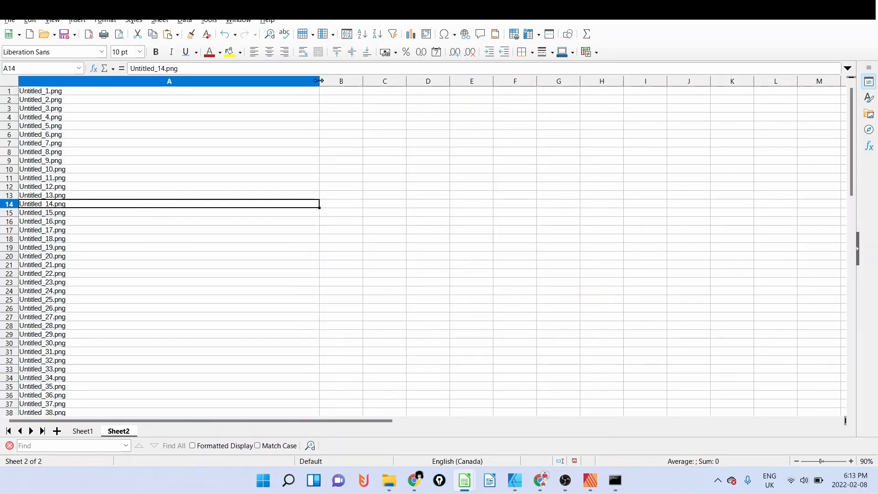
{"action": "left_click_drag", "start_coordinate": [92, 152], "coordinate": [91, 160]}
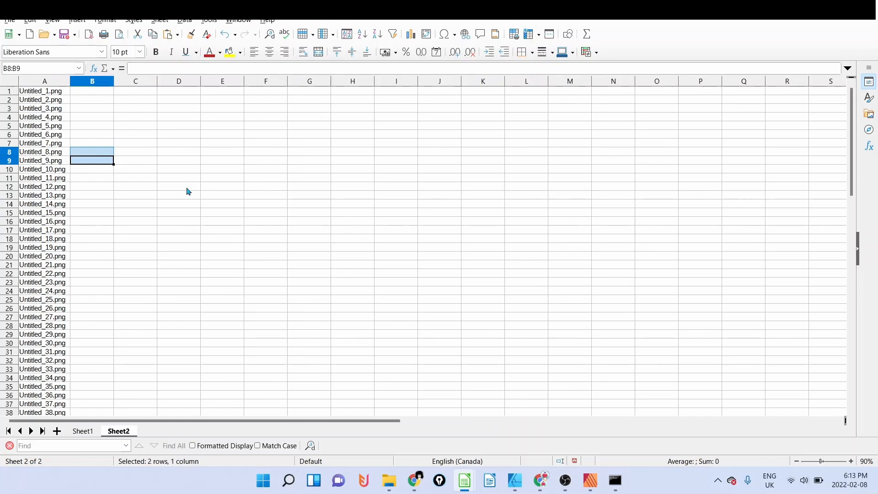
{"action": "mouse_move", "coordinate": [75, 439]}
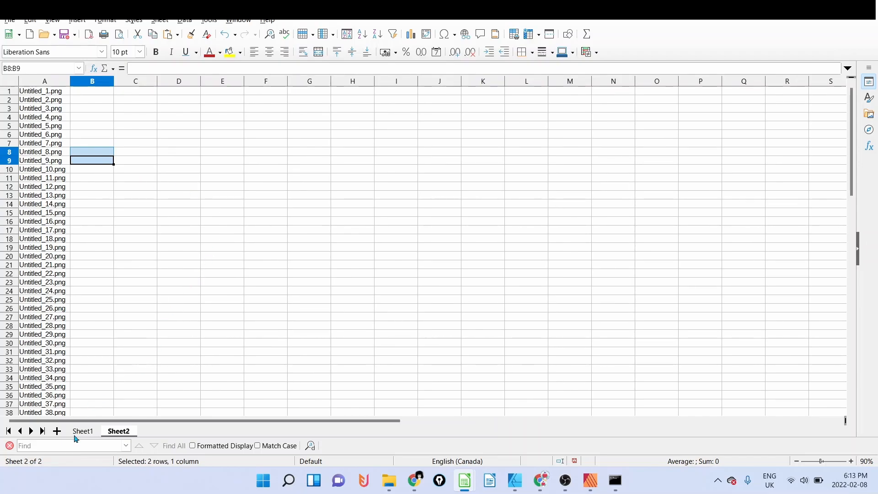
On Sheet1, insert a 'Dog breed' header row with an AutoFilter.
{"action": "left_click", "coordinate": [82, 431]}
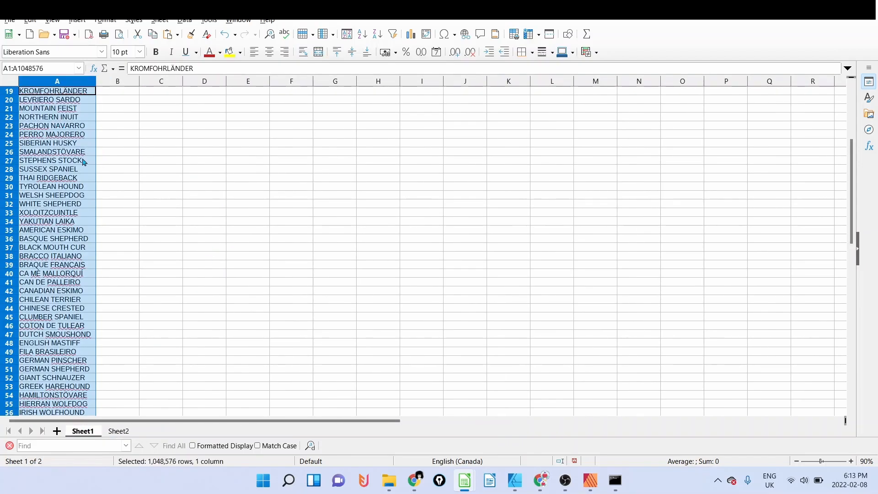
{"action": "left_click", "coordinate": [53, 160]}
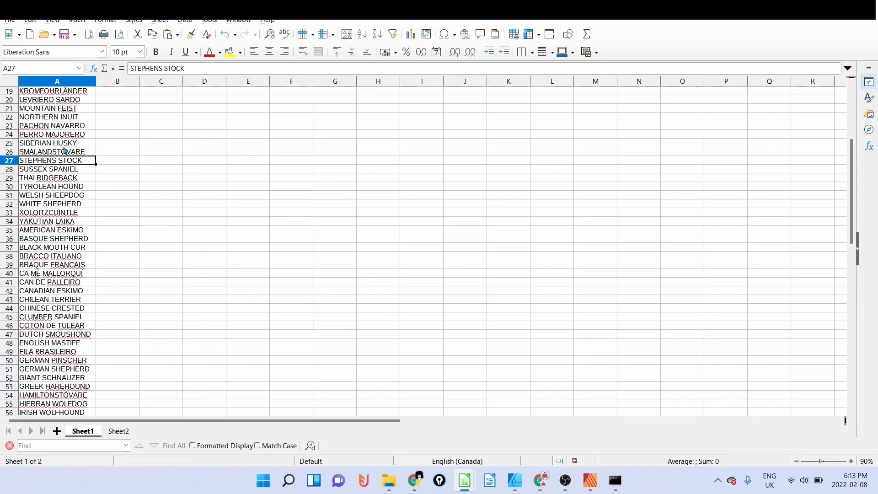
{"action": "mouse_move", "coordinate": [56, 95]}
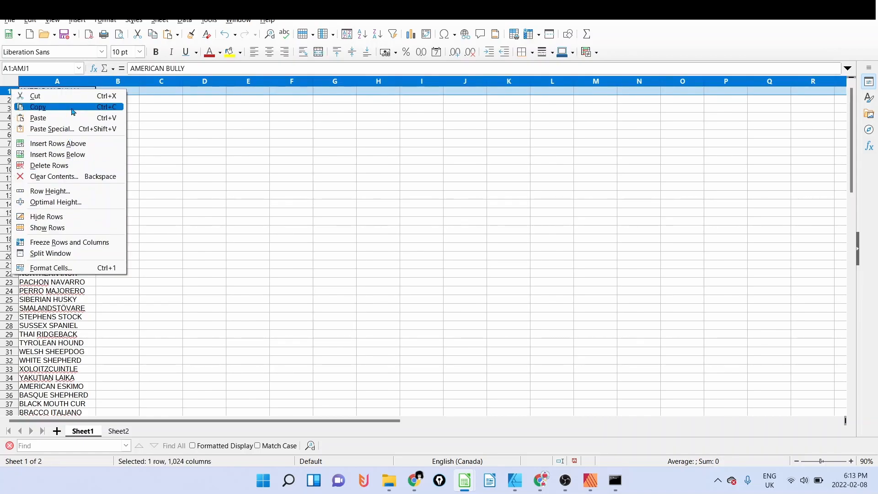
{"action": "mouse_move", "coordinate": [57, 154]}
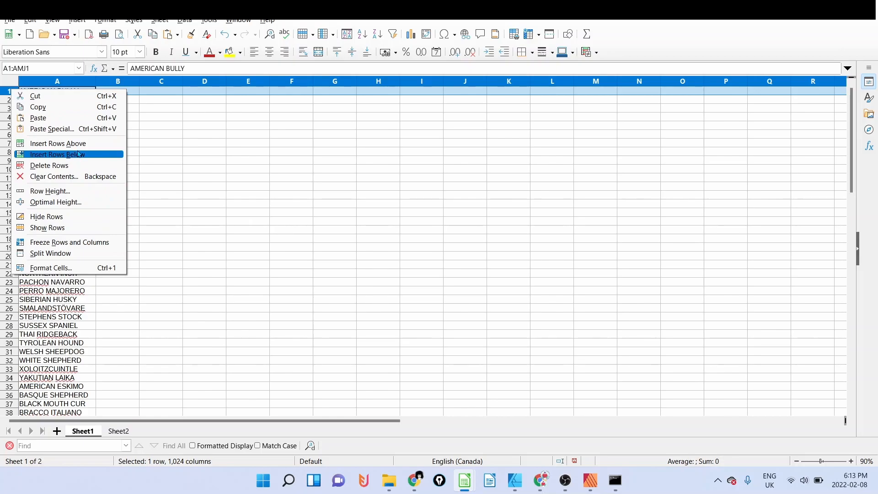
{"action": "left_click", "coordinate": [49, 166]}
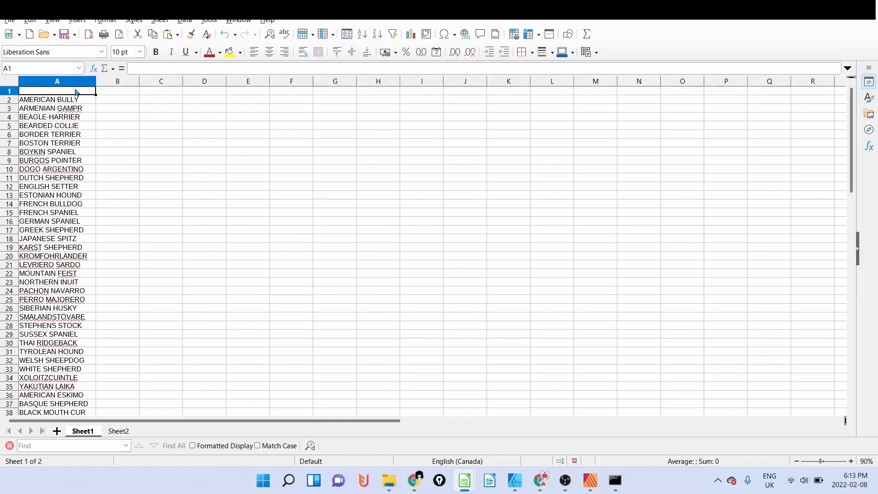
{"action": "type", "text": "Dog breed"}
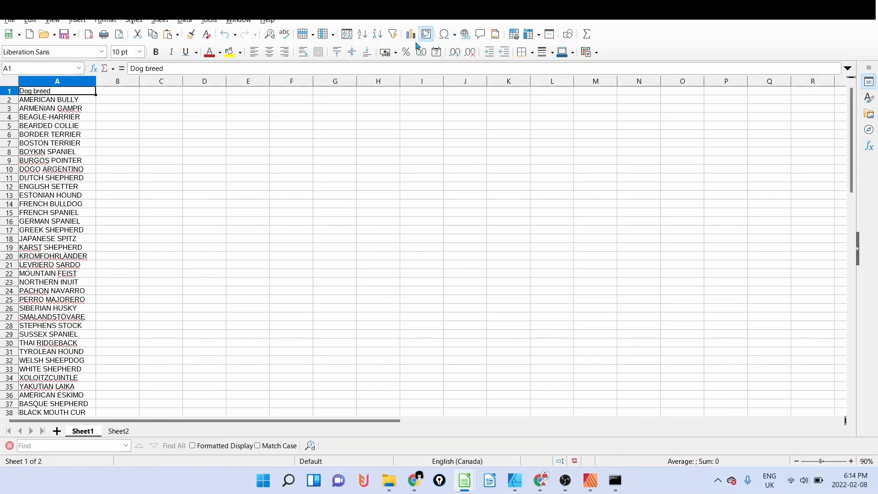
{"action": "left_click", "coordinate": [392, 35]}
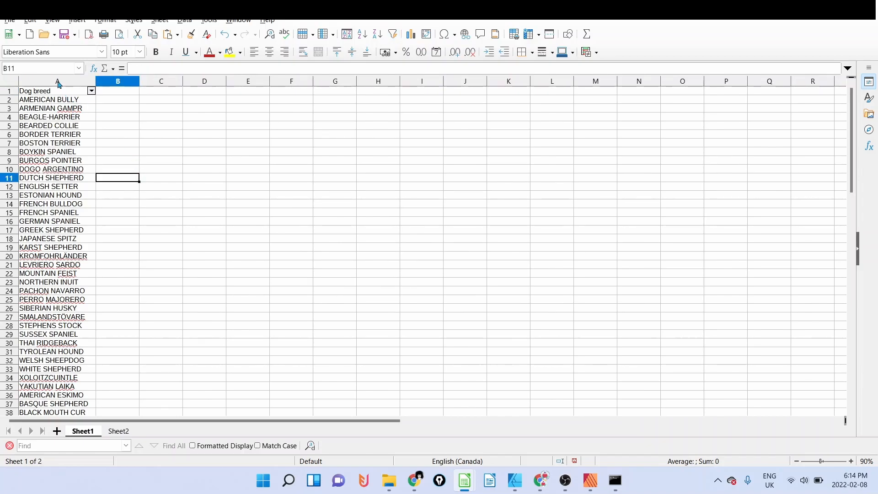
{"action": "left_click", "coordinate": [57, 81]}
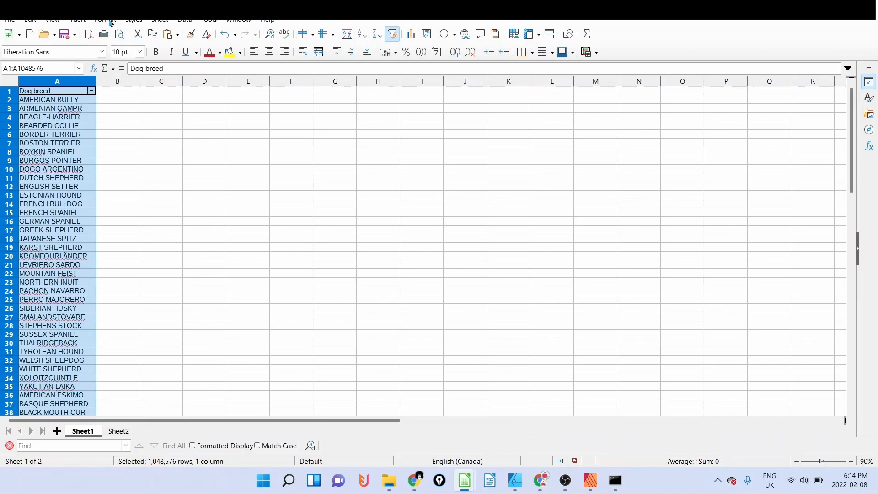
Replace every space in the breed names with an underscore (69 replacements).
{"action": "left_click", "coordinate": [29, 21]}
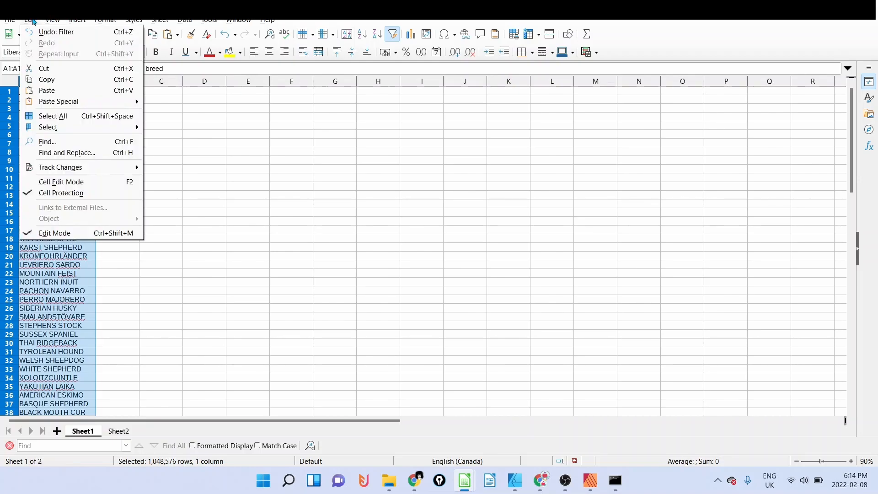
{"action": "left_click", "coordinate": [67, 153]}
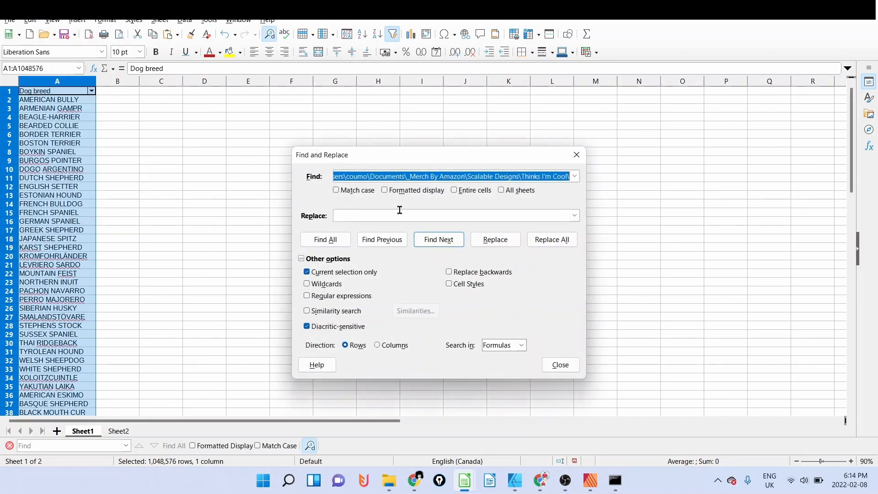
{"action": "key", "text": "Delete"}
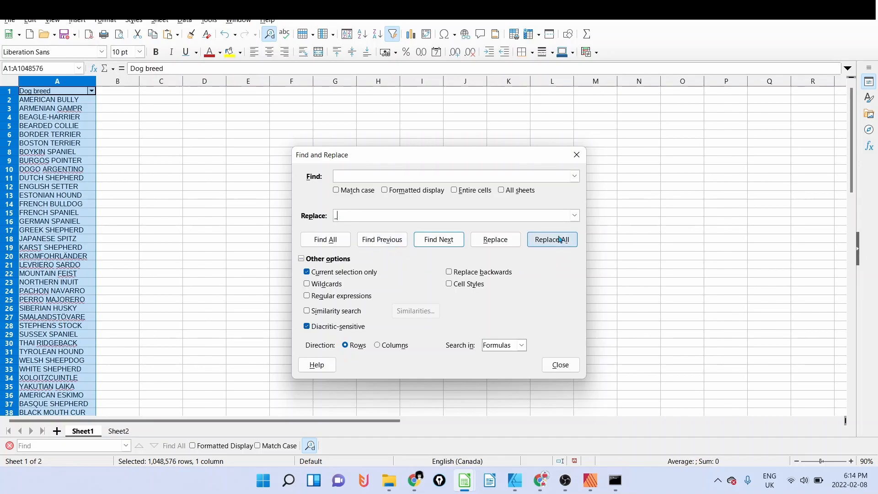
{"action": "left_click", "coordinate": [551, 239]}
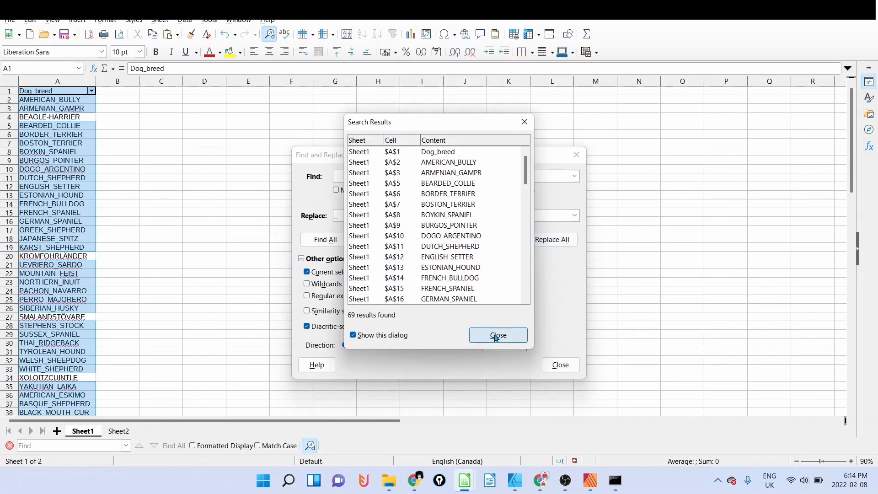
{"action": "left_click", "coordinate": [497, 335]}
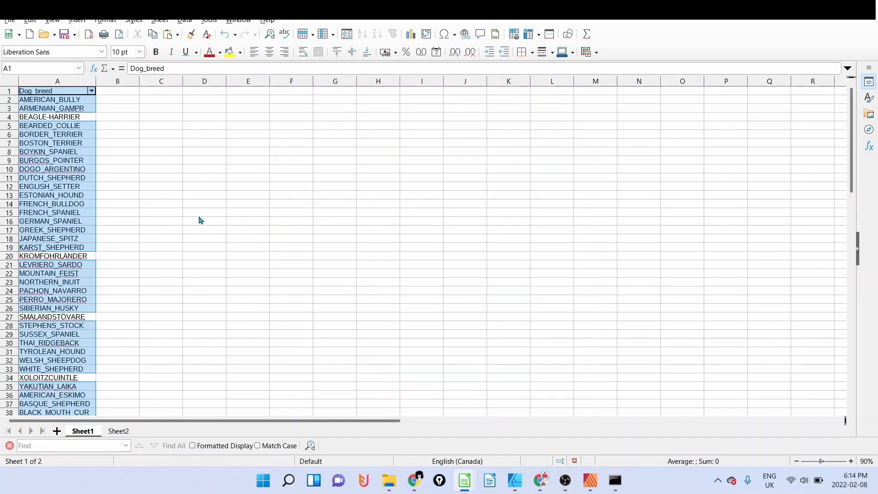
{"action": "left_click", "coordinate": [51, 99]}
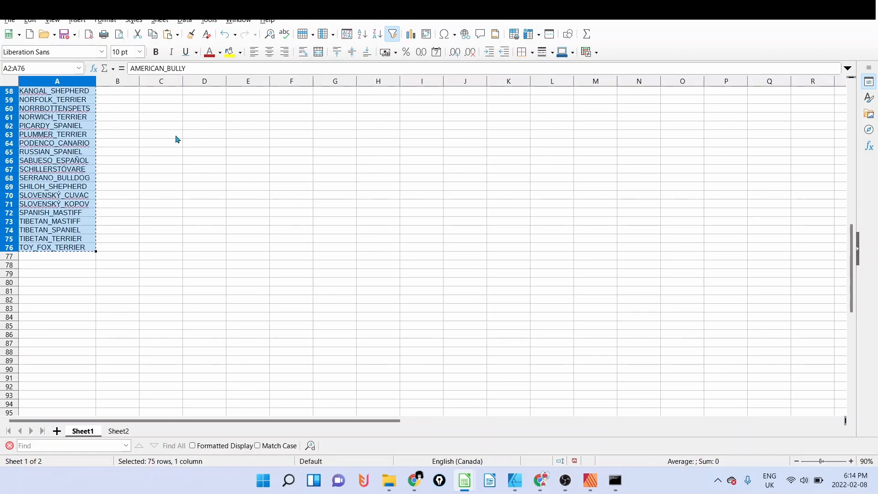
{"action": "left_click", "coordinate": [118, 431]}
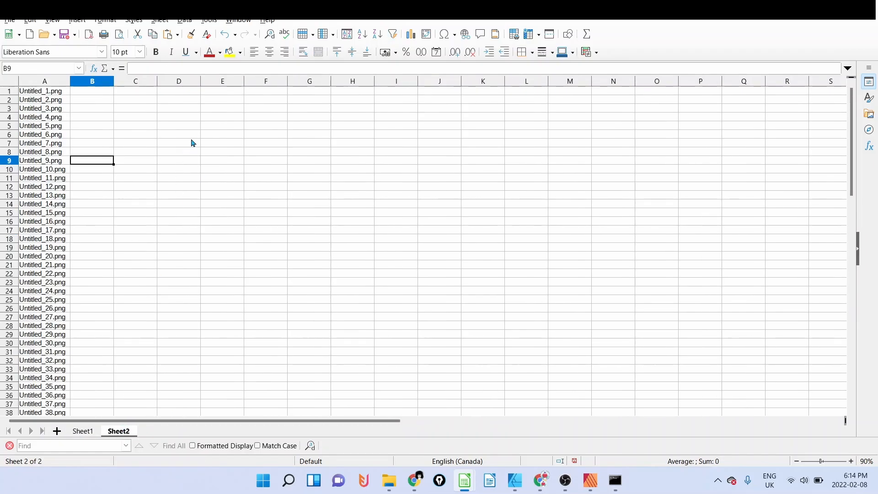
{"action": "mouse_move", "coordinate": [105, 95]}
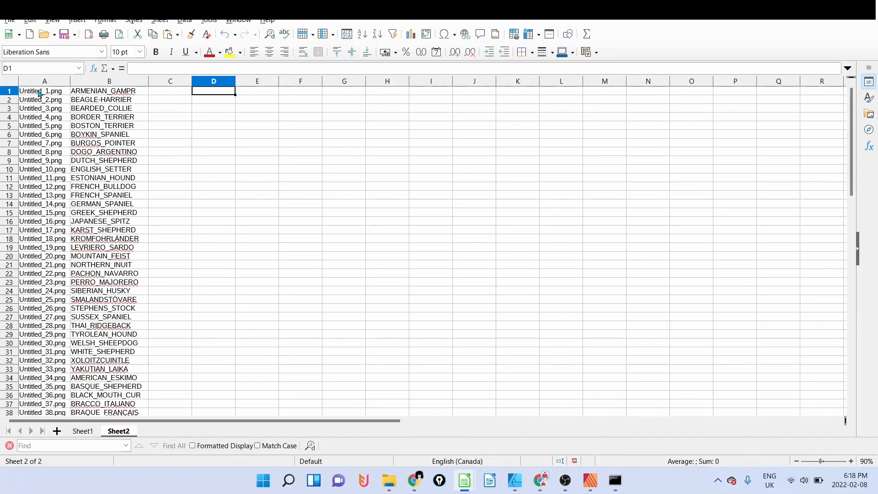
{"action": "left_click", "coordinate": [45, 90]}
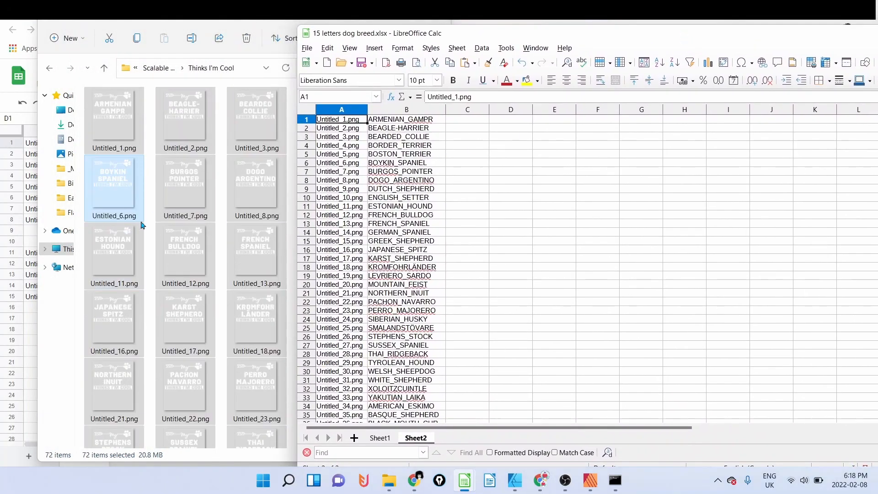
{"action": "left_click", "coordinate": [114, 118]}
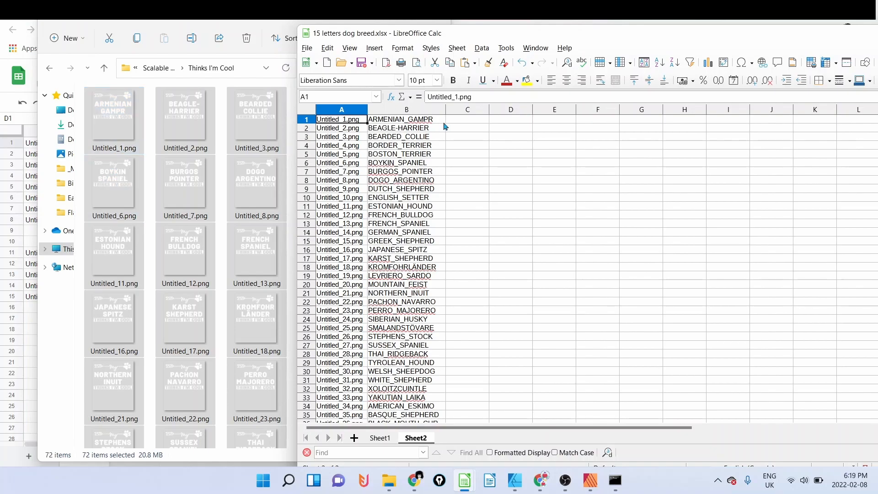
{"action": "scroll", "scroll_direction": "down", "scroll_amount": 3}
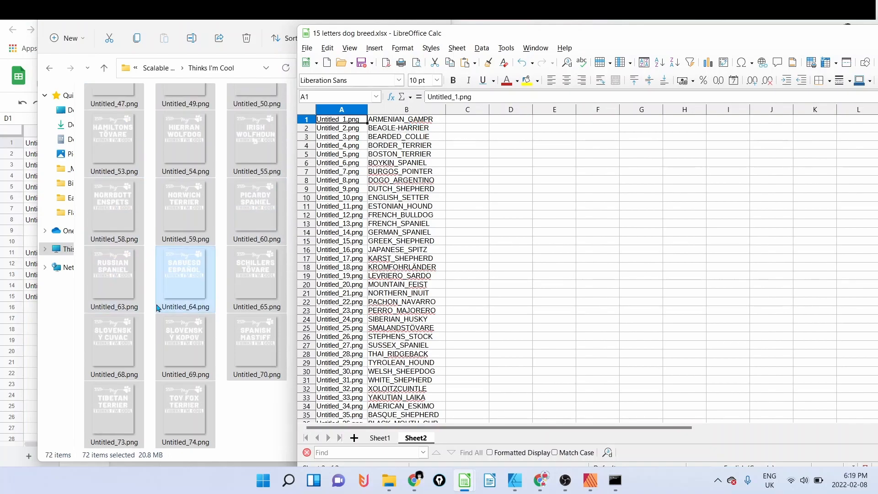
{"action": "left_click", "coordinate": [114, 275]}
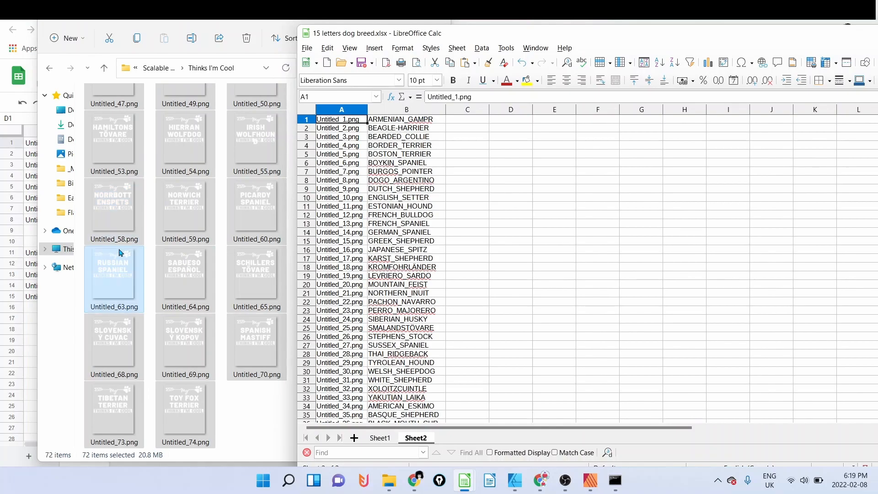
{"action": "scroll", "scroll_direction": "down", "scroll_amount": 3}
{"action": "type", "text": "=concatenate"}
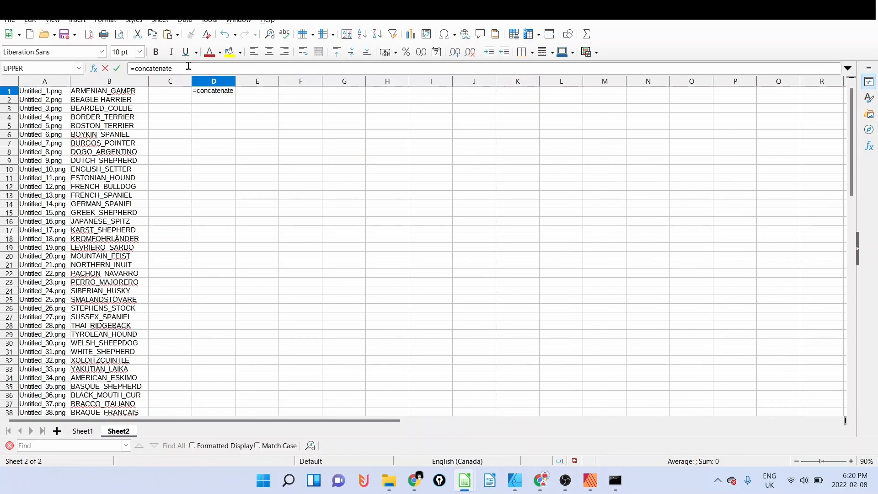
Enter =CONCATENATE("ren ",A1," ",B1,".png") in D1 and widen column D.
{"action": "type", "text": "("}
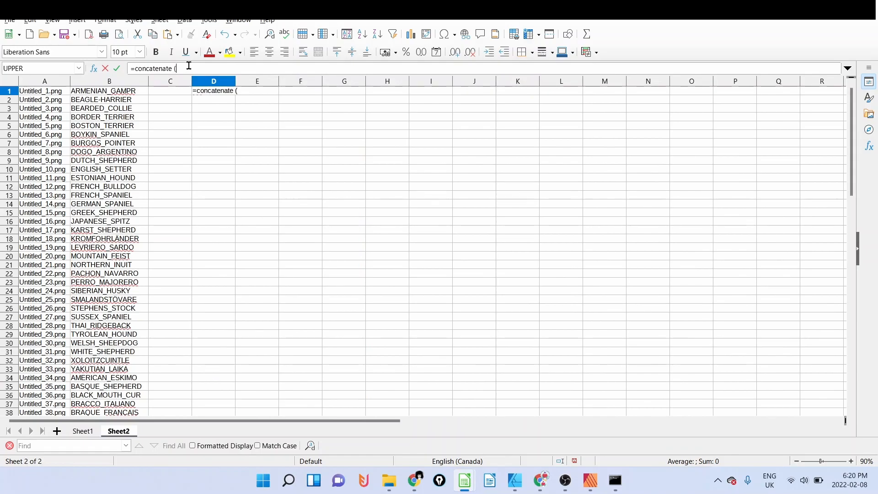
{"action": "type", "text": "@"}
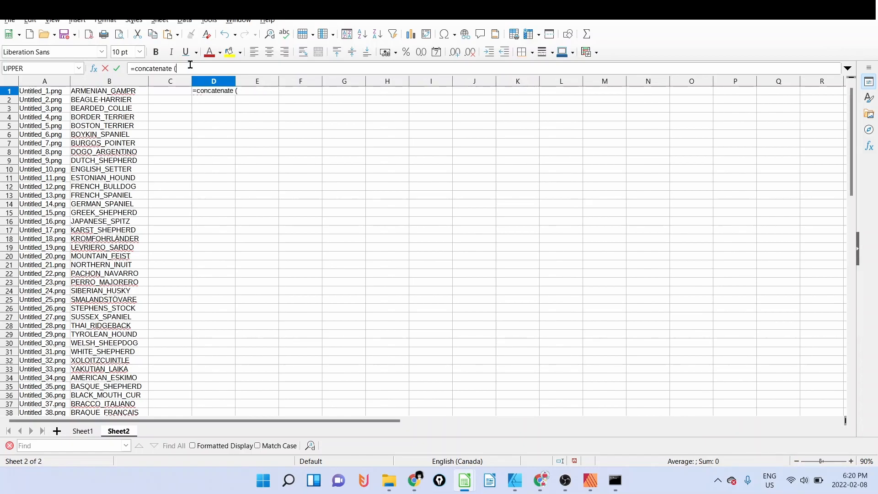
{"action": "type", "text": "\"ren"}
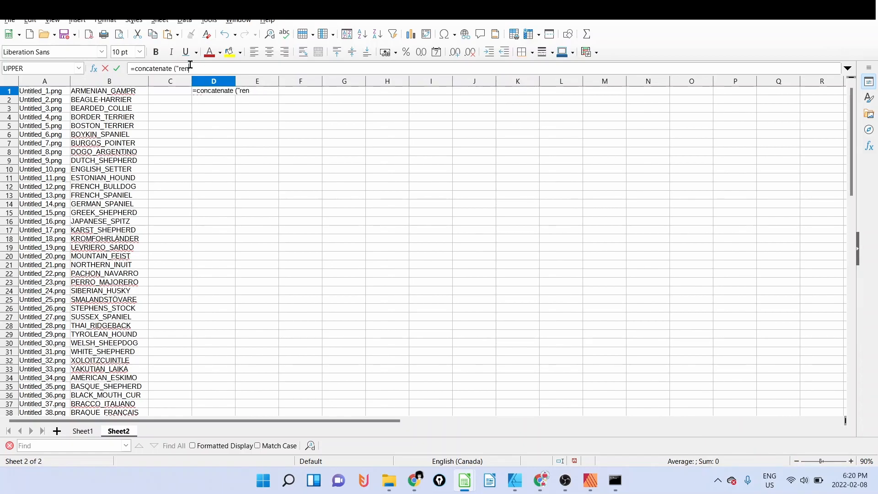
{"action": "mouse_move", "coordinate": [354, 77]}
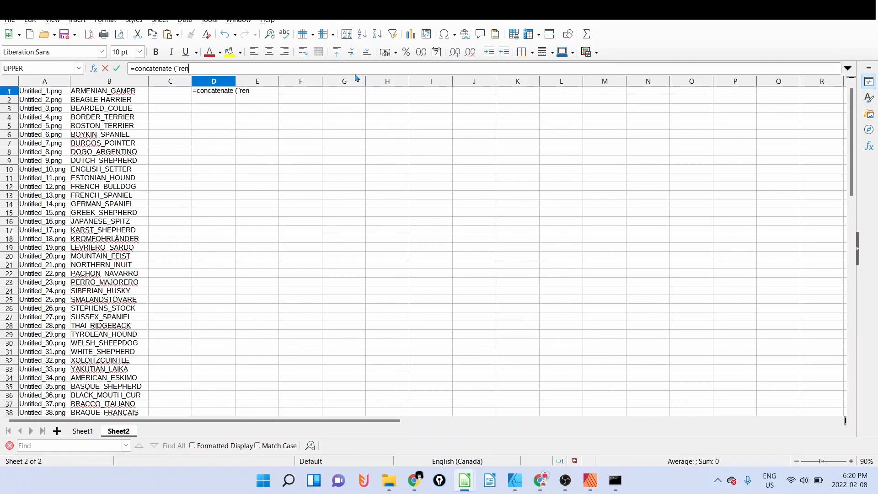
{"action": "type", "text": "\","}
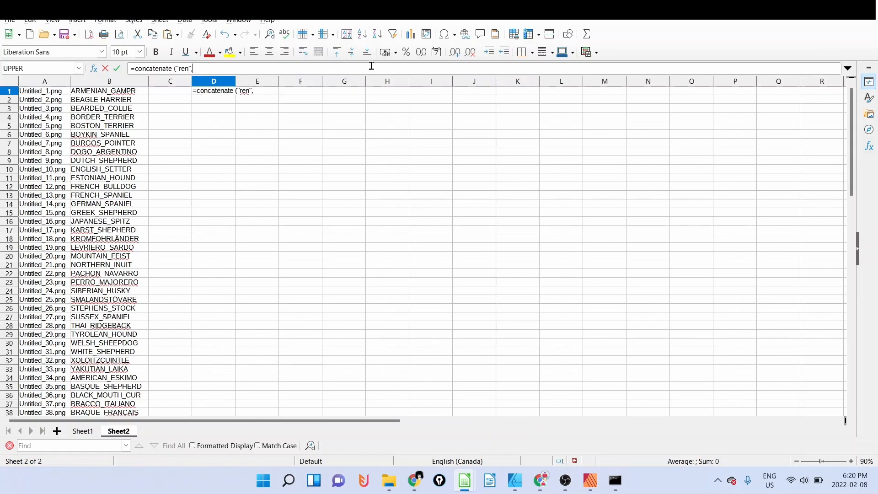
{"action": "left_click", "coordinate": [44, 90]}
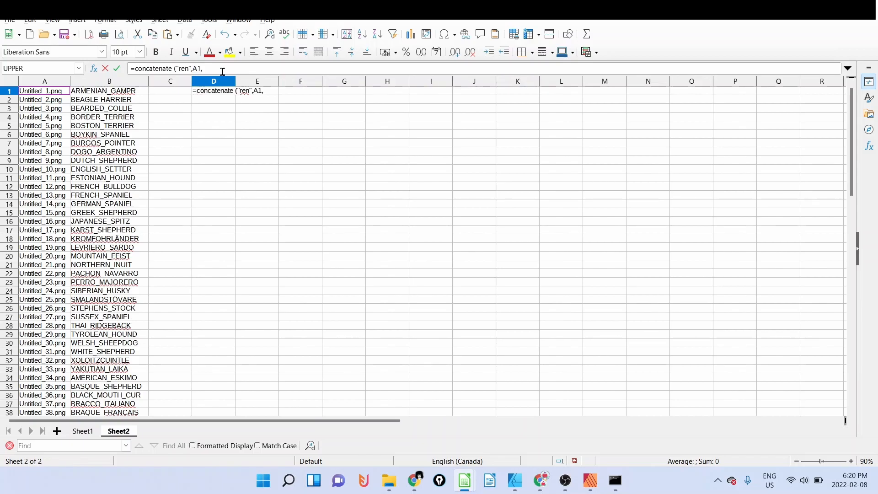
{"action": "type", "text": "\""}
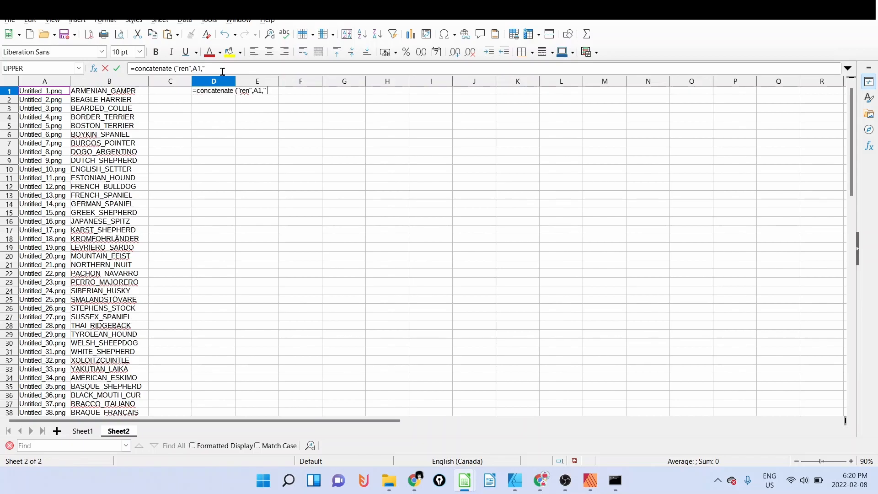
{"action": "type", "text": "\" \","}
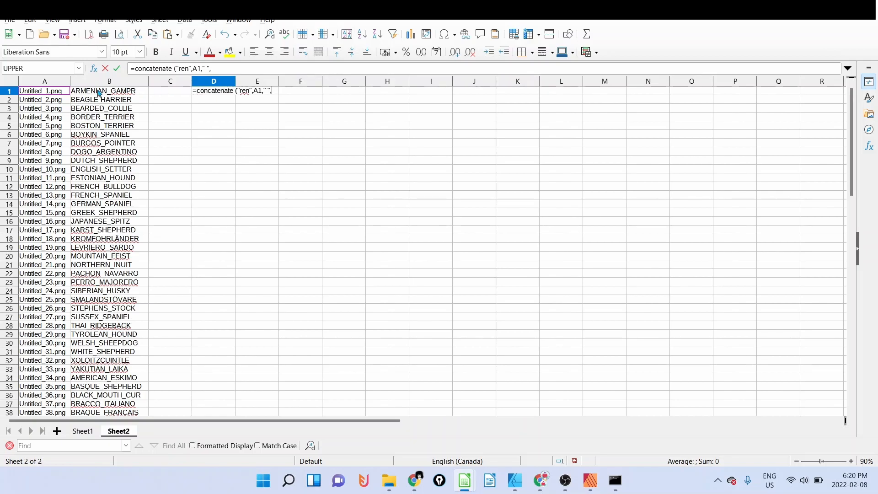
{"action": "left_click", "coordinate": [109, 91]}
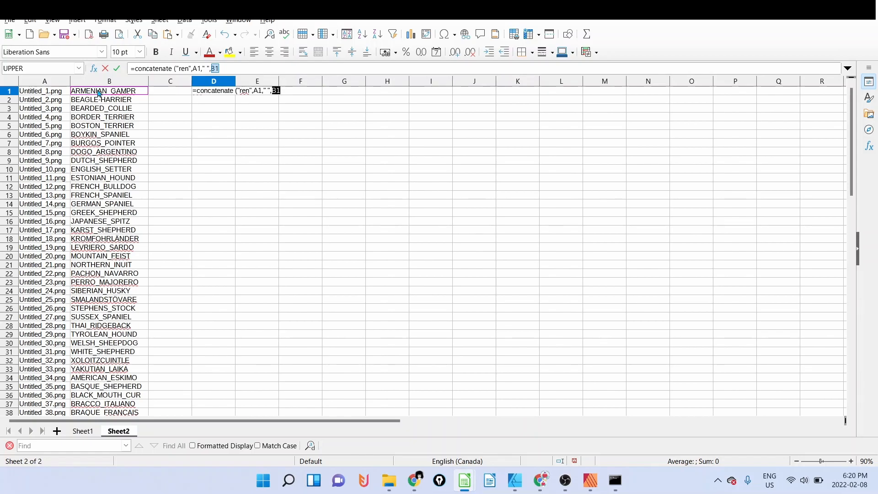
{"action": "type", "text": ","}
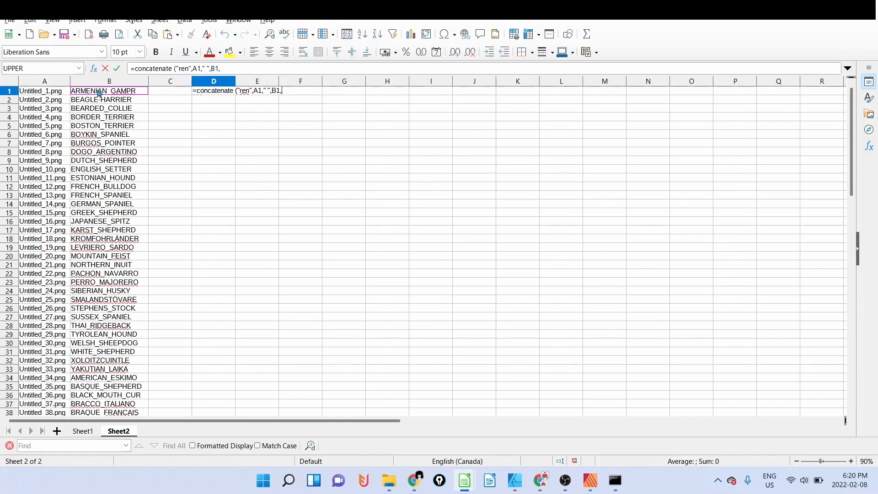
{"action": "type", "text": "\"."}
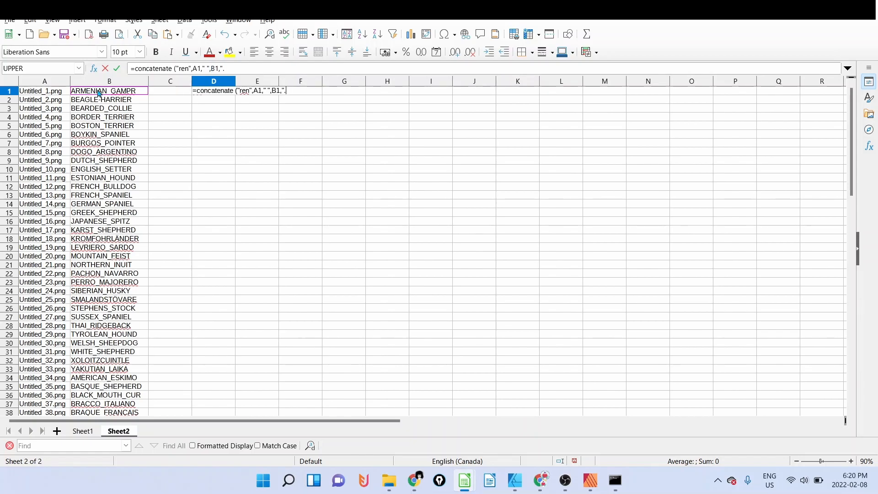
{"action": "type", "text": "png"}
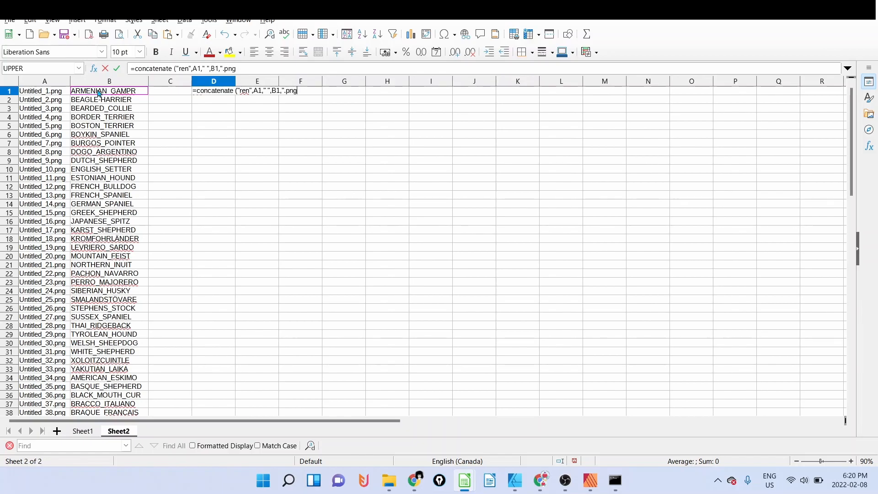
{"action": "type", "text": "\")"}
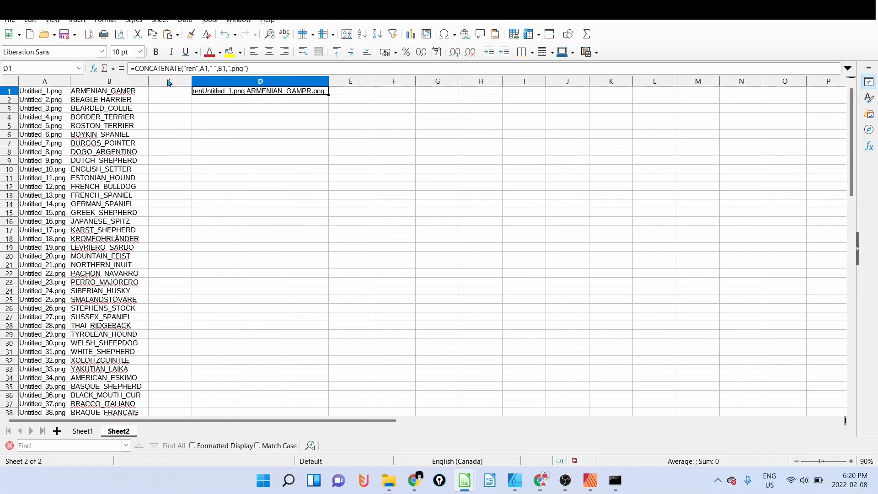
{"action": "double_click", "coordinate": [260, 91]}
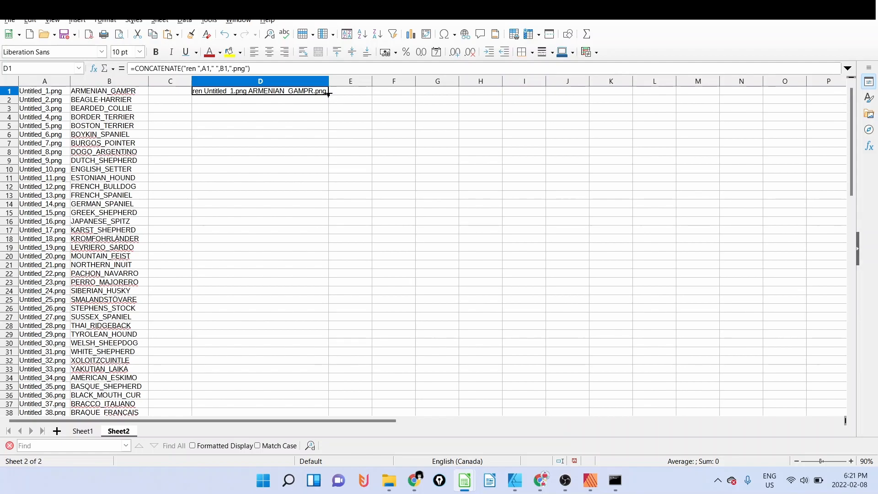
{"action": "scroll", "scroll_direction": "down", "scroll_amount": 3}
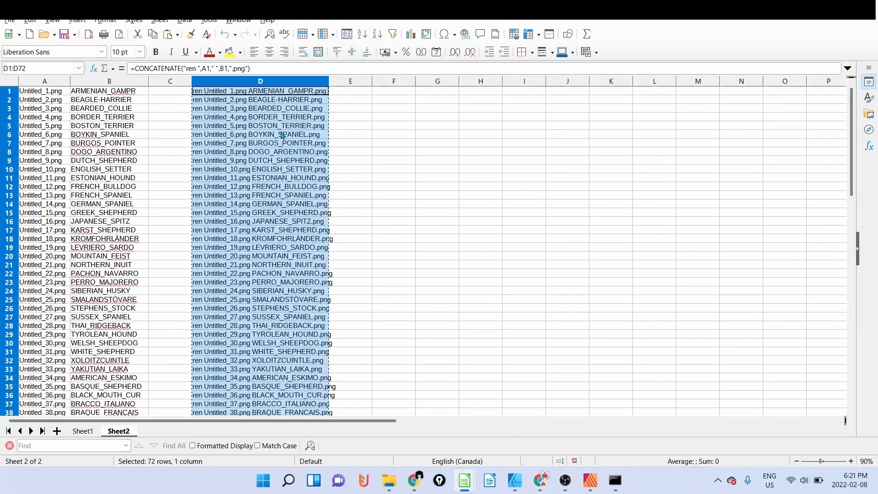
Browse the breed designs in Photos' filmstrip, from Beagle-Harrier to Plummer Terrier.
{"action": "left_click", "coordinate": [613, 484]}
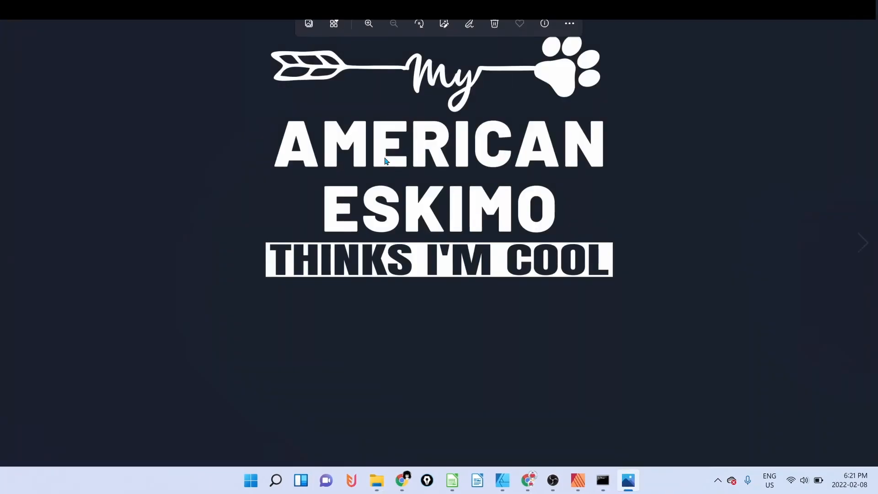
{"action": "left_click", "coordinate": [334, 23]}
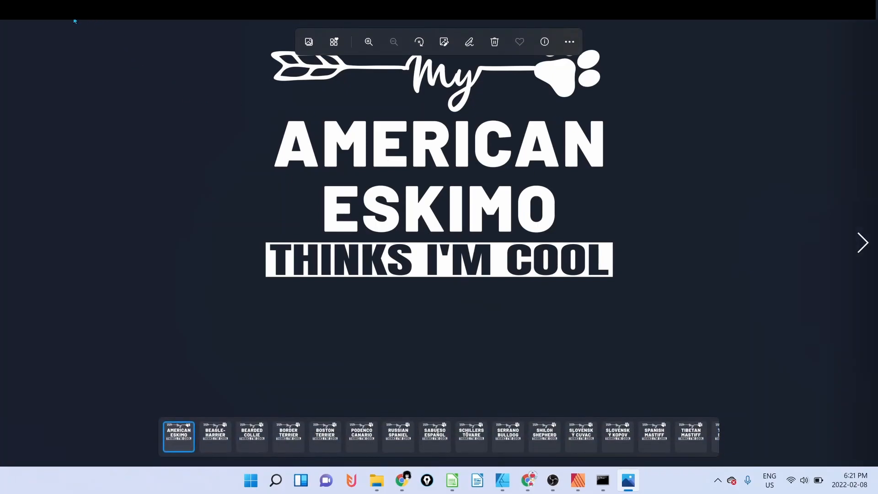
{"action": "left_click", "coordinate": [215, 436]}
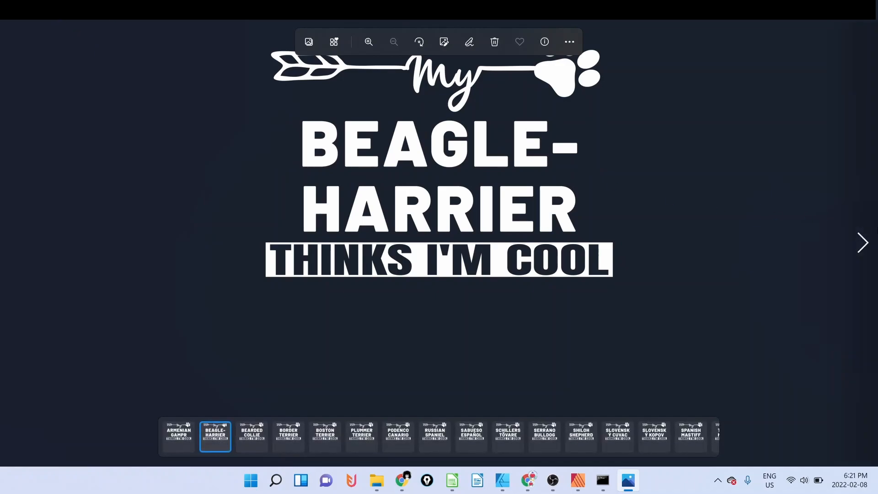
{"action": "left_click", "coordinate": [251, 436]}
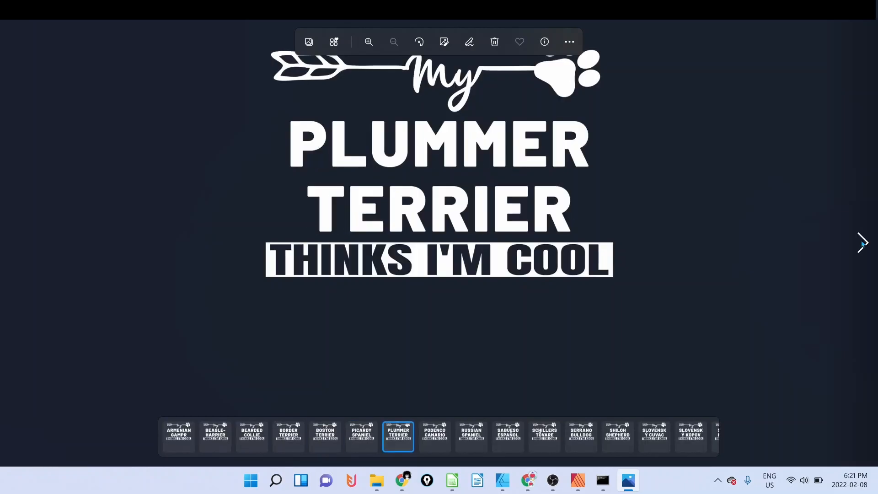
{"action": "mouse_move", "coordinate": [477, 199]}
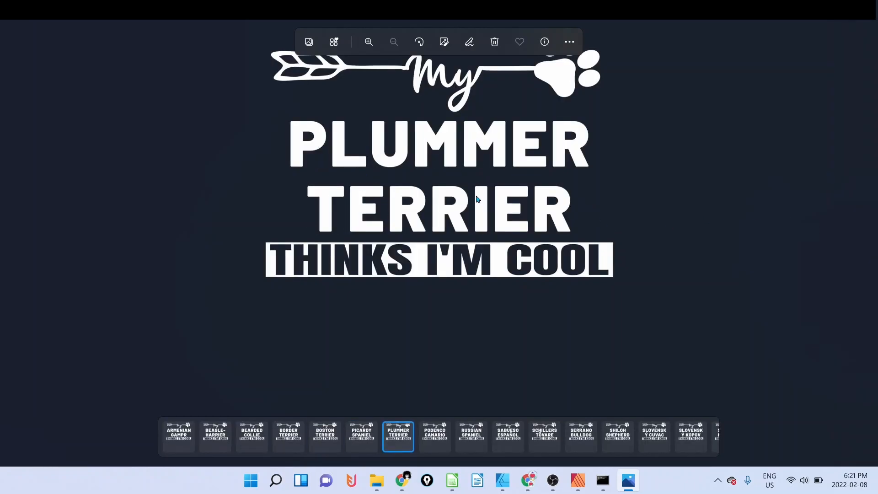
{"action": "mouse_move", "coordinate": [426, 220]}
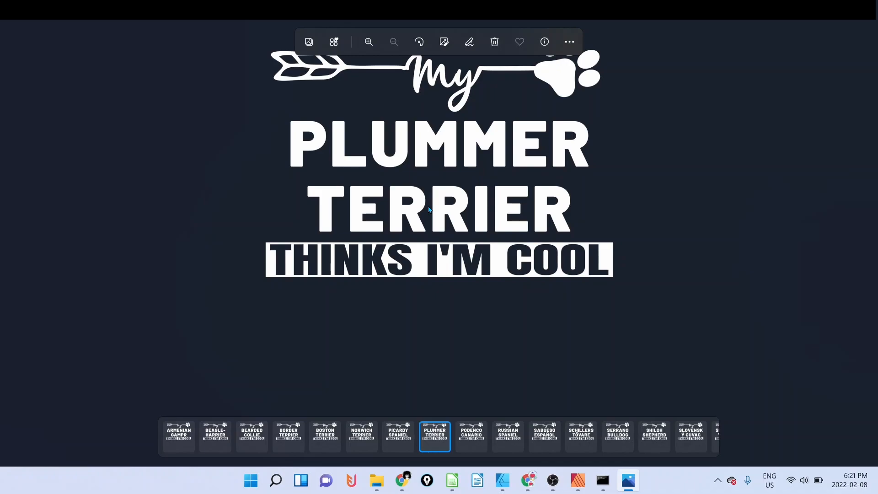
{"action": "scroll", "scroll_direction": "right", "scroll_amount": 3}
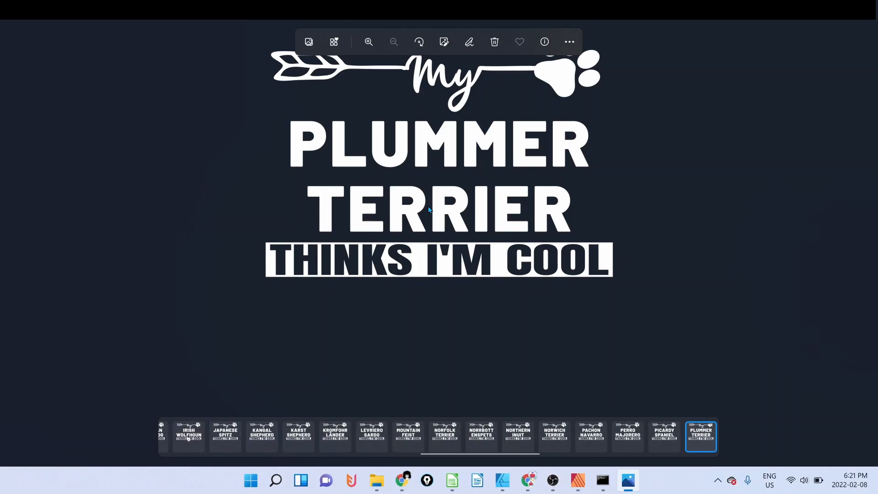